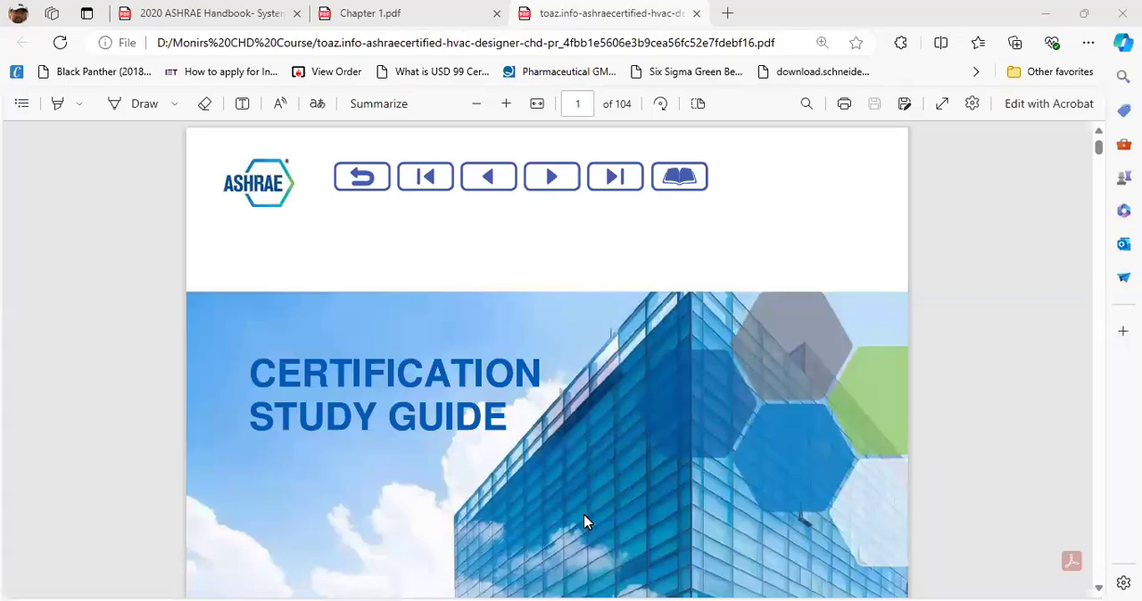
pyautogui.moveTo(455, 499)
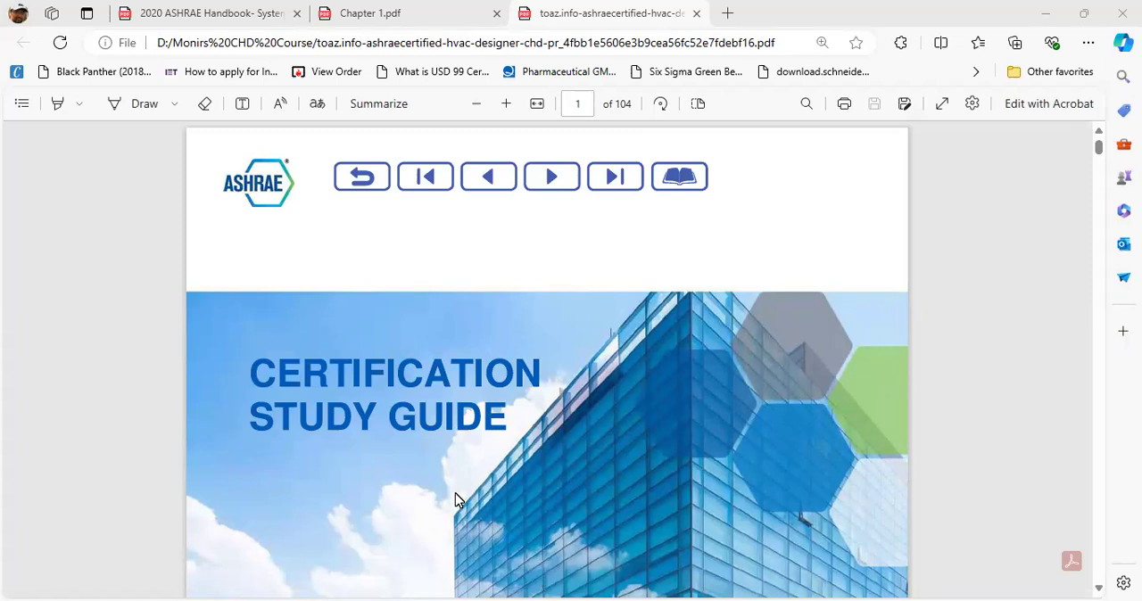
pyautogui.moveTo(535, 448)
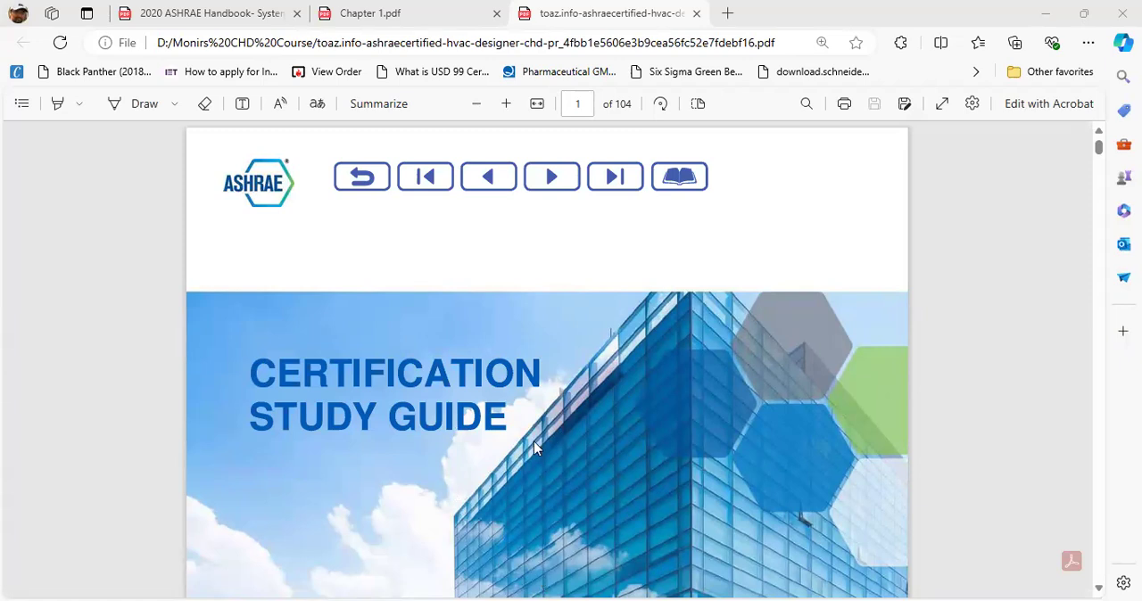
pyautogui.moveTo(553, 400)
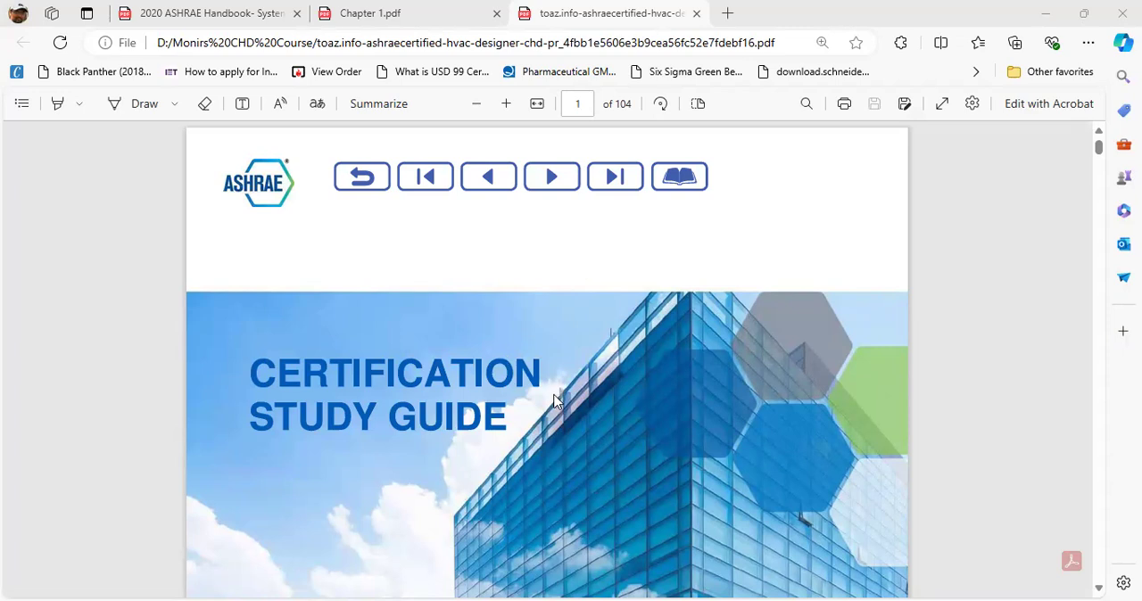
pyautogui.moveTo(457, 411)
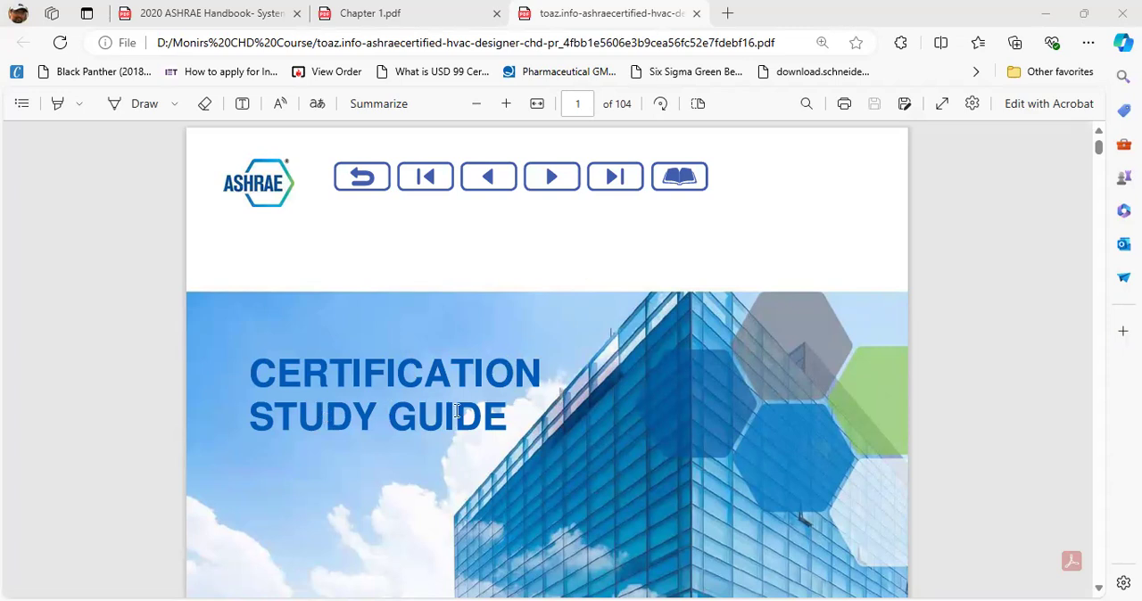
pyautogui.moveTo(284, 355)
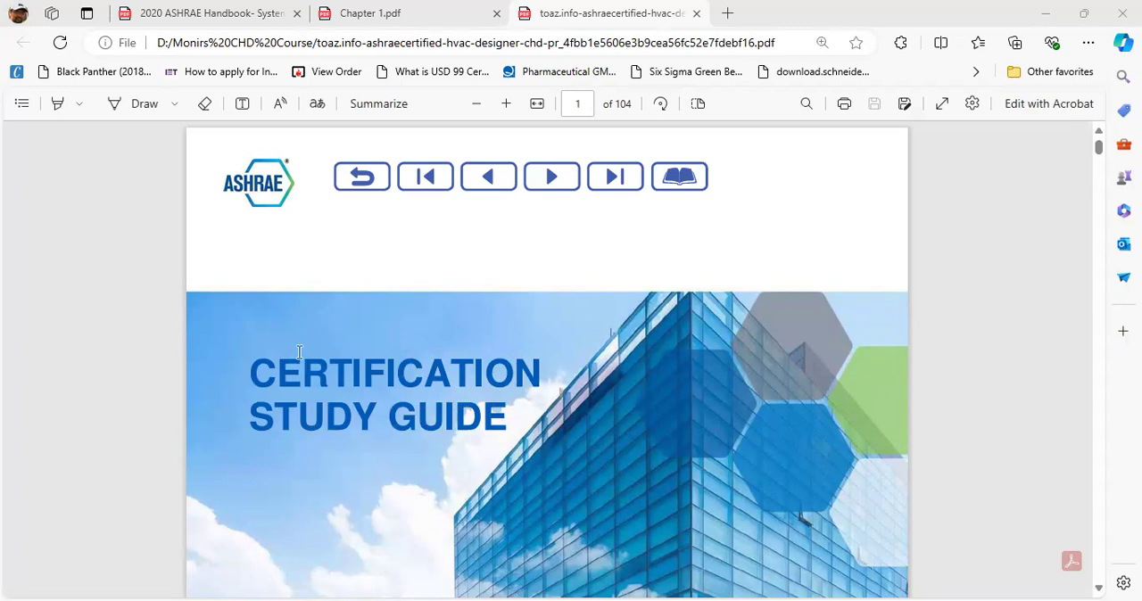
# - Scroll from the study guide cover down to page 10, CHD Exam Preparation Resources
pyautogui.scroll(-3)
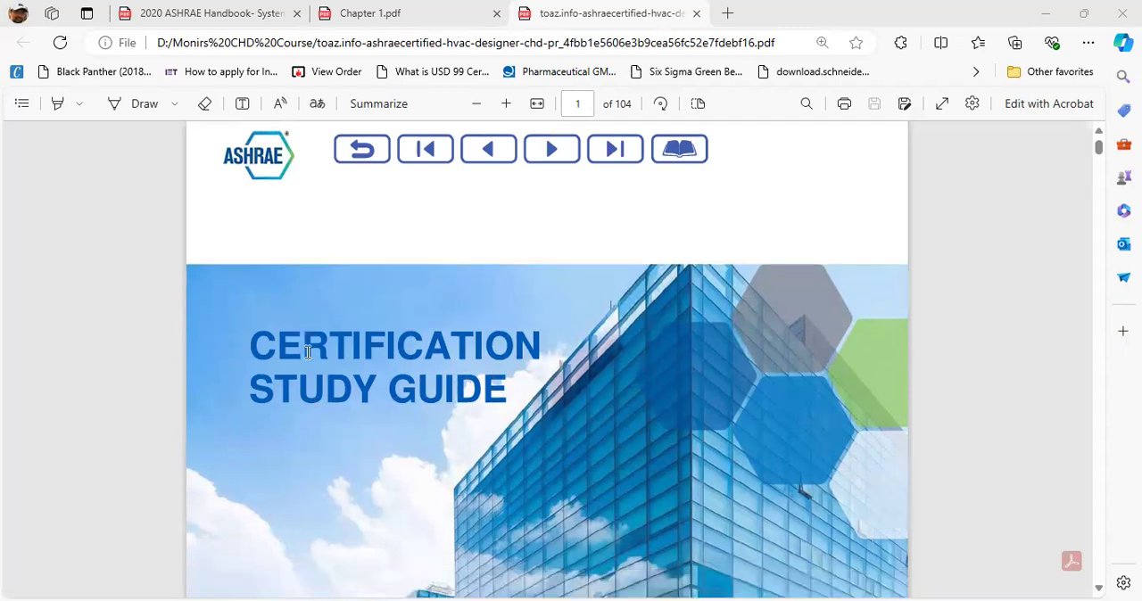
pyautogui.scroll(-3)
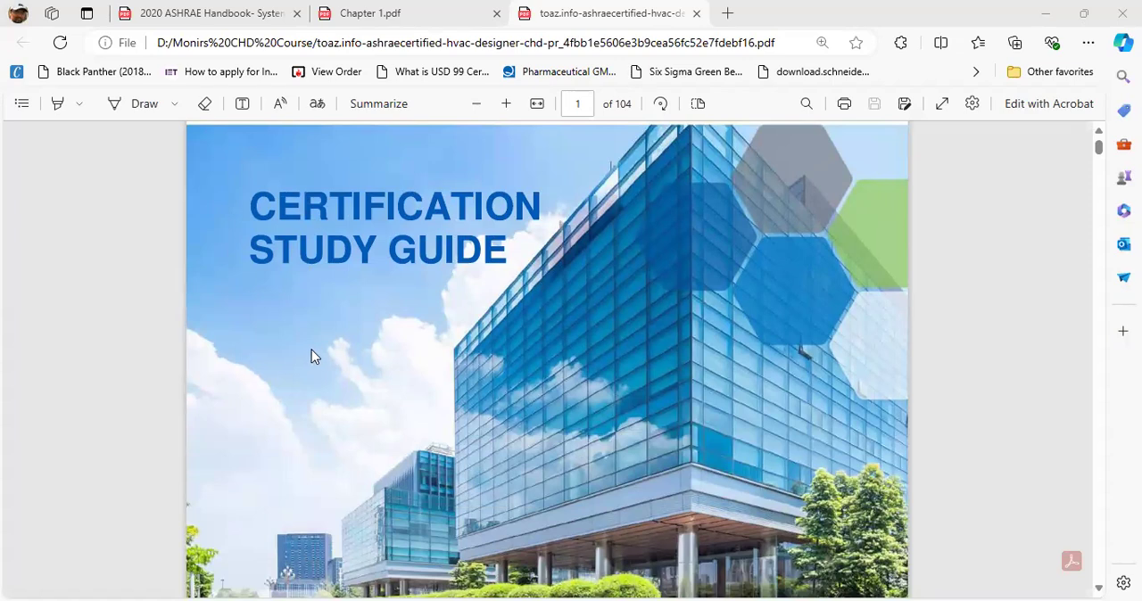
pyautogui.moveTo(646, 145)
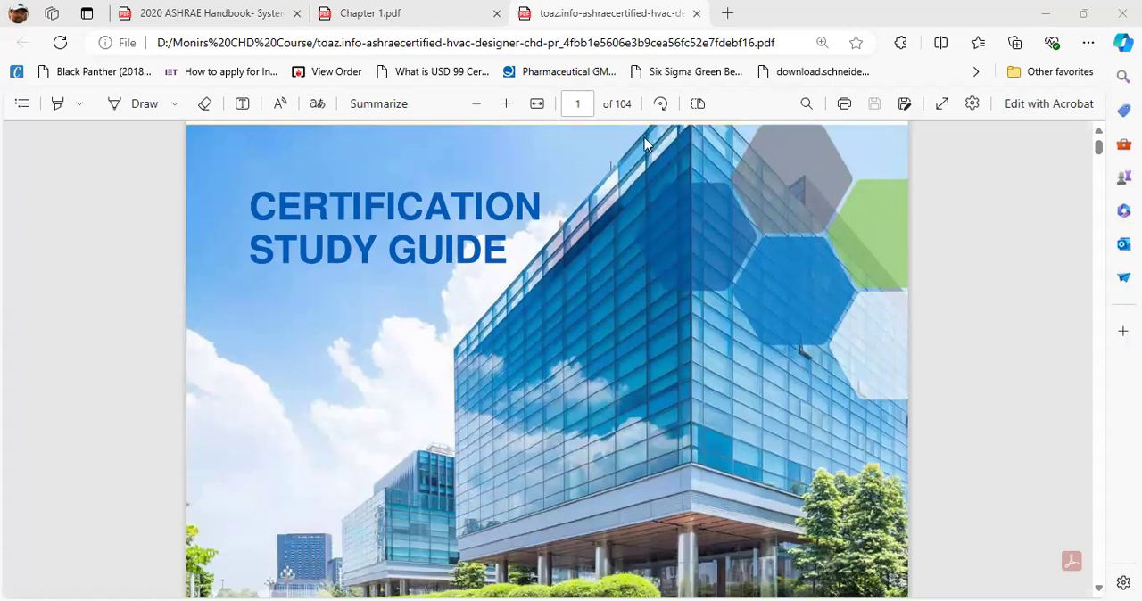
pyautogui.moveTo(604, 150)
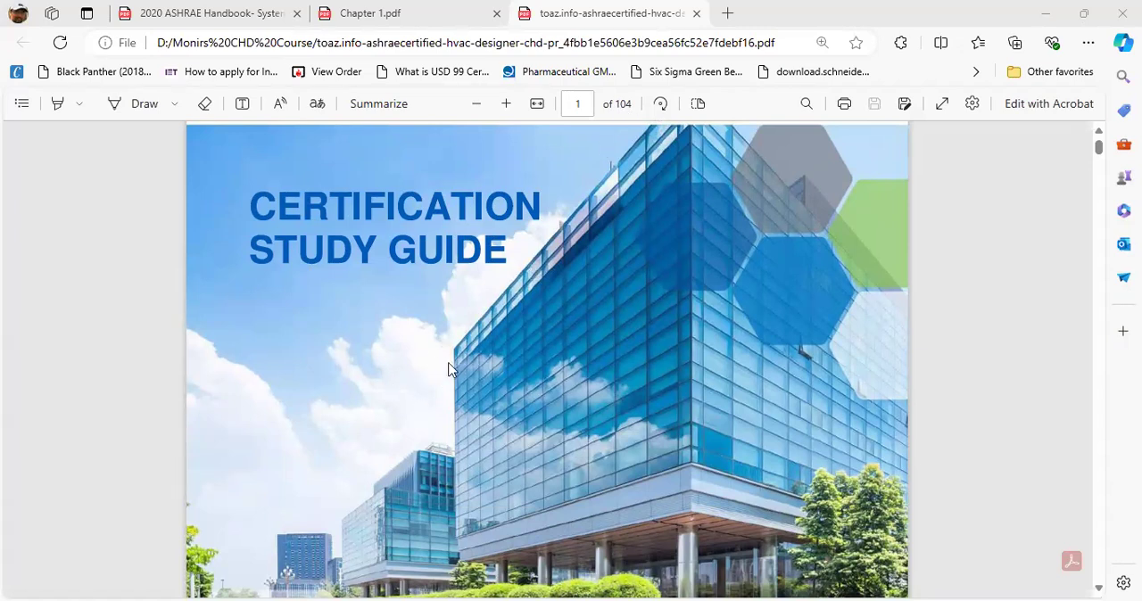
pyautogui.scroll(-3)
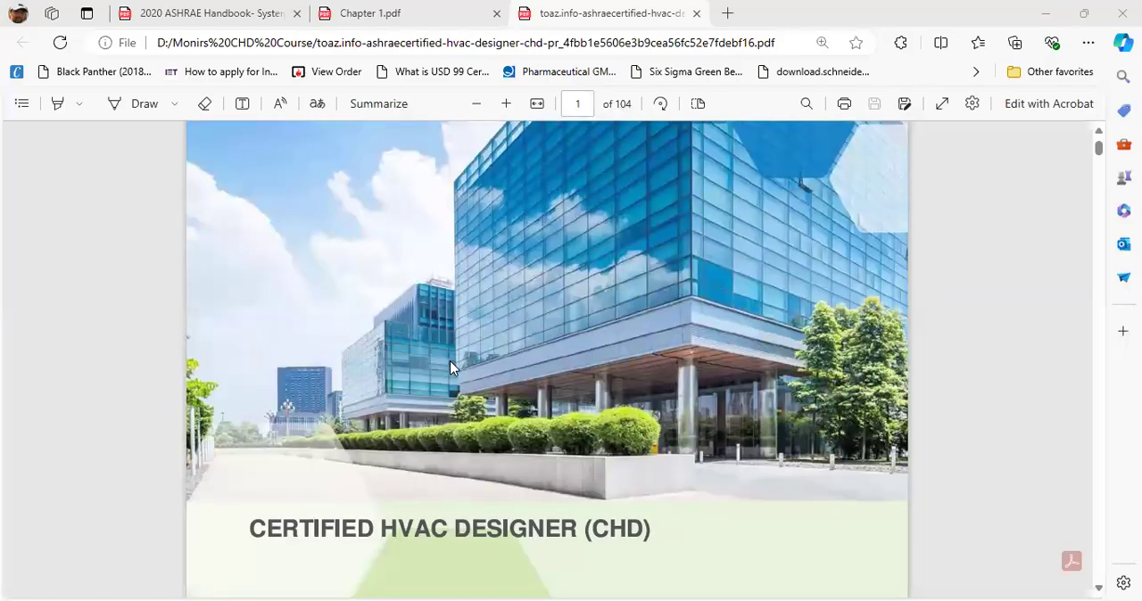
pyautogui.scroll(-3)
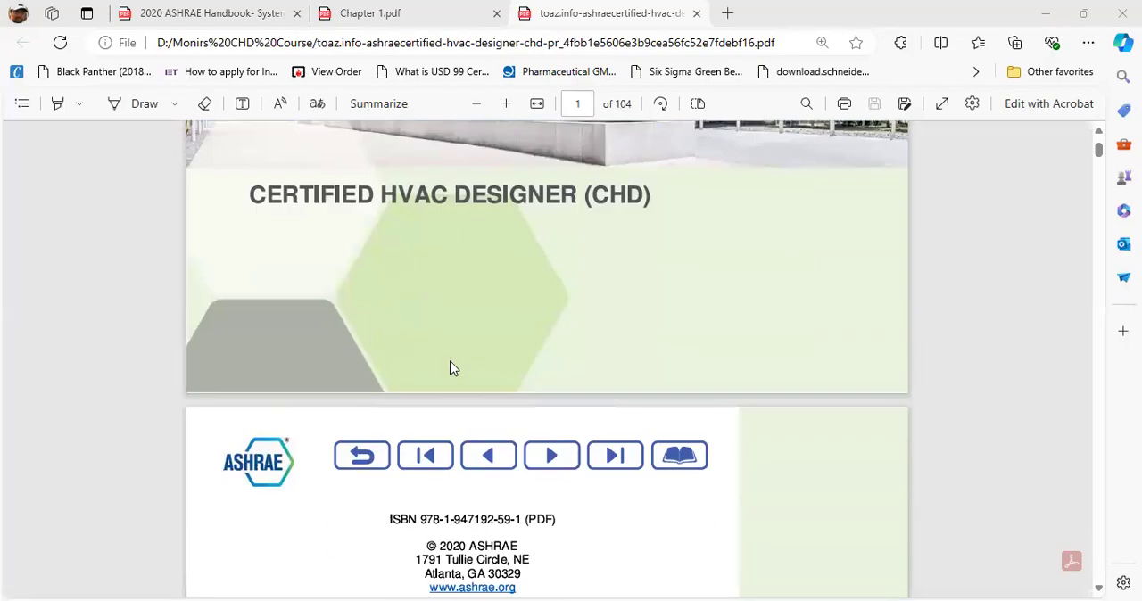
pyautogui.scroll(-3)
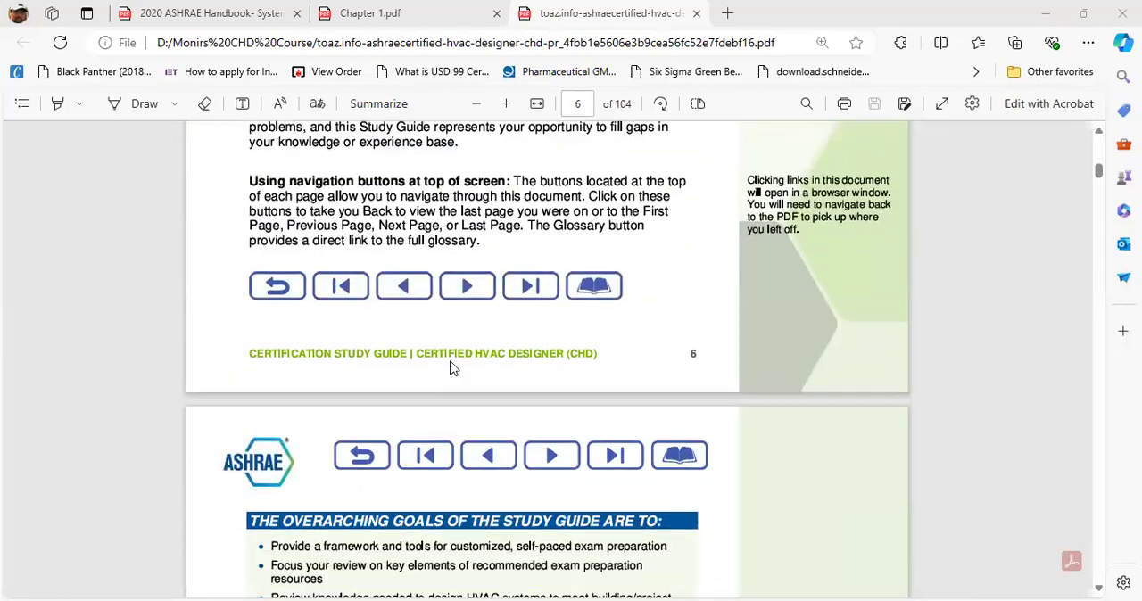
pyautogui.scroll(-3)
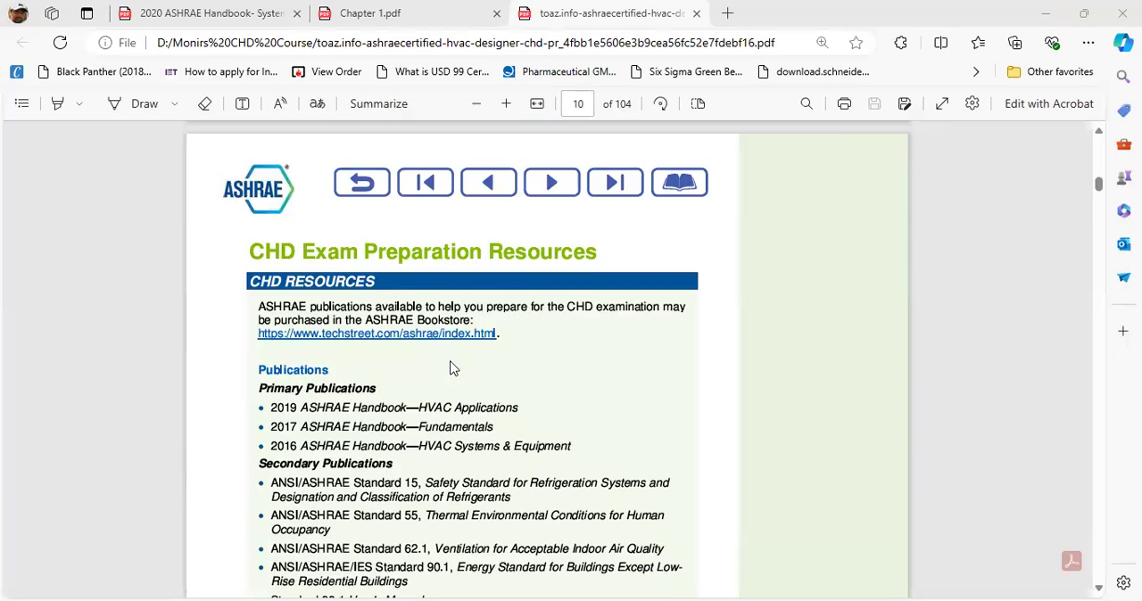
pyautogui.scroll(-3)
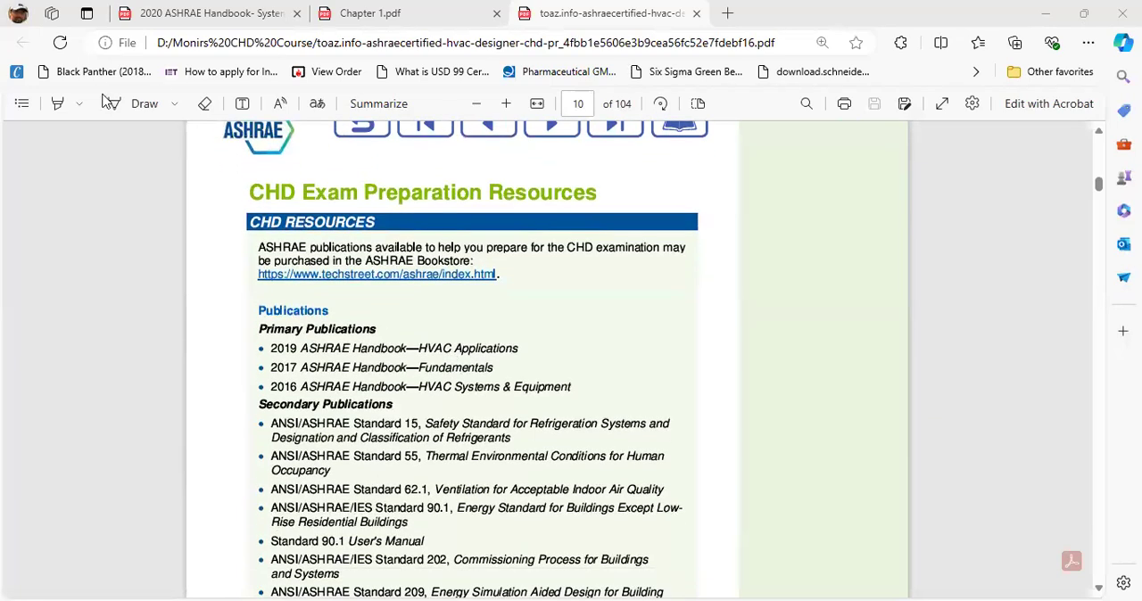
# - With the Draw pen, ink ticks on the page 10 publications and the NFPA 92B code on page 11
pyautogui.click(143, 104)
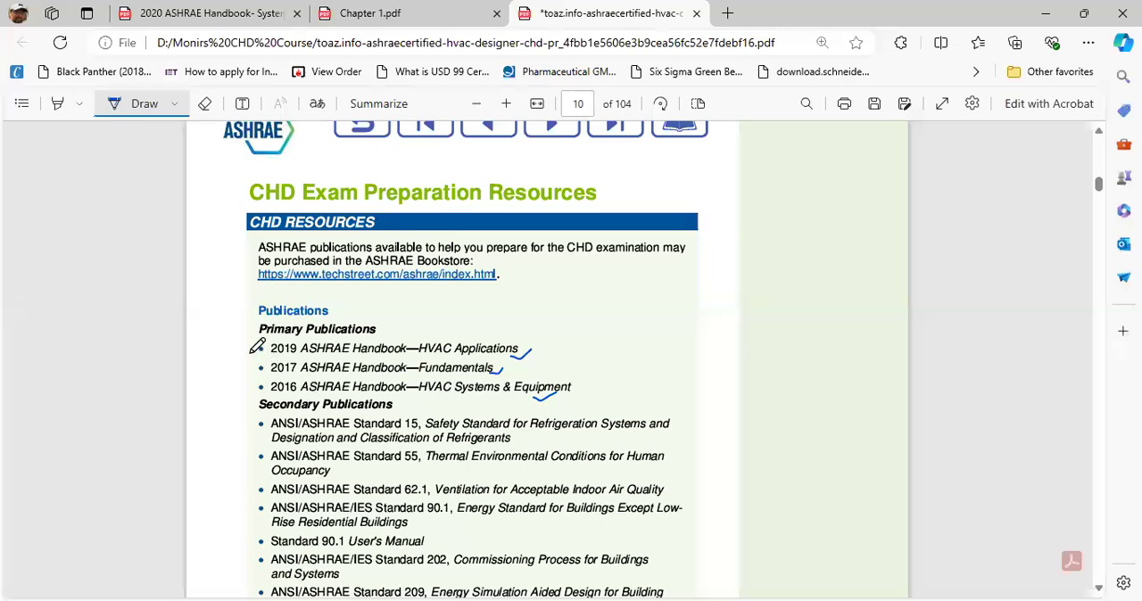
pyautogui.moveTo(511, 337)
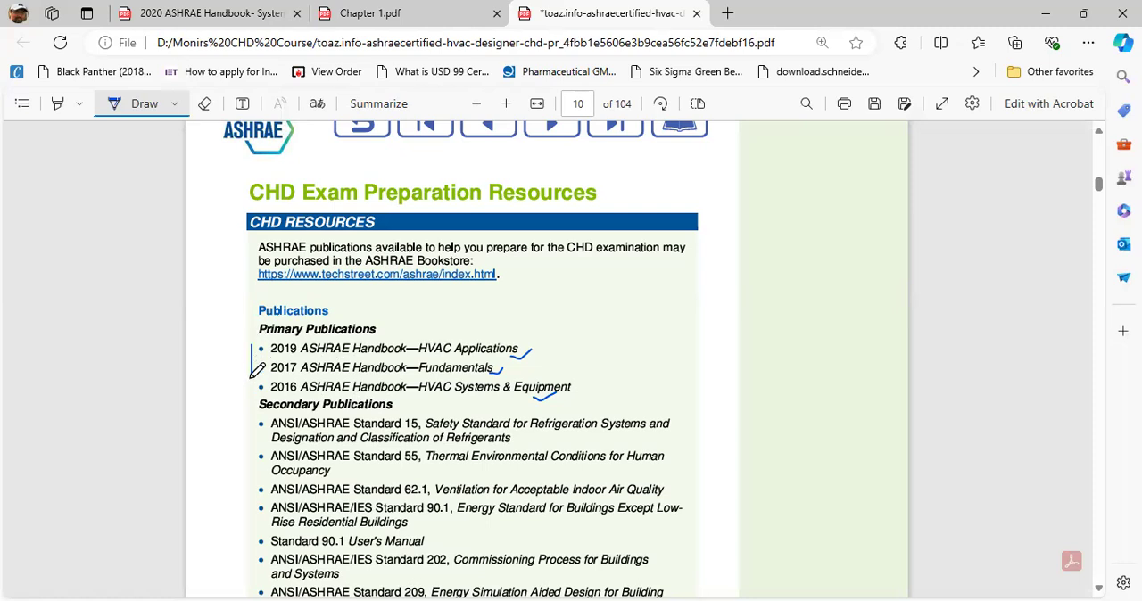
pyautogui.scroll(-3)
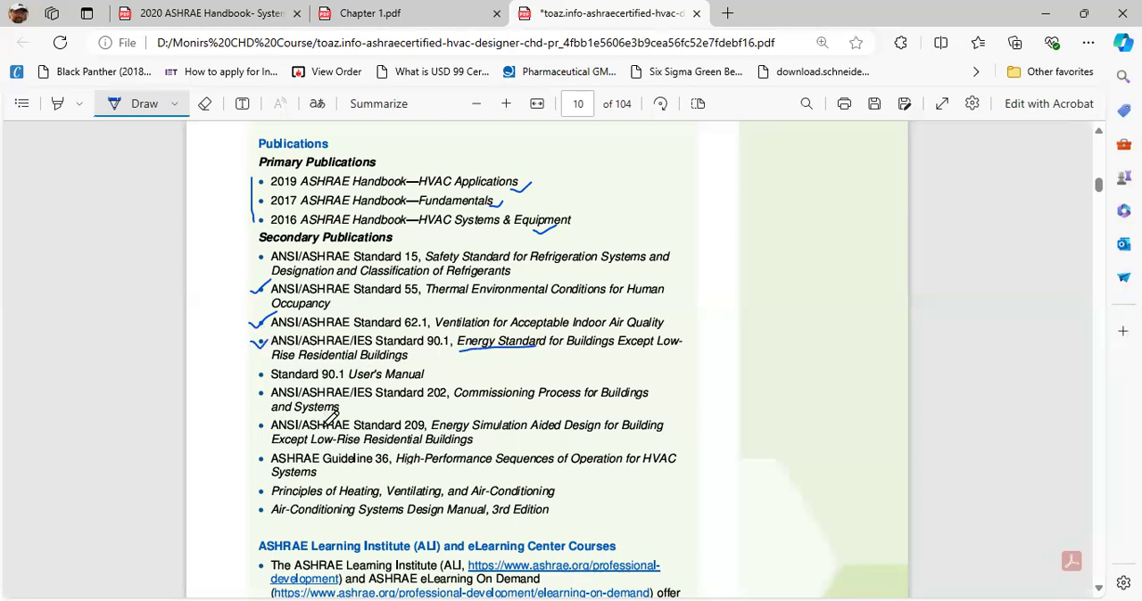
pyautogui.moveTo(467, 410)
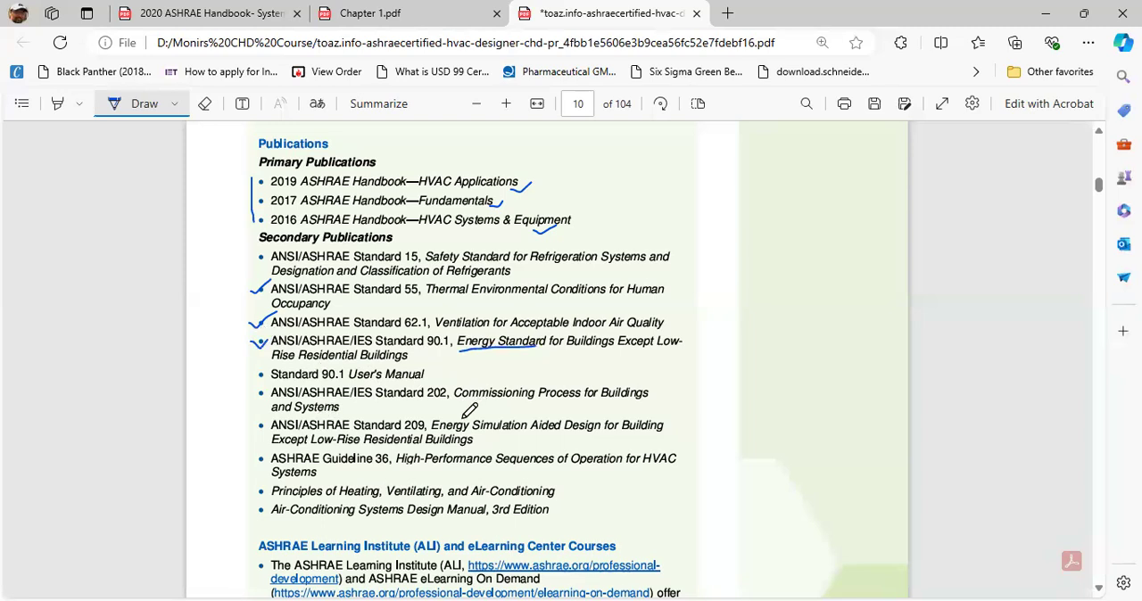
pyautogui.moveTo(374, 276)
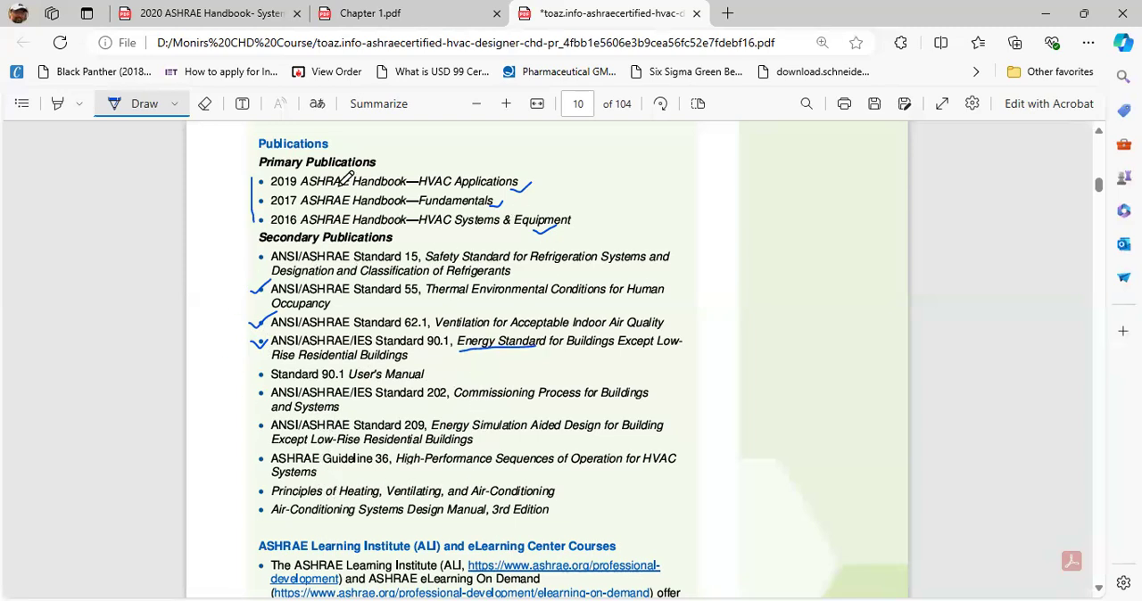
pyautogui.scroll(-3)
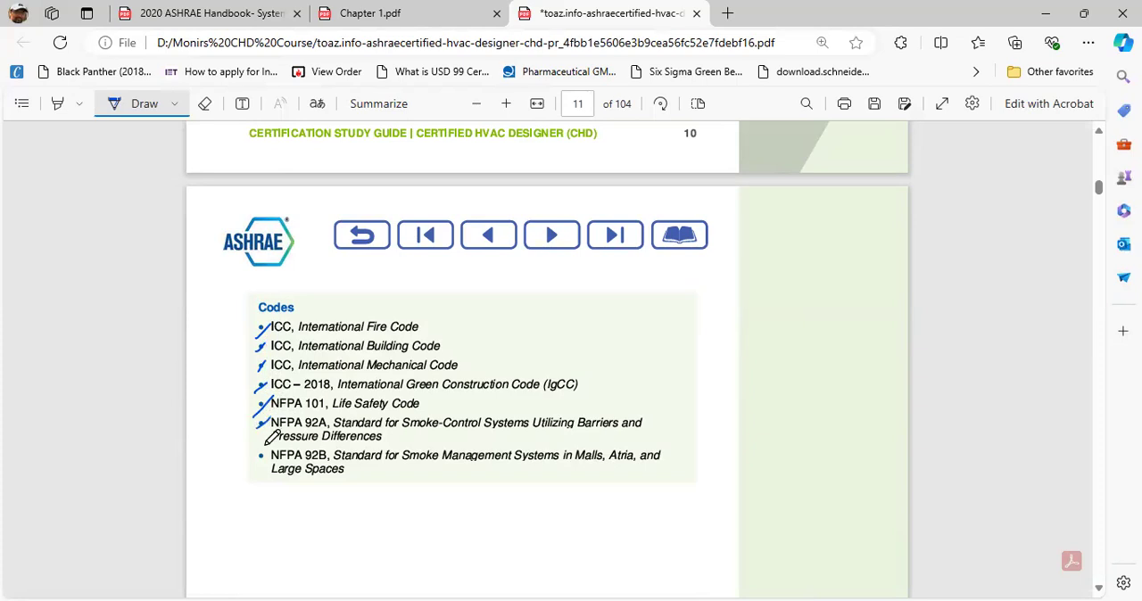
pyautogui.click(261, 455)
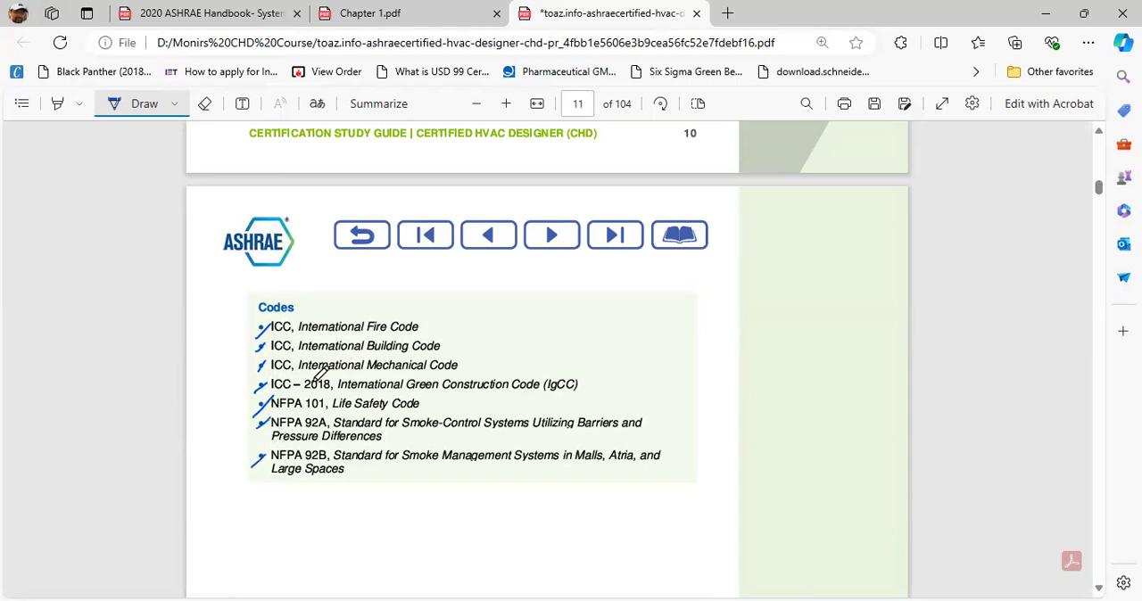
pyautogui.moveTo(307, 347)
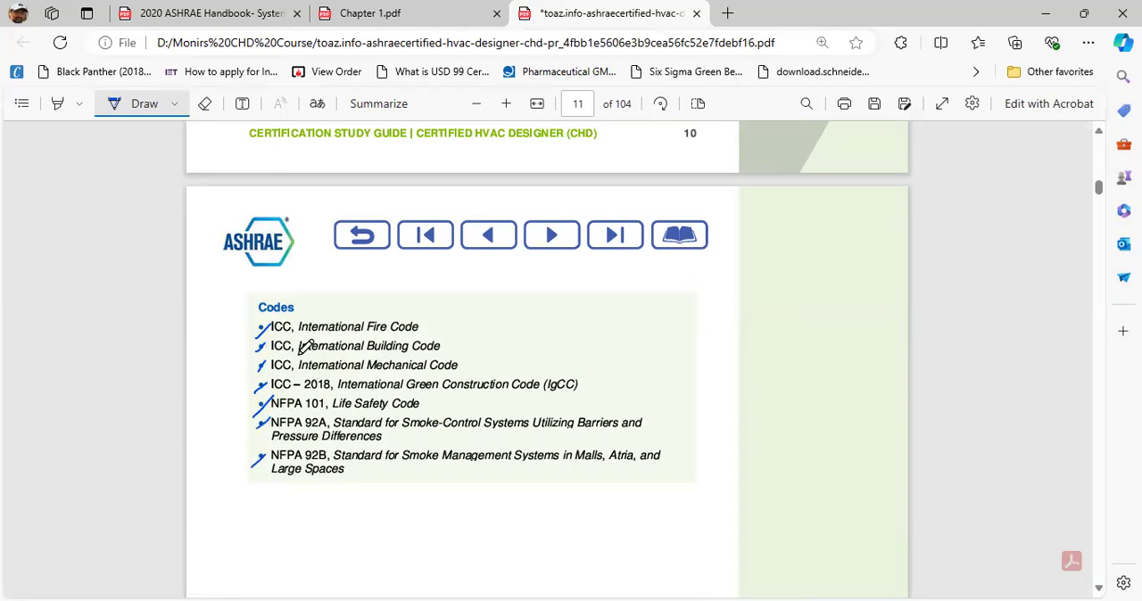
pyautogui.moveTo(343, 361)
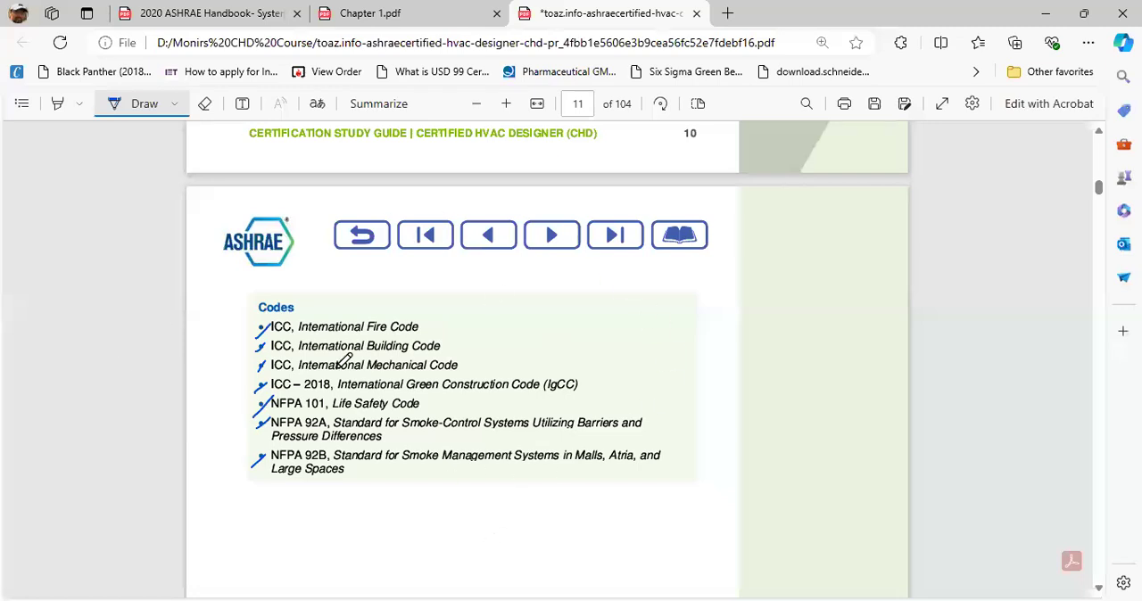
pyautogui.moveTo(302, 489)
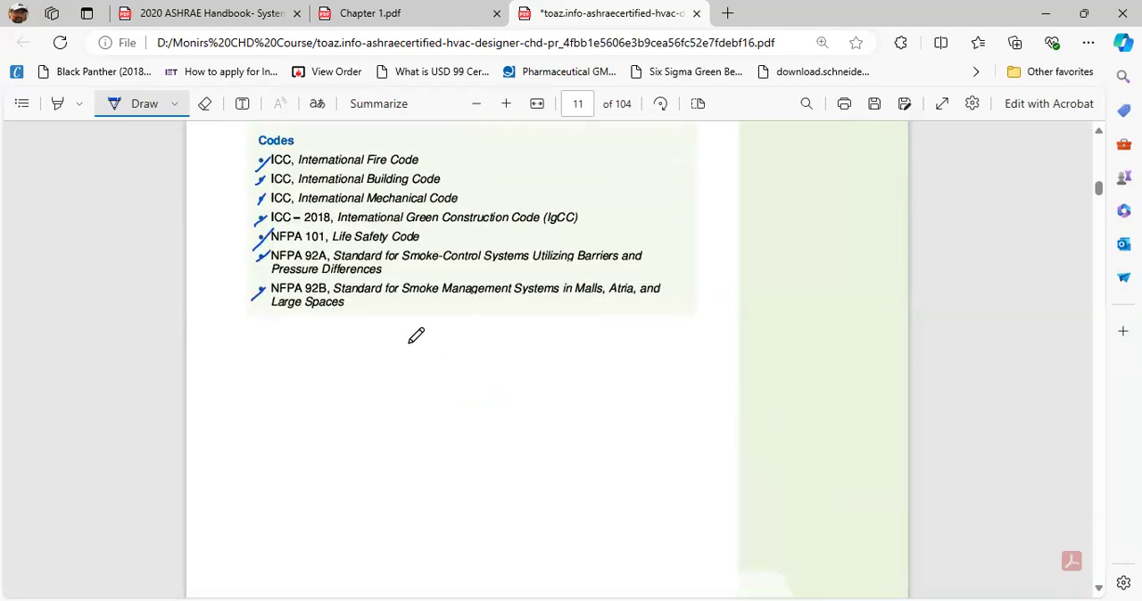
# - Underline 'ducts', '2017 Fundamentals', 'Chapter 21' and 'Chapter 46' under Task A on page 15
pyautogui.scroll(-3)
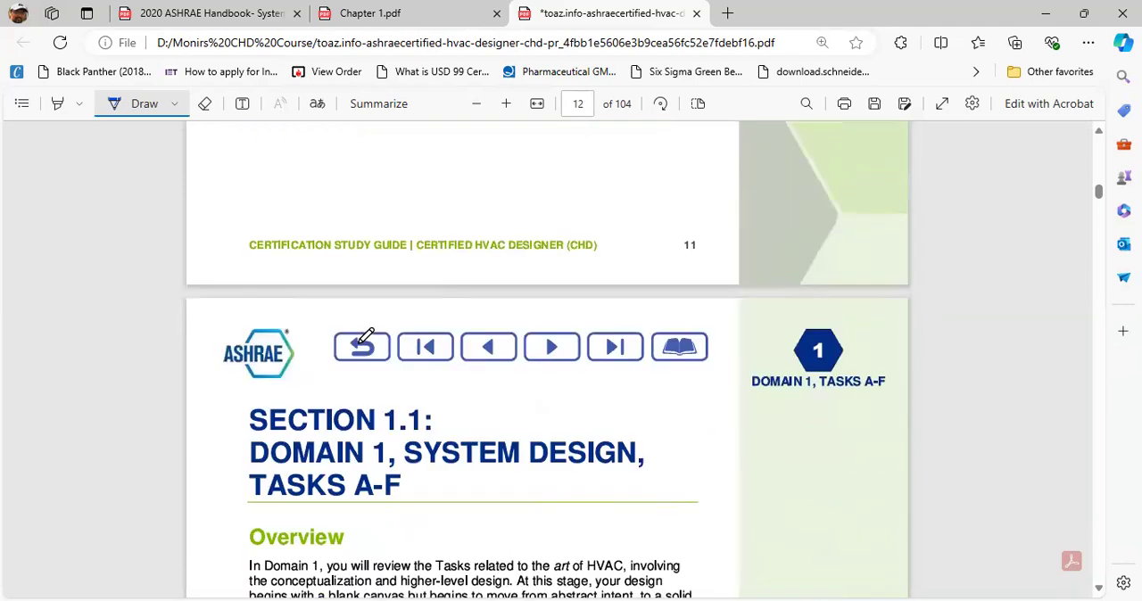
pyautogui.scroll(-3)
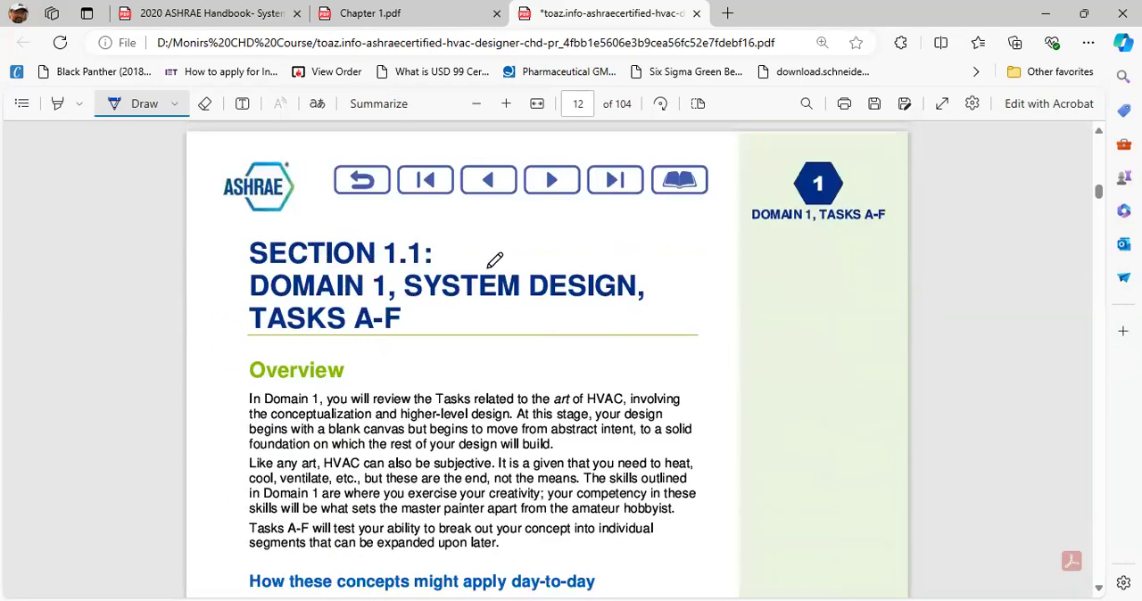
pyautogui.moveTo(753, 290)
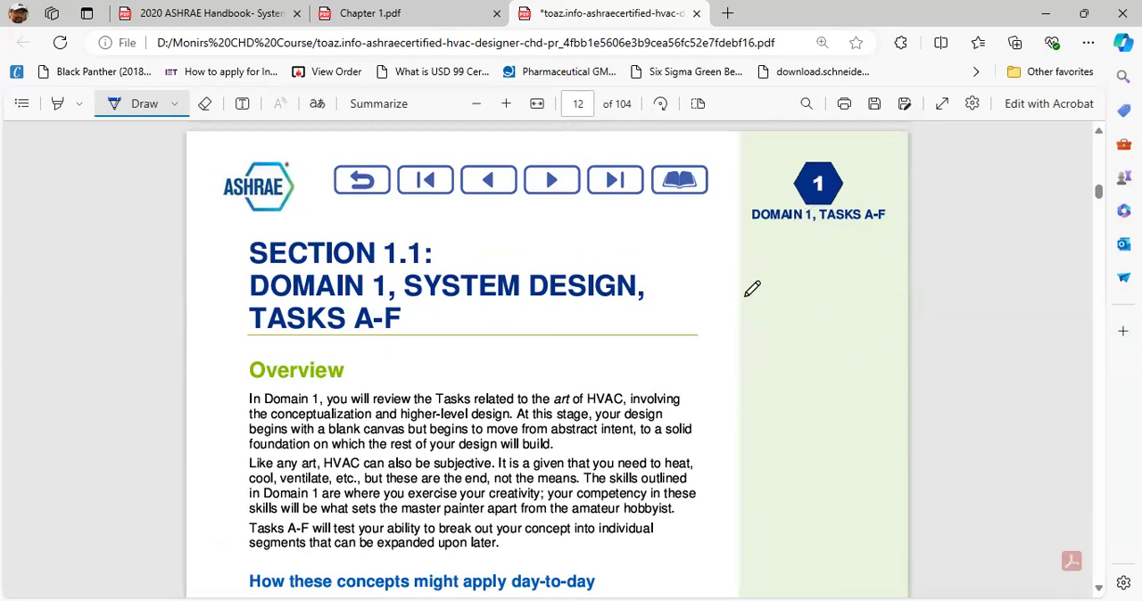
pyautogui.moveTo(675, 304)
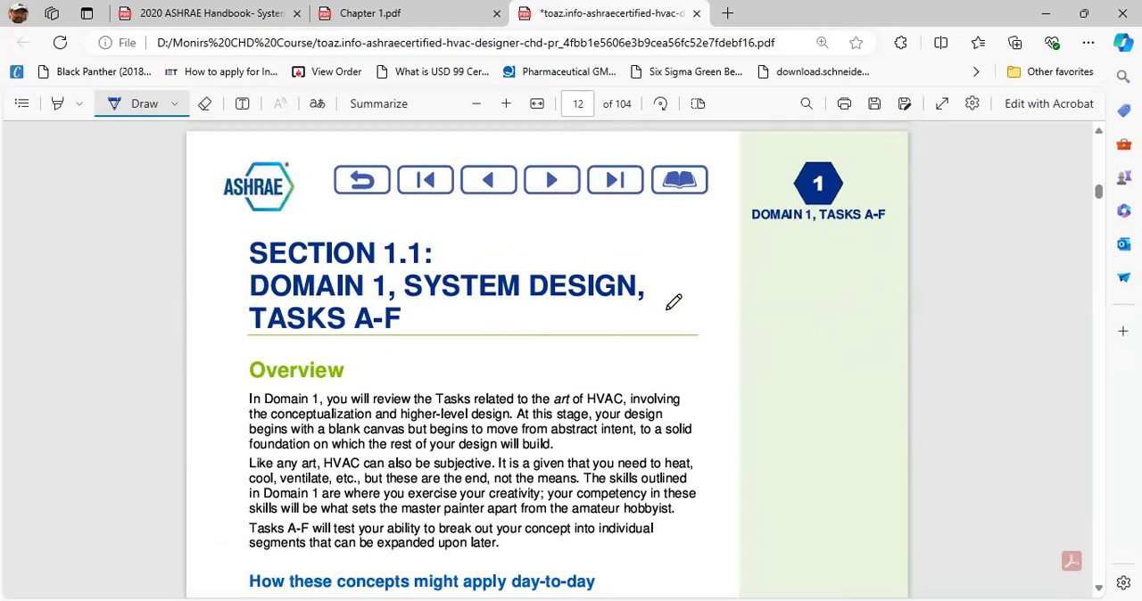
pyautogui.moveTo(446, 321)
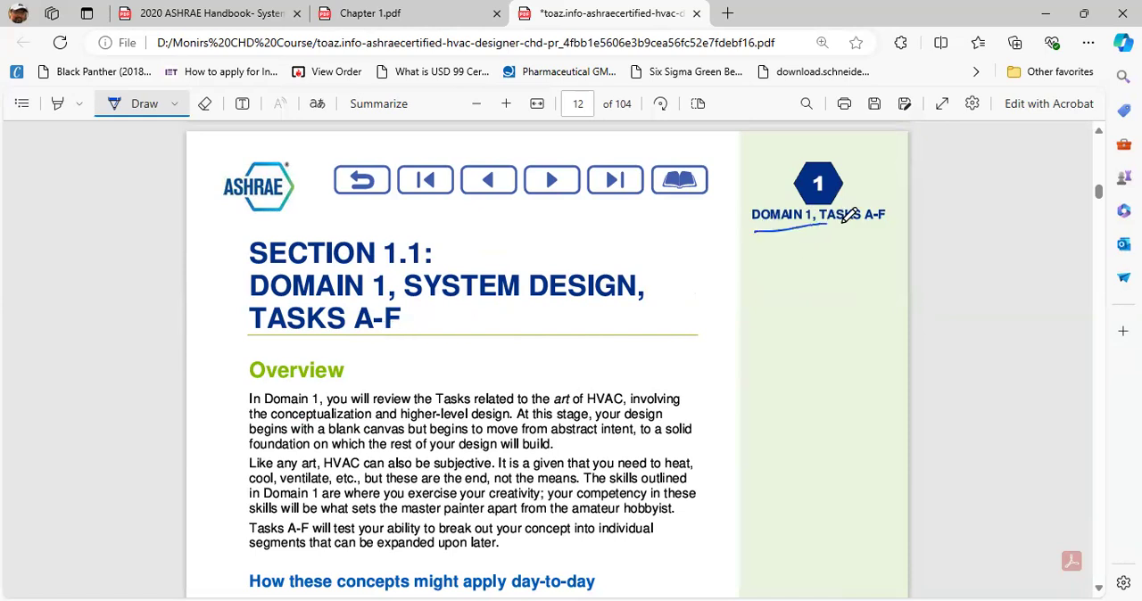
pyautogui.scroll(-3)
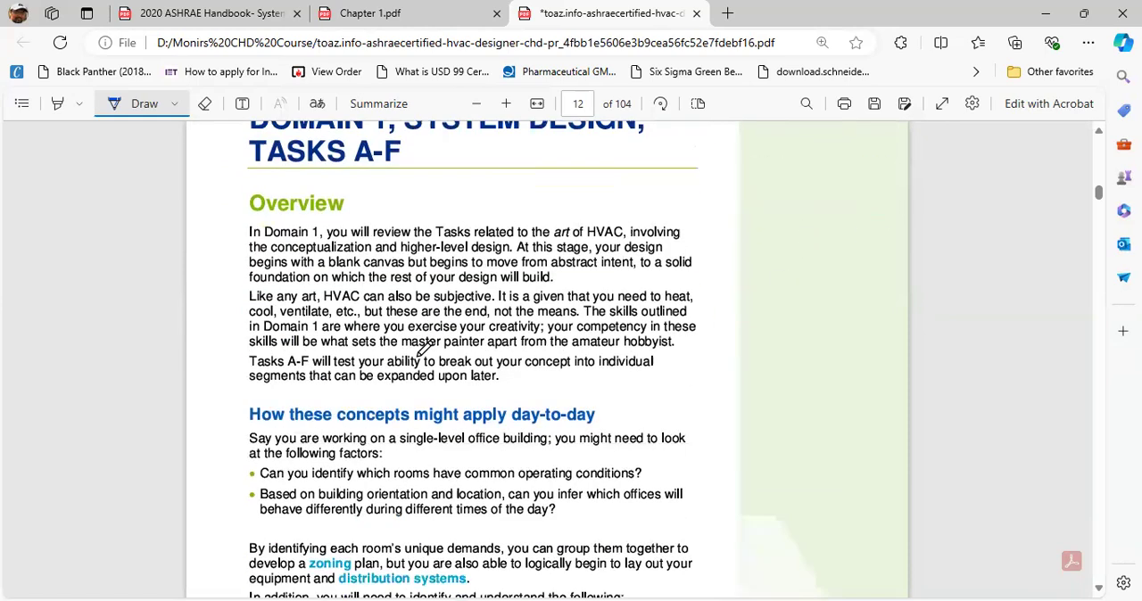
pyautogui.scroll(-3)
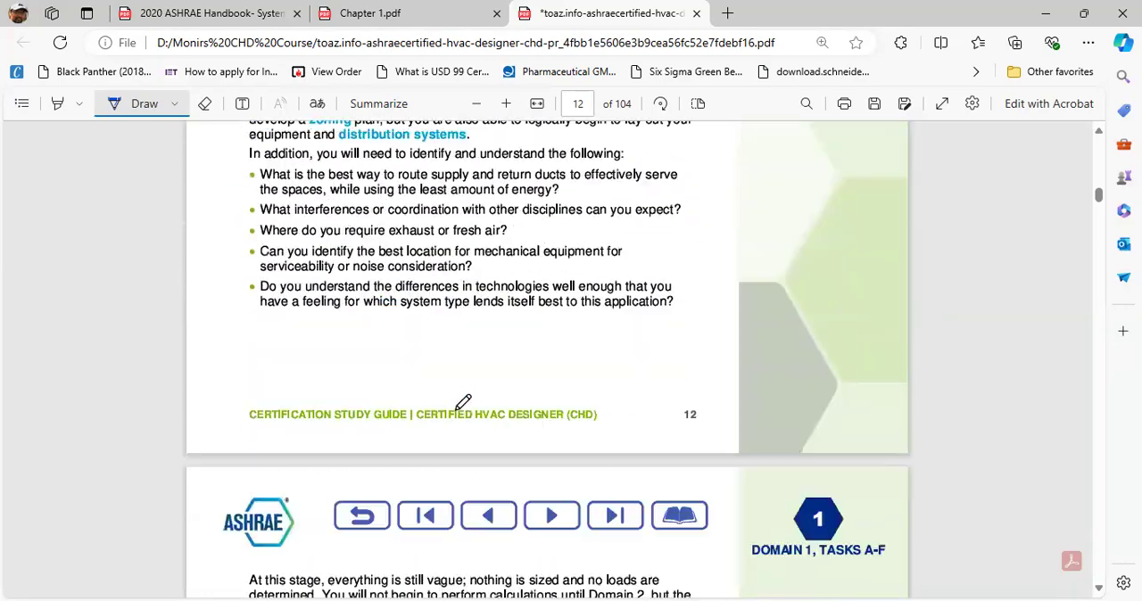
pyautogui.scroll(-3)
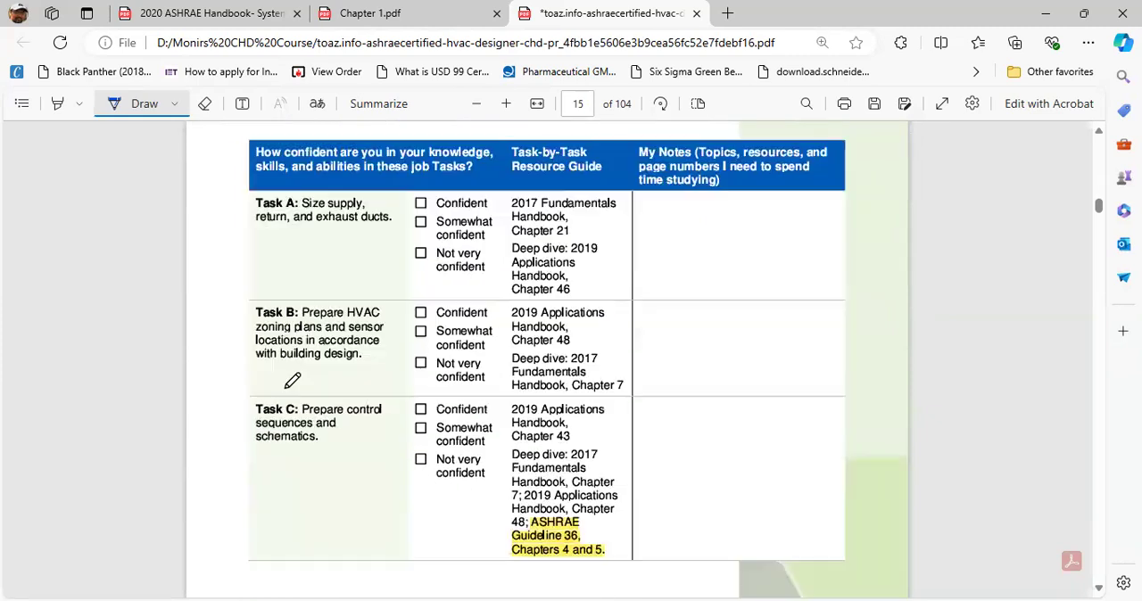
pyautogui.moveTo(320, 204)
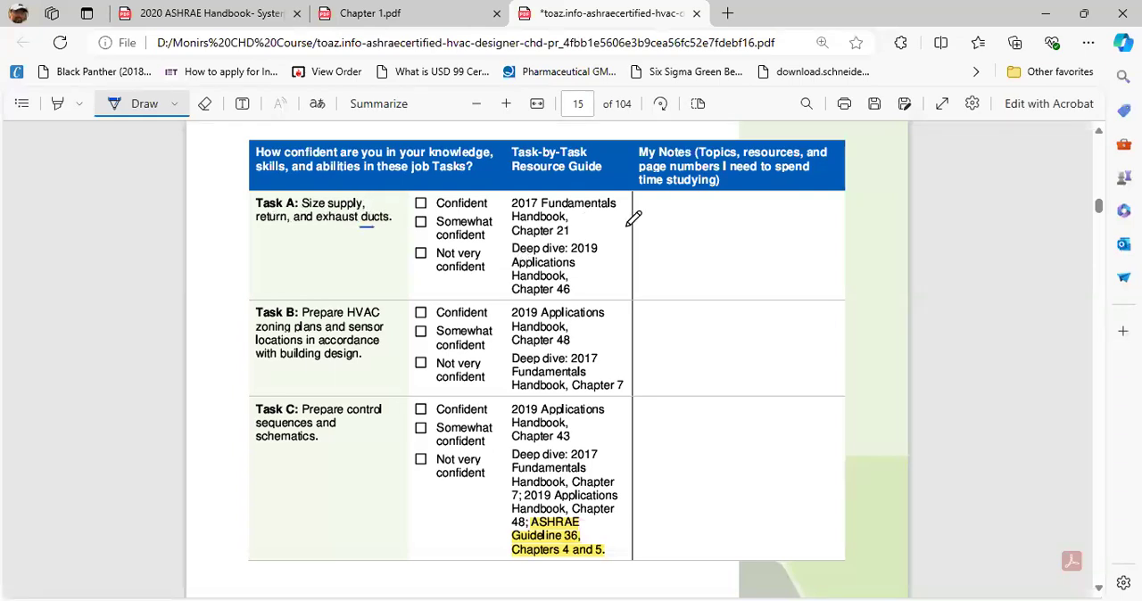
pyautogui.moveTo(535, 203)
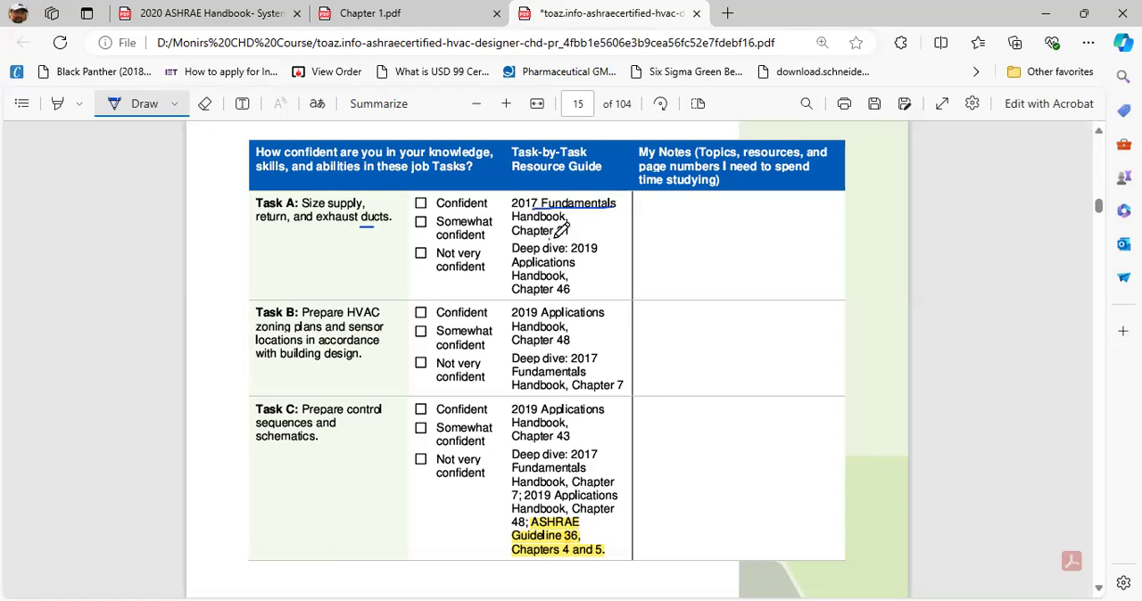
pyautogui.write('21')
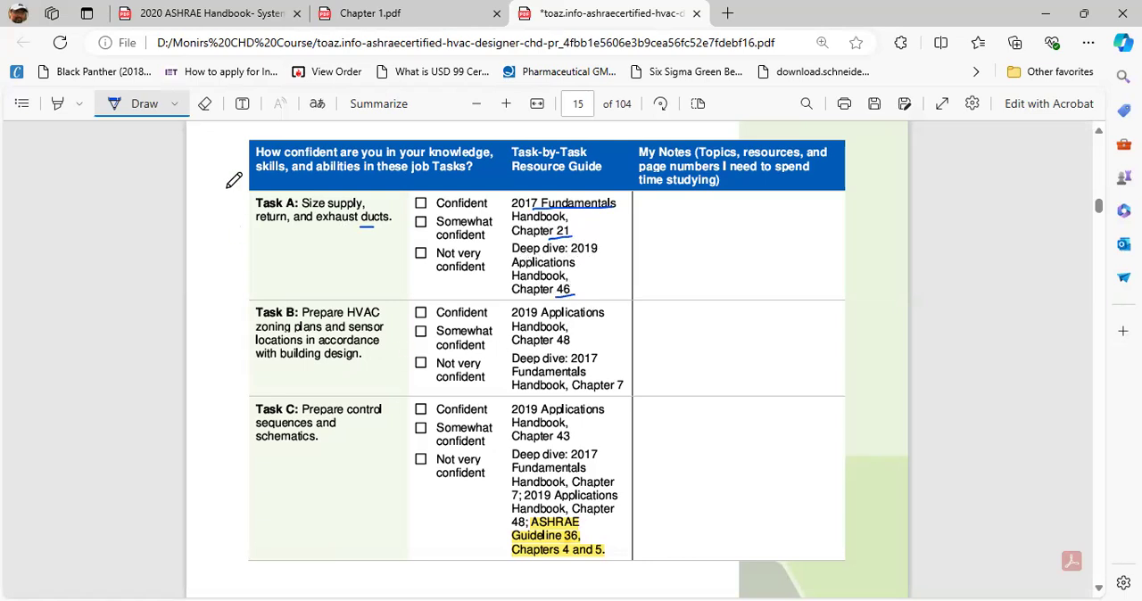
pyautogui.moveTo(307, 307)
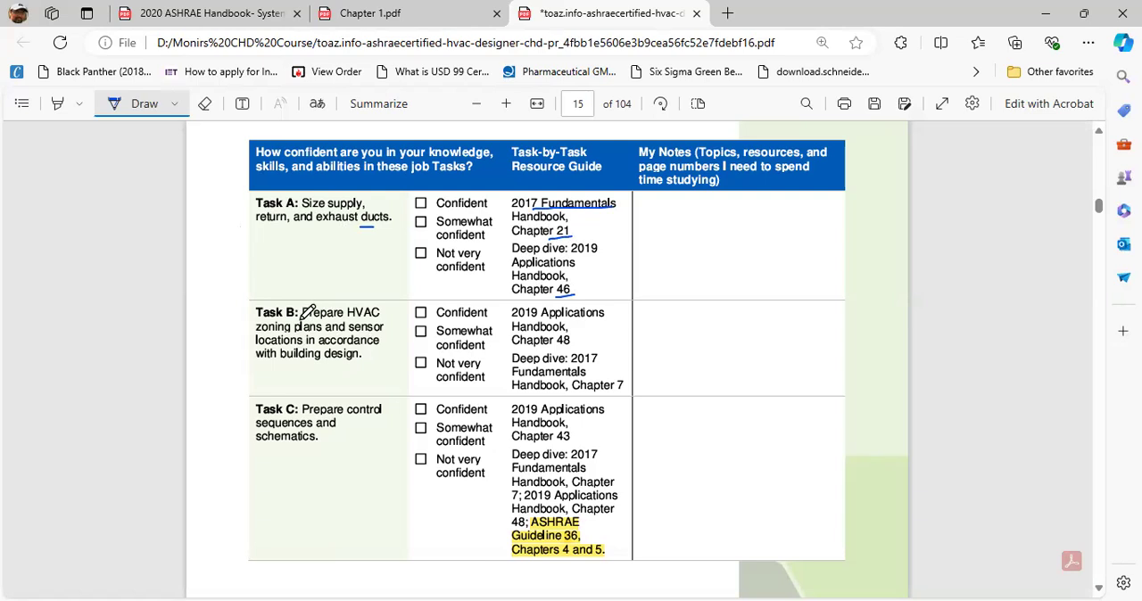
pyautogui.scroll(-3)
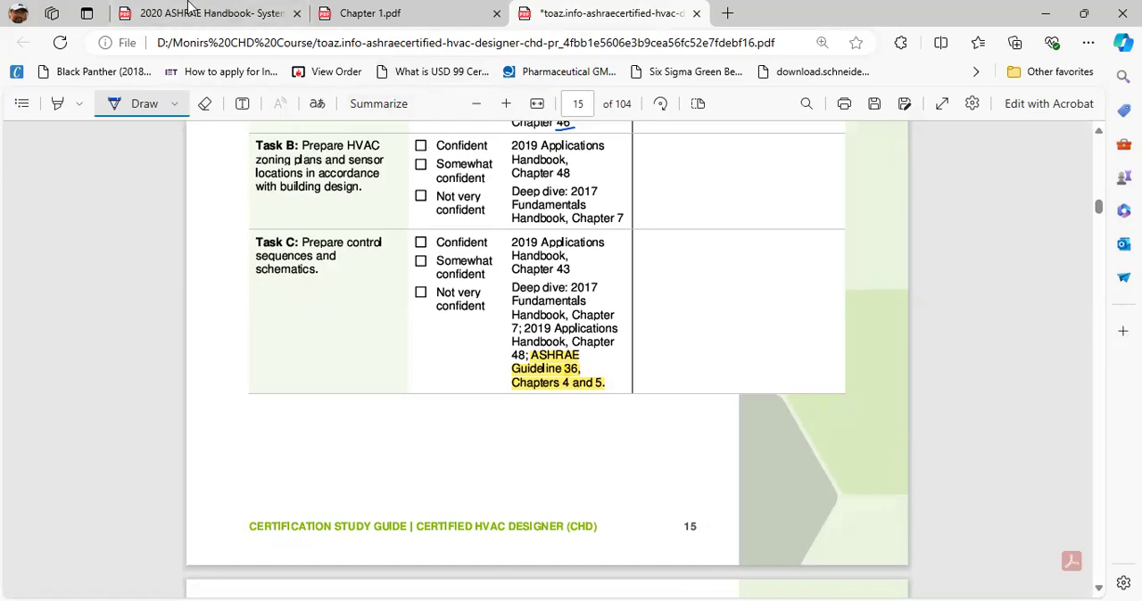
pyautogui.click(205, 12)
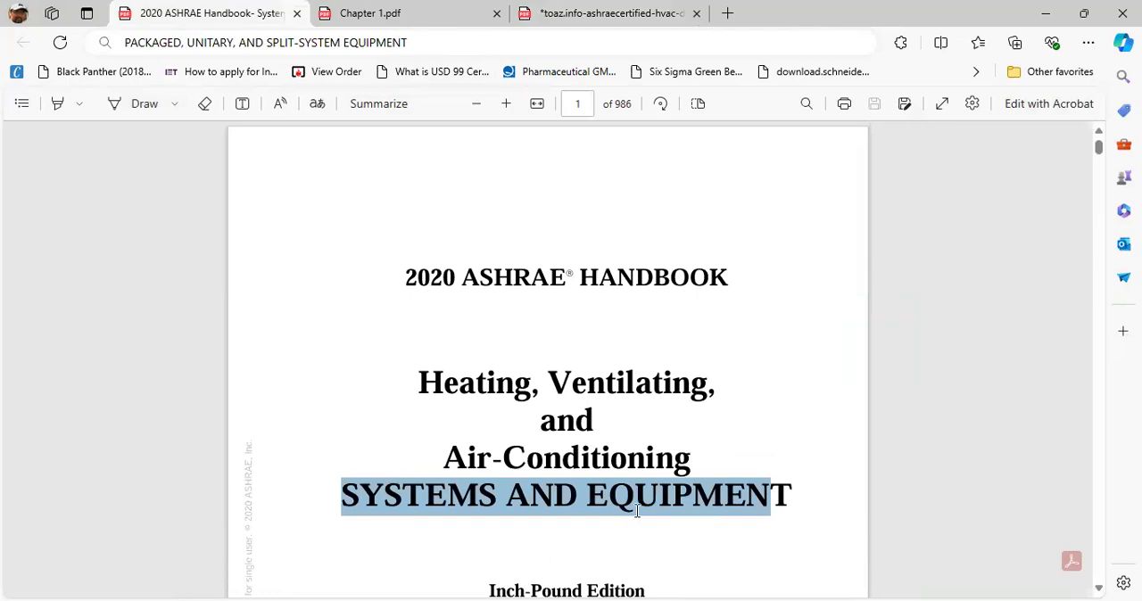
pyautogui.scroll(-3)
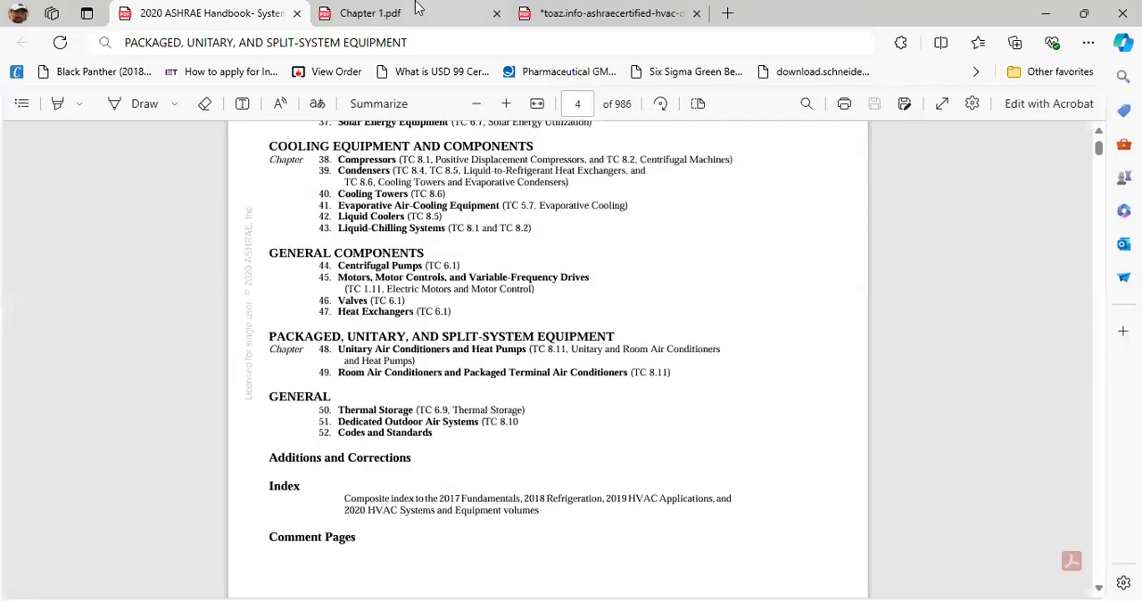
pyautogui.click(610, 14)
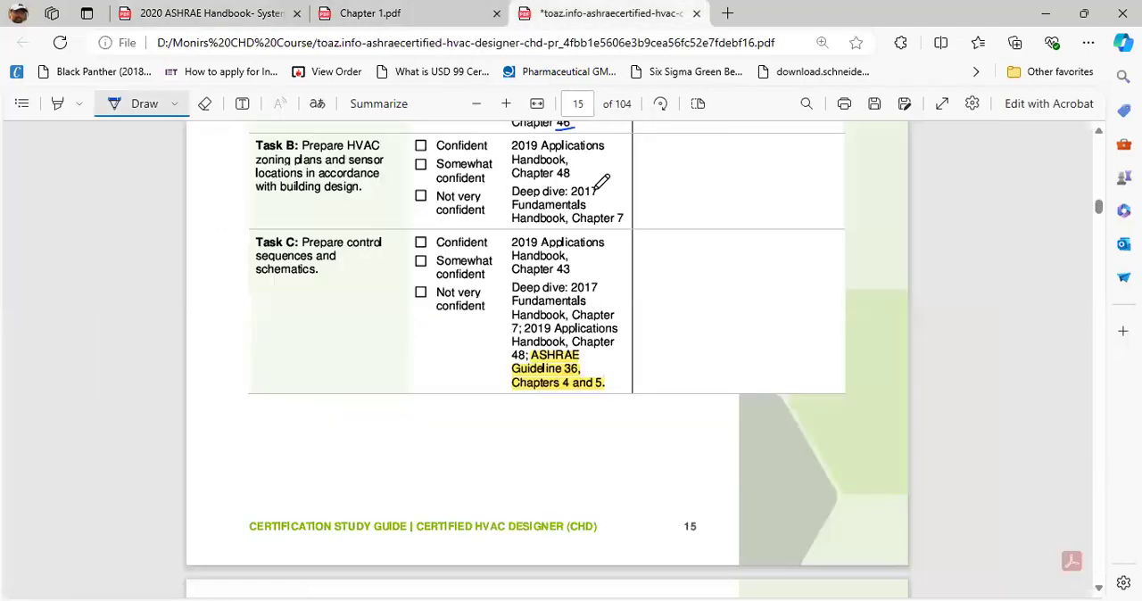
# - Tick Task B's 'Deep dive' entry and mark 'Chapters 17, 18, and 40' under Task J on page 20
pyautogui.scroll(3)
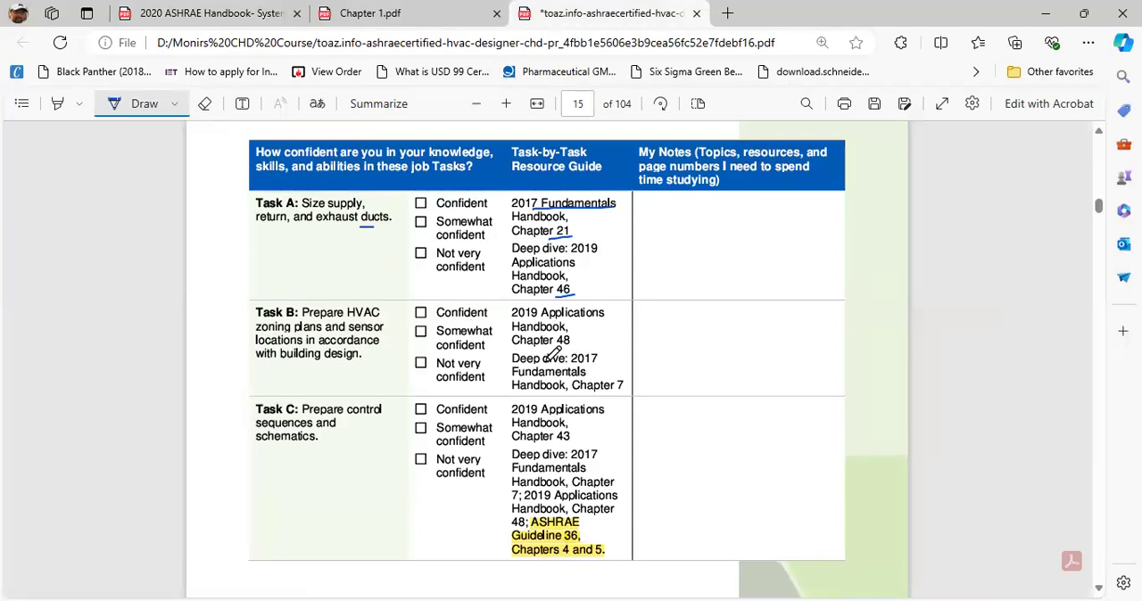
pyautogui.scroll(-3)
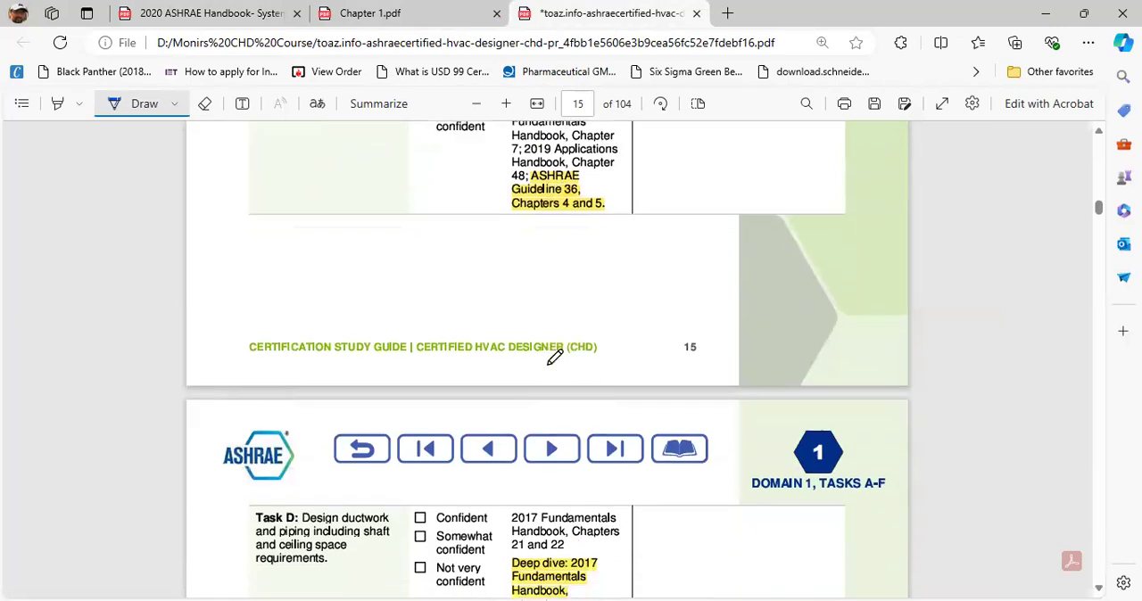
pyautogui.scroll(-3)
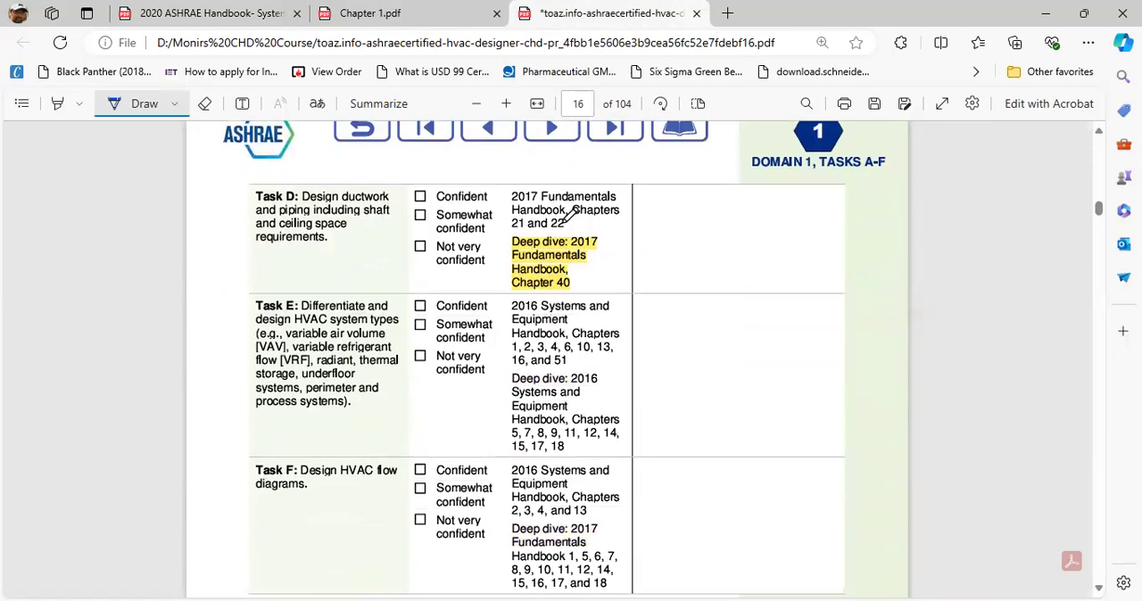
pyautogui.scroll(-3)
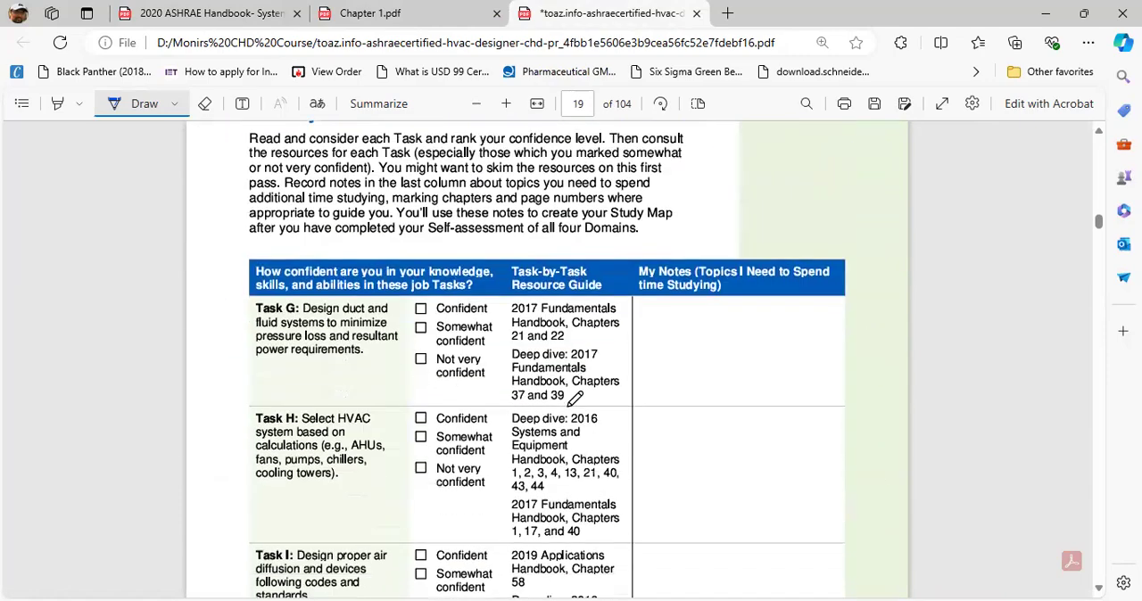
pyautogui.scroll(-3)
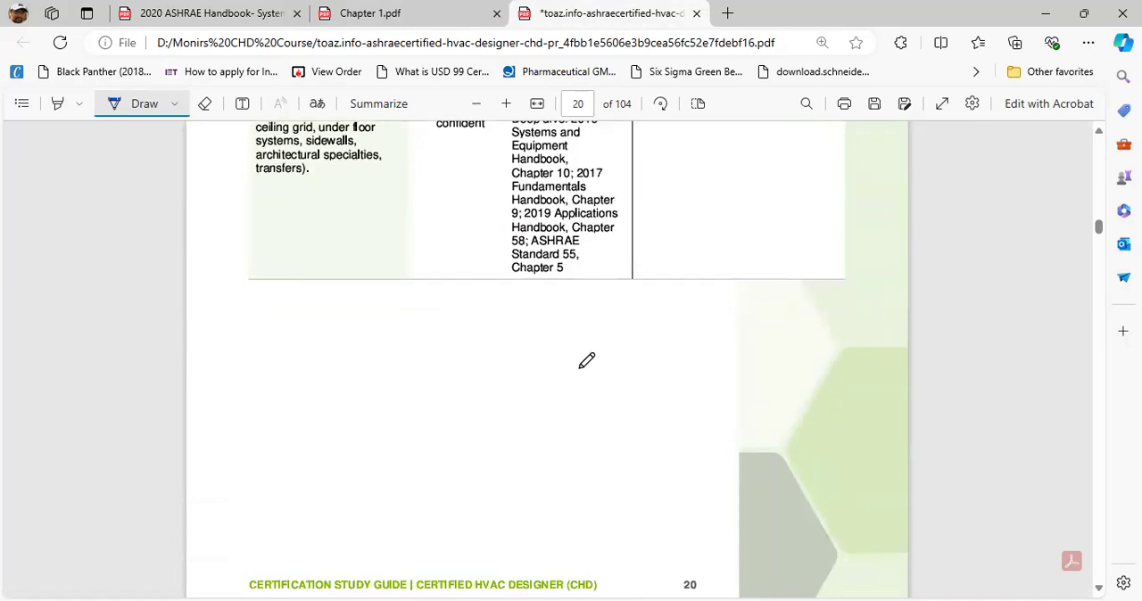
pyautogui.moveTo(585, 318)
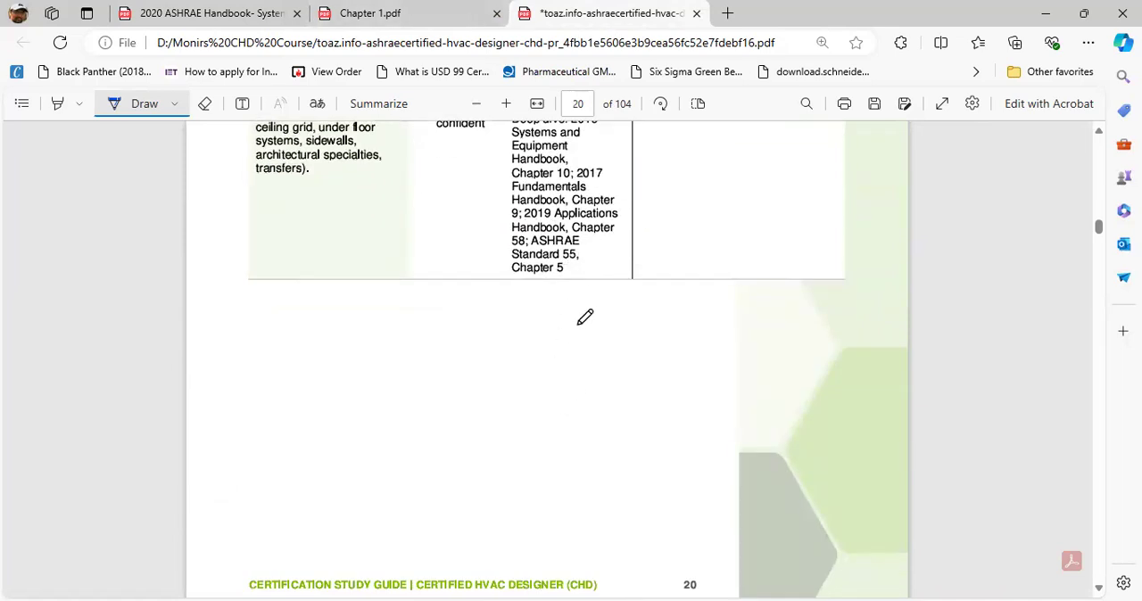
pyautogui.moveTo(606, 298)
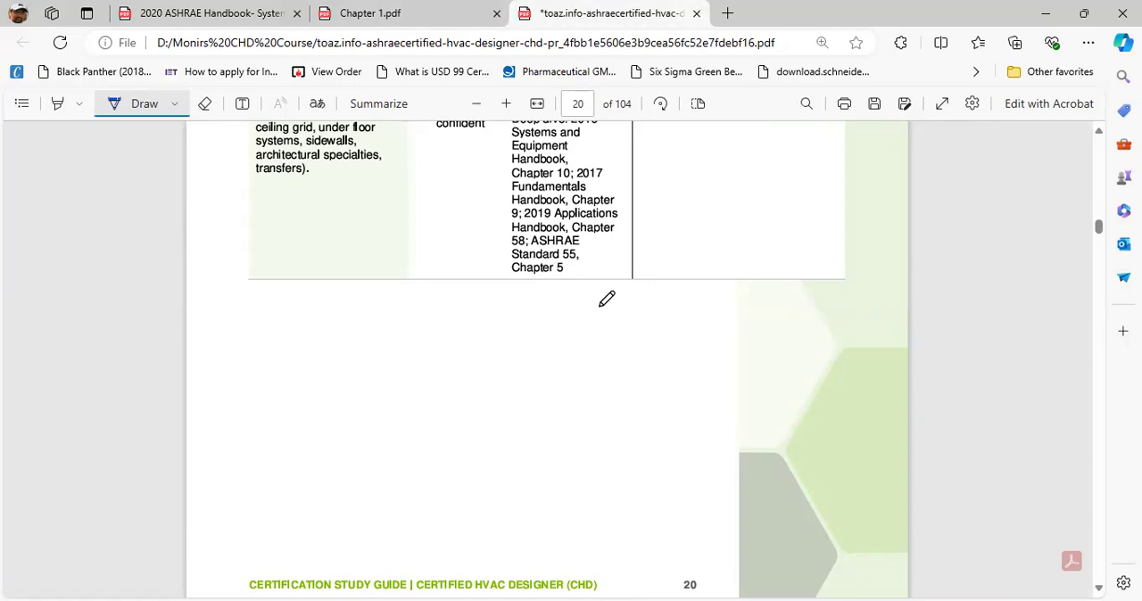
pyautogui.scroll(3)
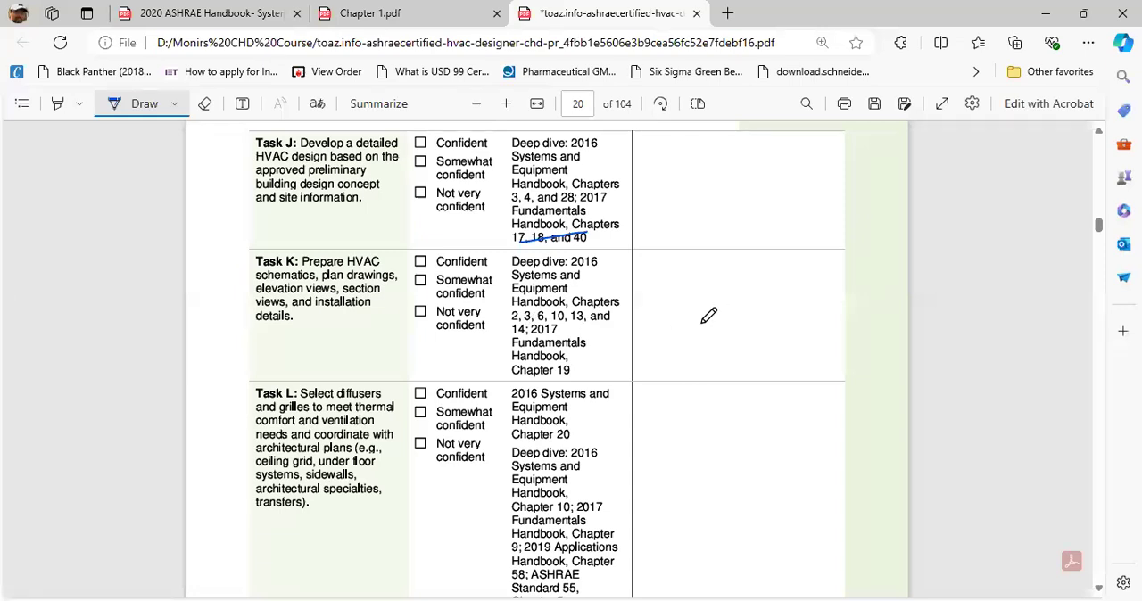
pyautogui.scroll(-3)
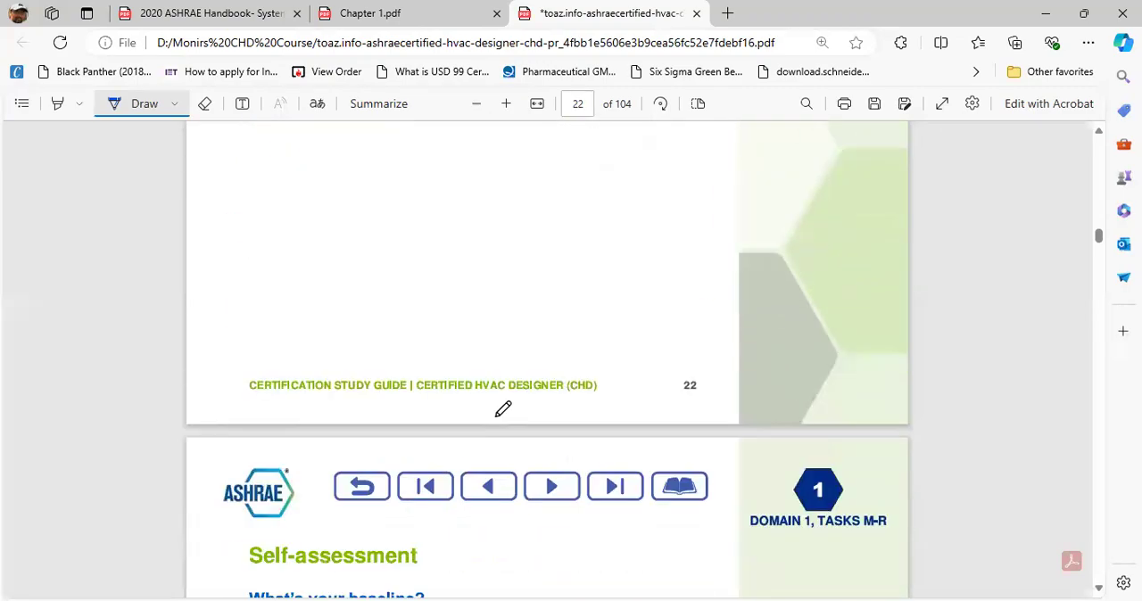
pyautogui.scroll(-3)
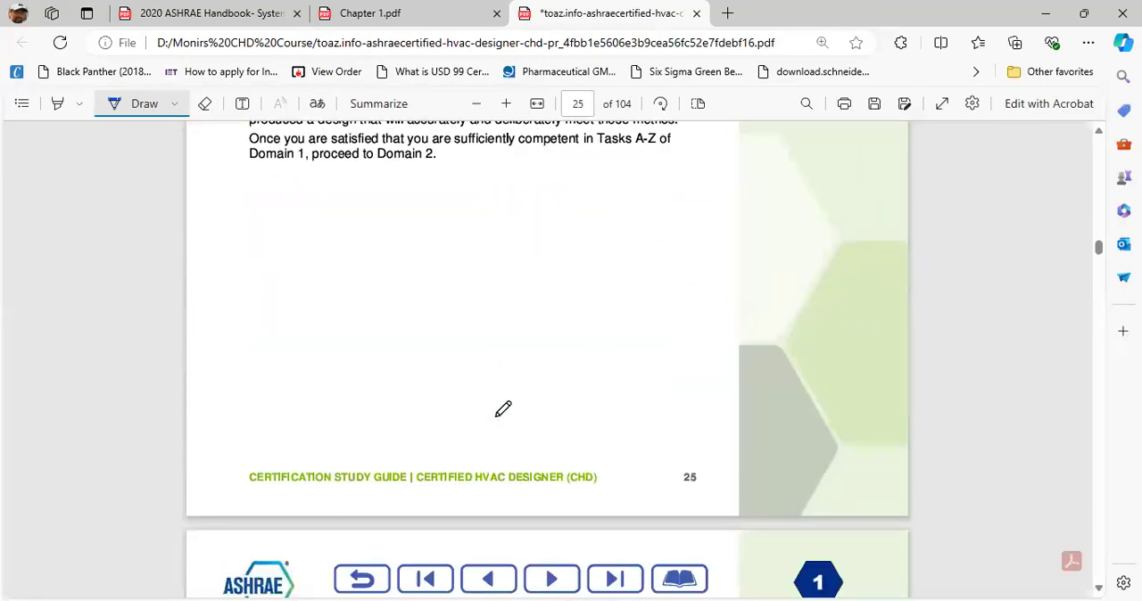
# - Scroll through the Domain 1 practice questions on pages 33–38
pyautogui.scroll(-3)
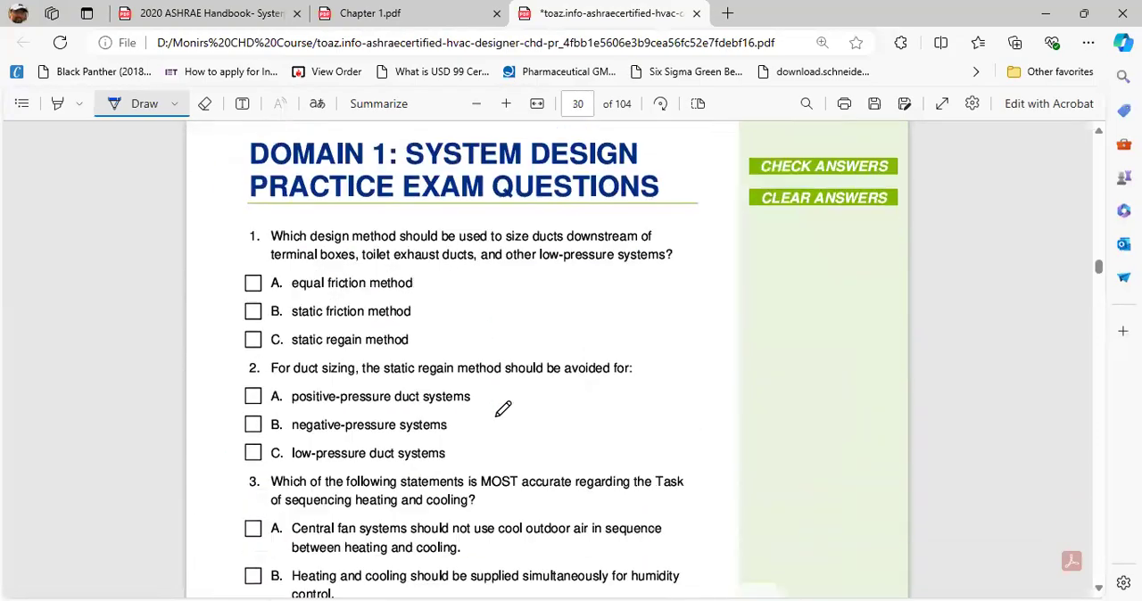
pyautogui.scroll(3)
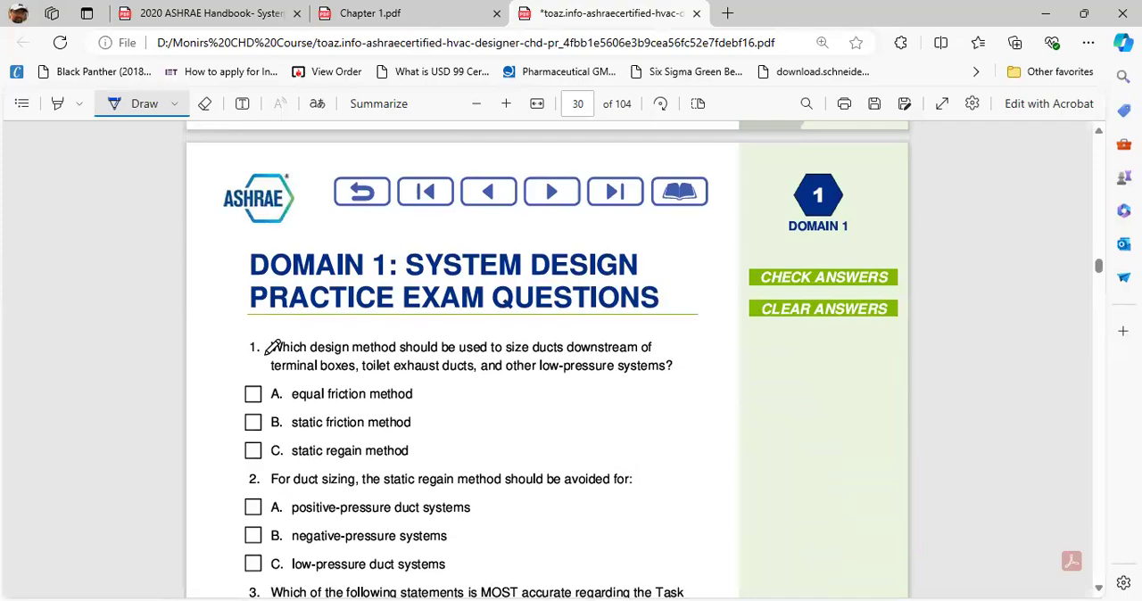
pyautogui.scroll(-3)
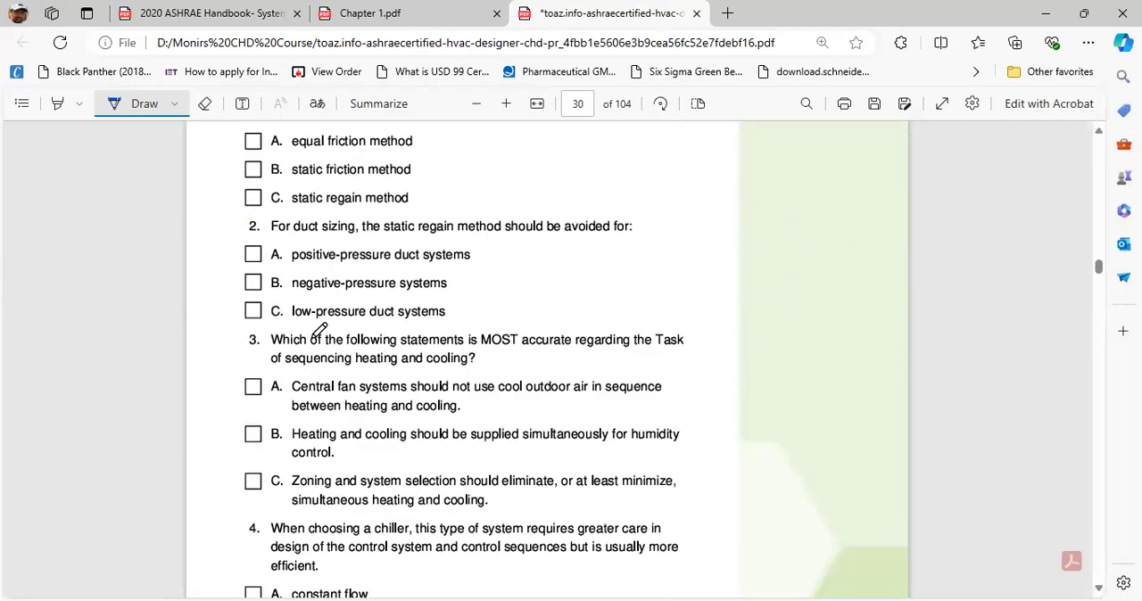
pyautogui.scroll(-3)
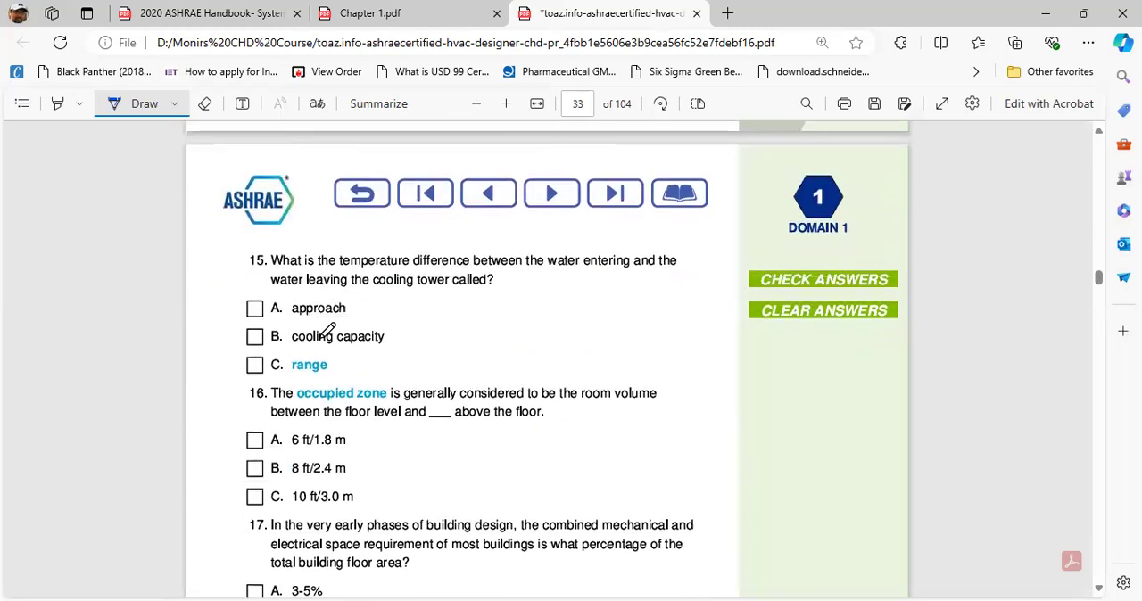
pyautogui.scroll(-3)
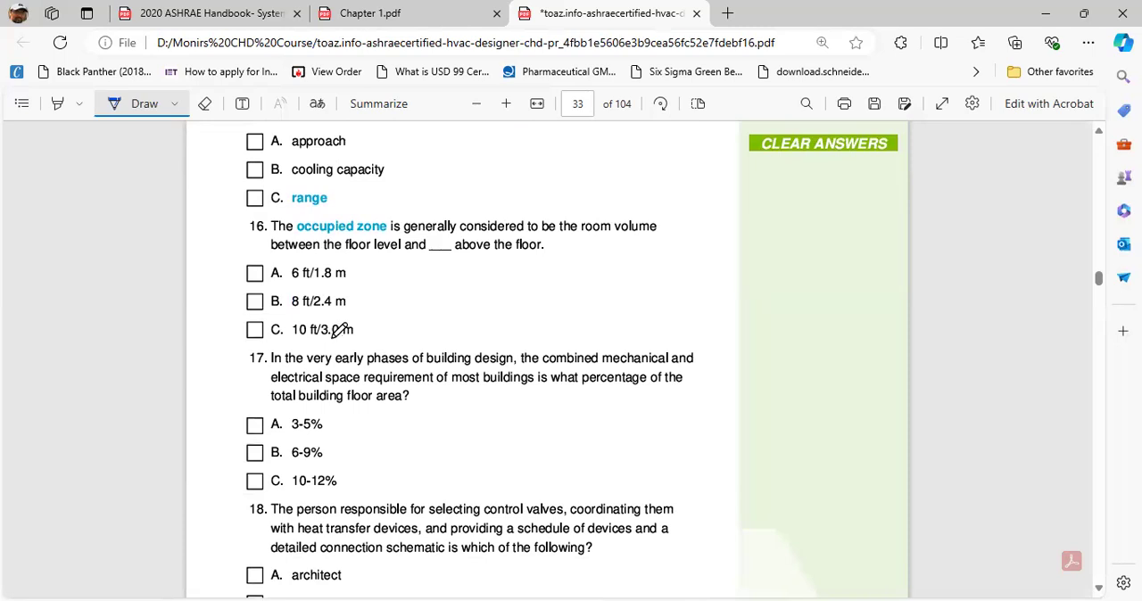
pyautogui.moveTo(355, 296)
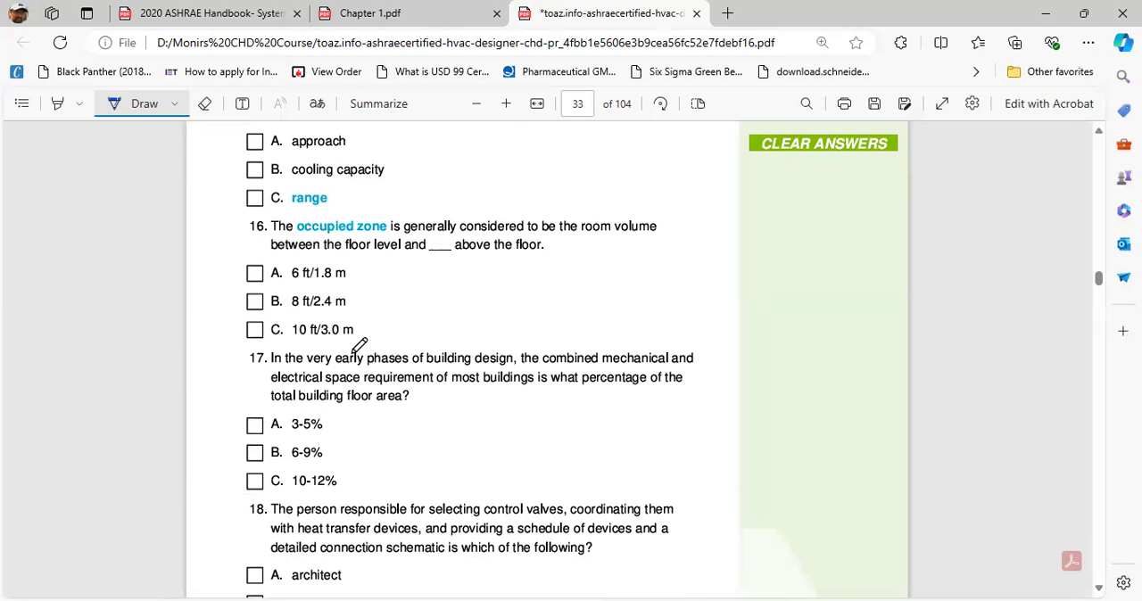
pyautogui.scroll(-3)
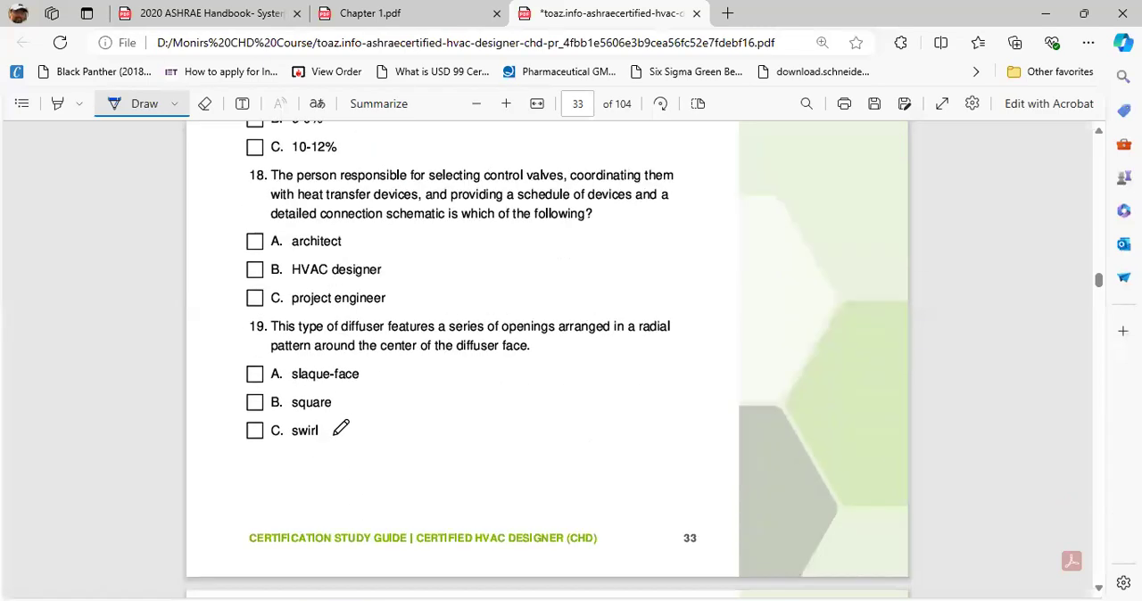
pyautogui.scroll(-3)
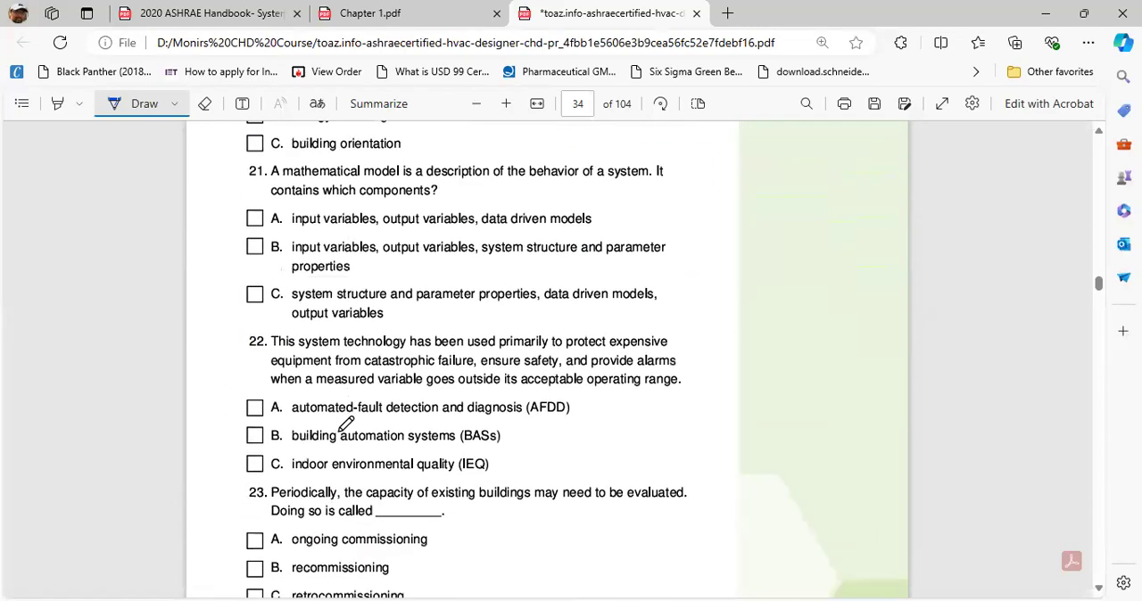
pyautogui.scroll(-3)
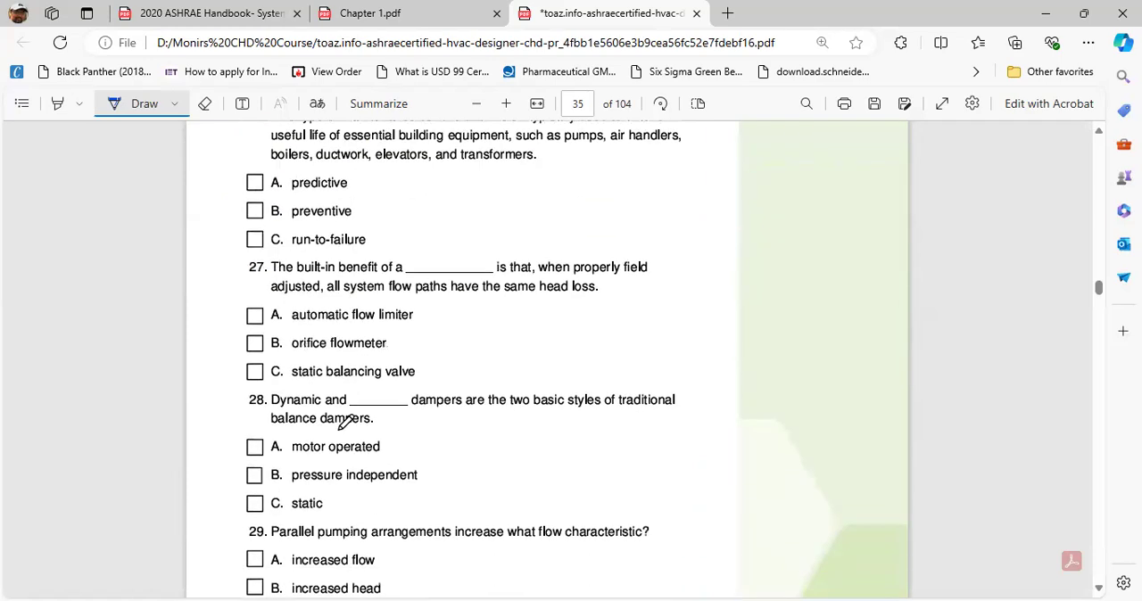
pyautogui.scroll(-3)
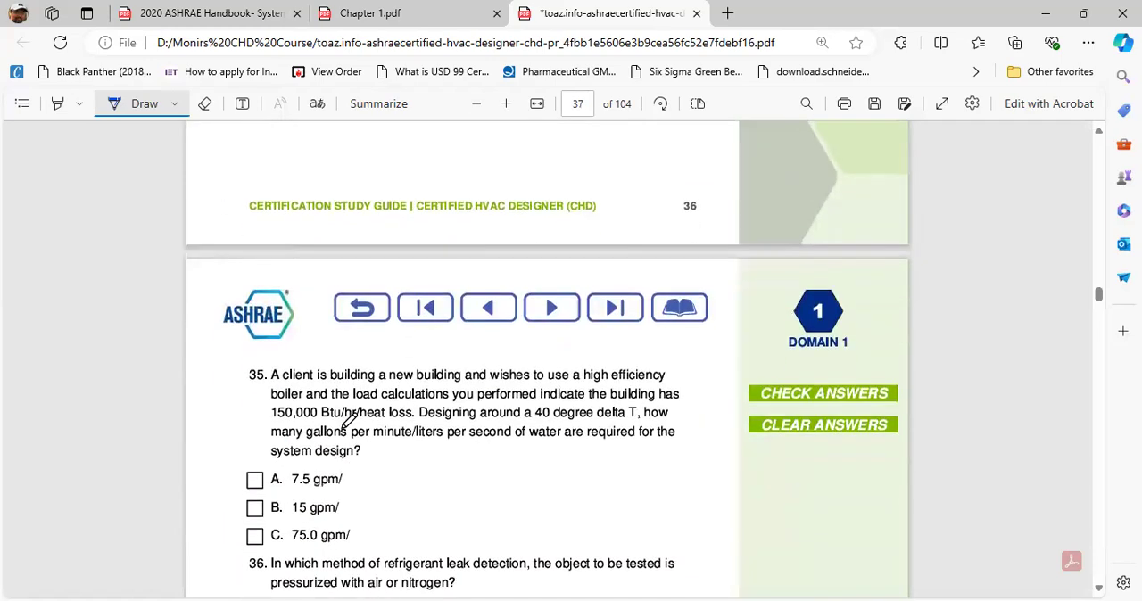
pyautogui.scroll(-3)
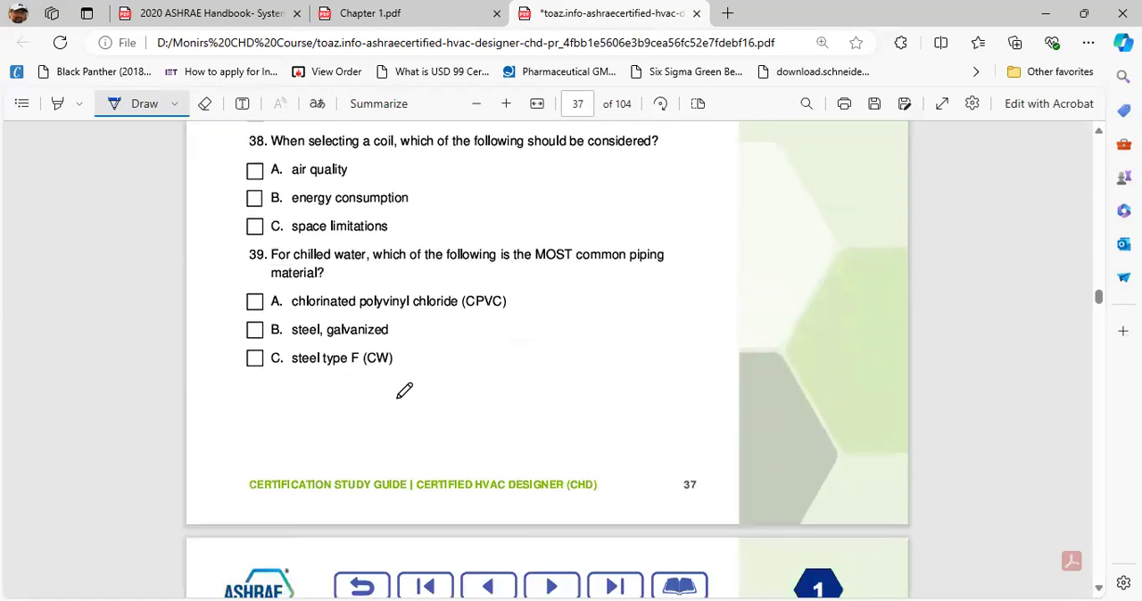
pyautogui.scroll(-3)
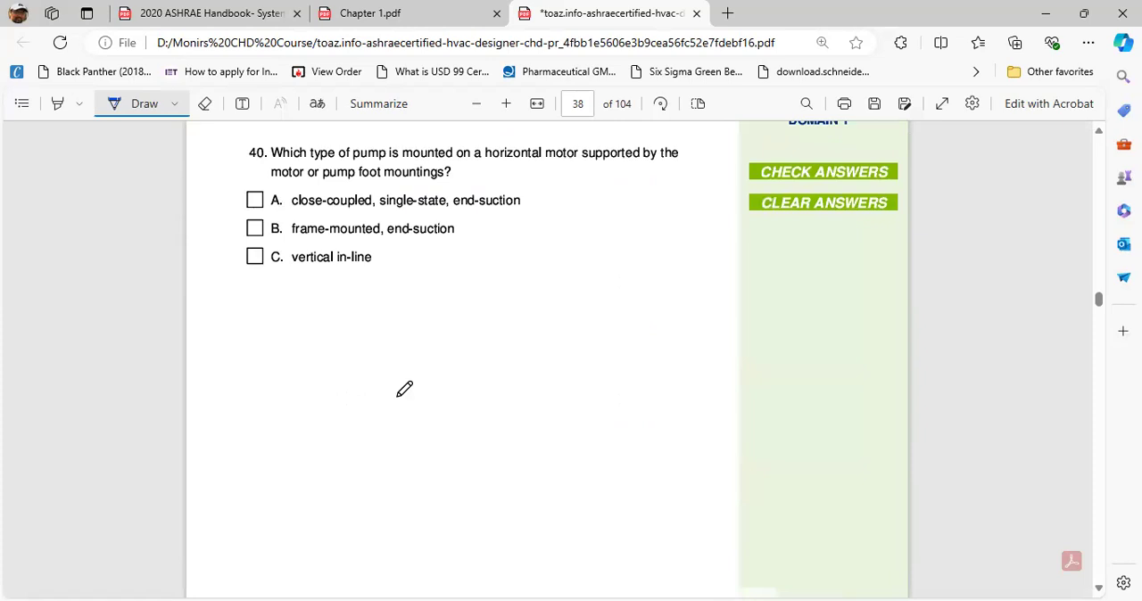
pyautogui.scroll(-3)
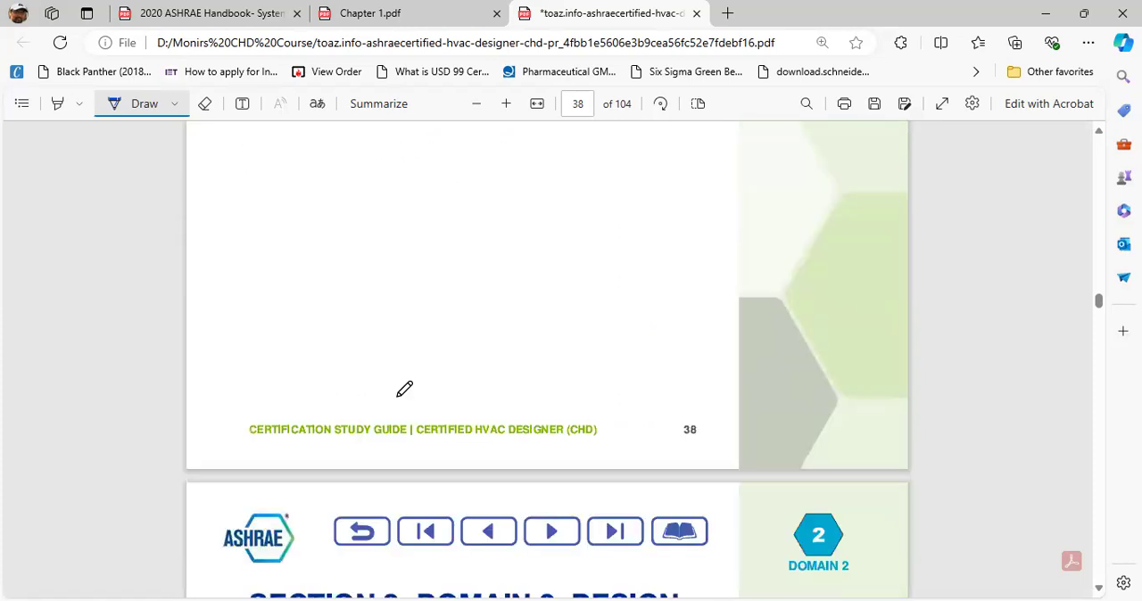
# - Scroll back over the questions, then continue to page 39 where the Domain 2 introduction ends
pyautogui.scroll(3)
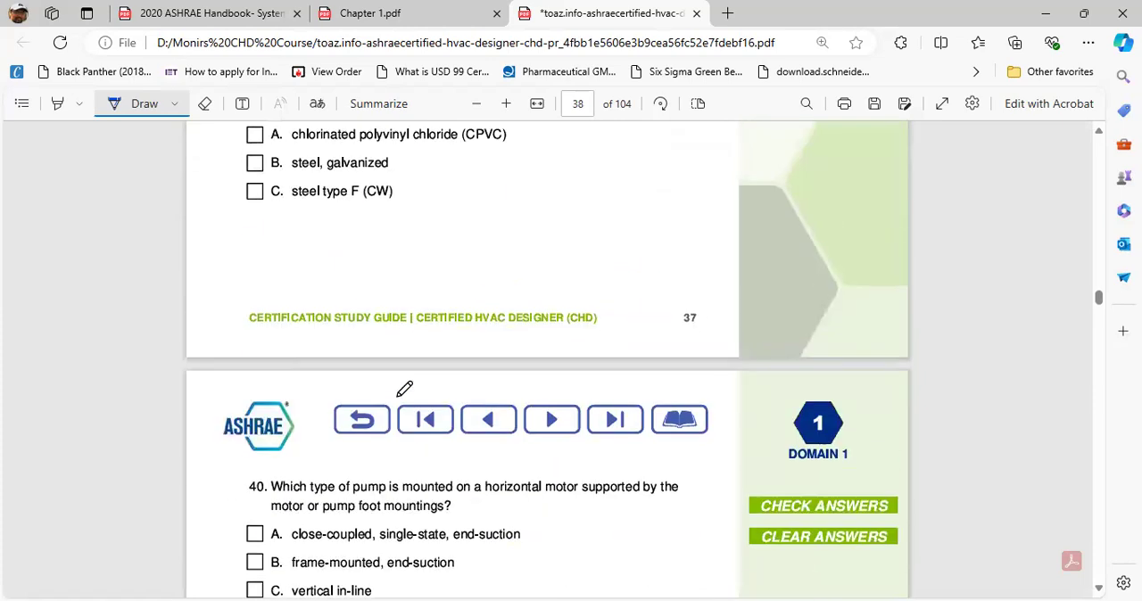
pyautogui.scroll(3)
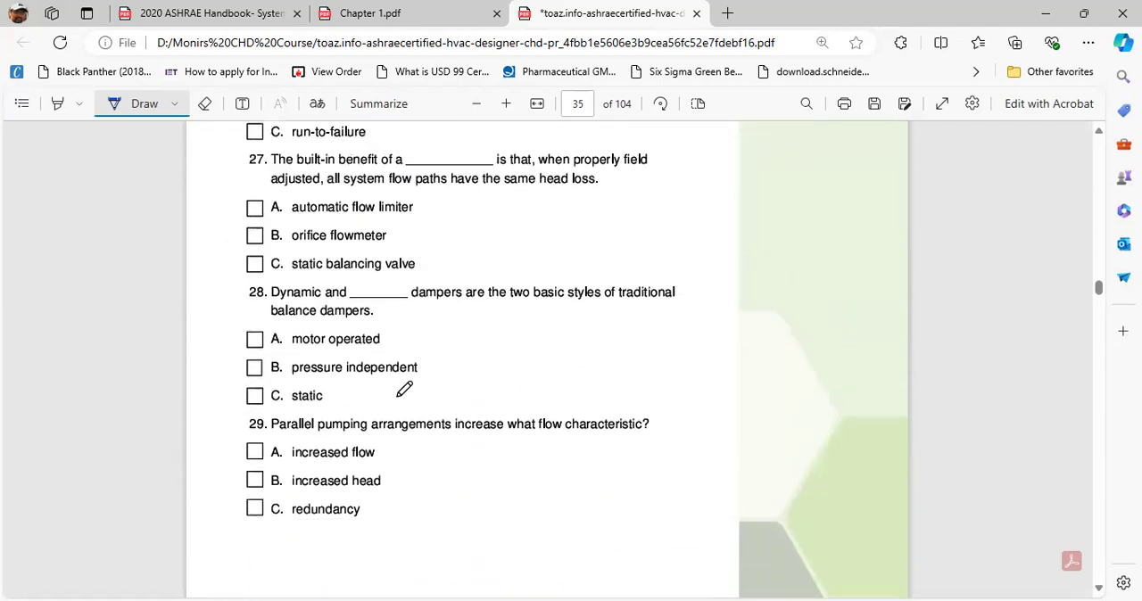
pyautogui.scroll(3)
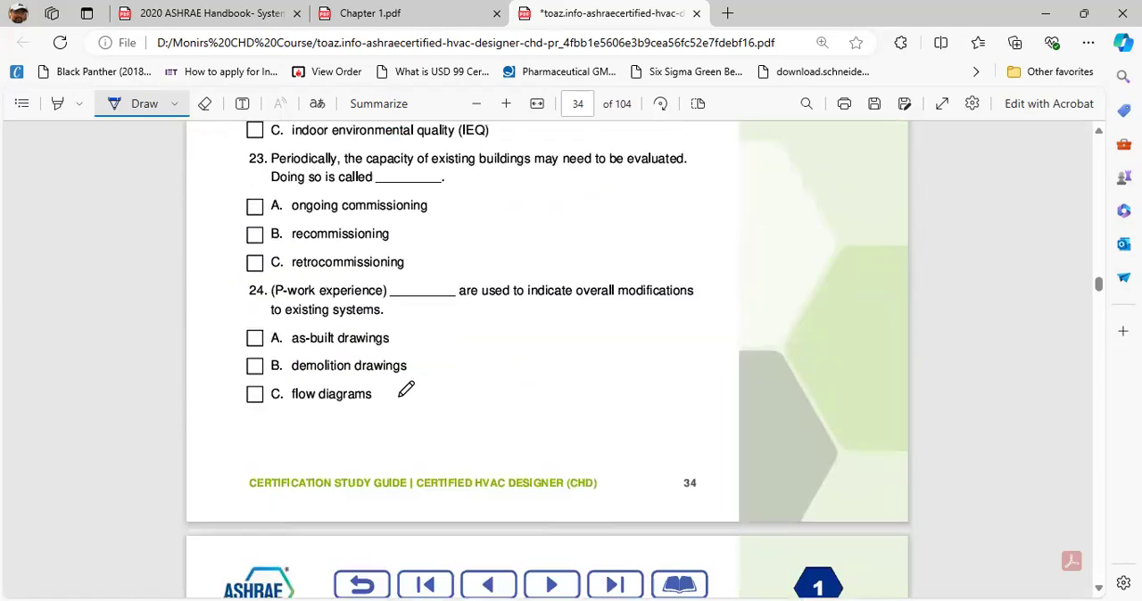
pyautogui.scroll(3)
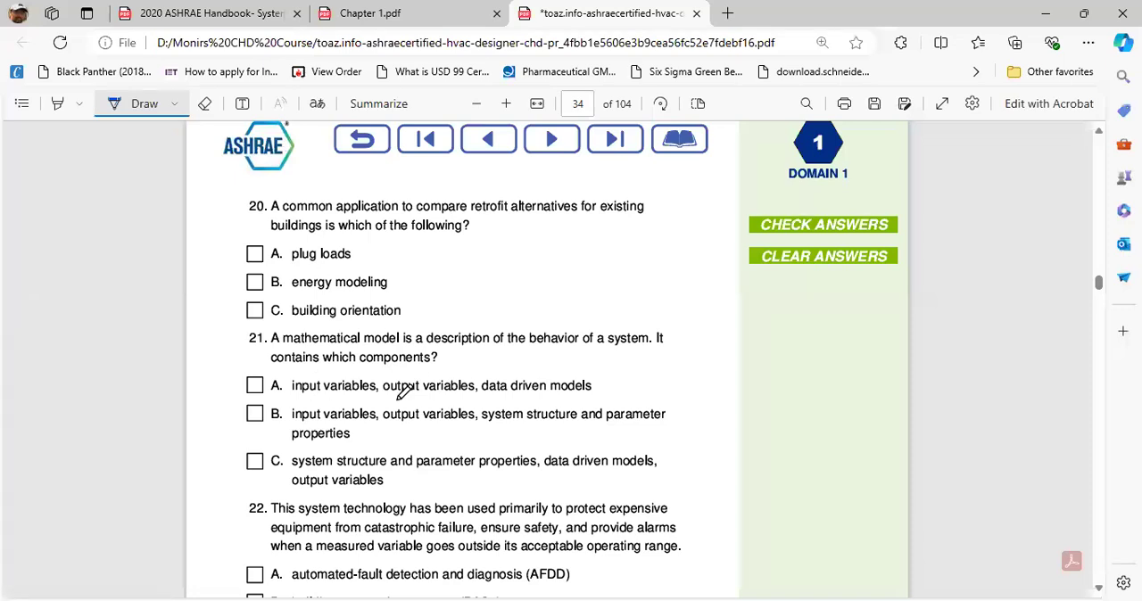
pyautogui.moveTo(361, 407)
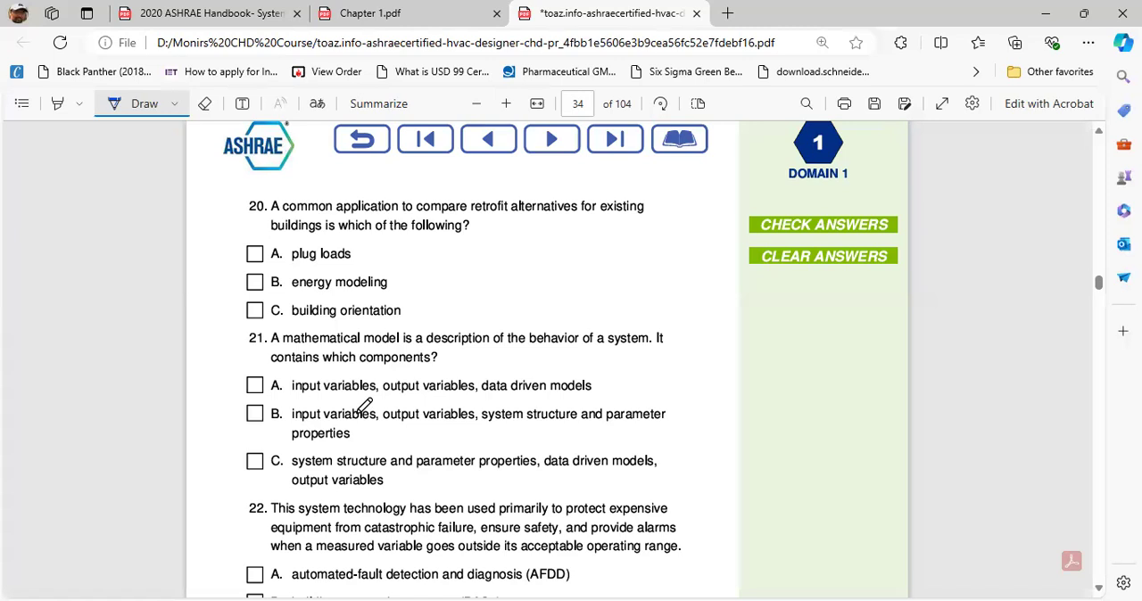
pyautogui.moveTo(432, 396)
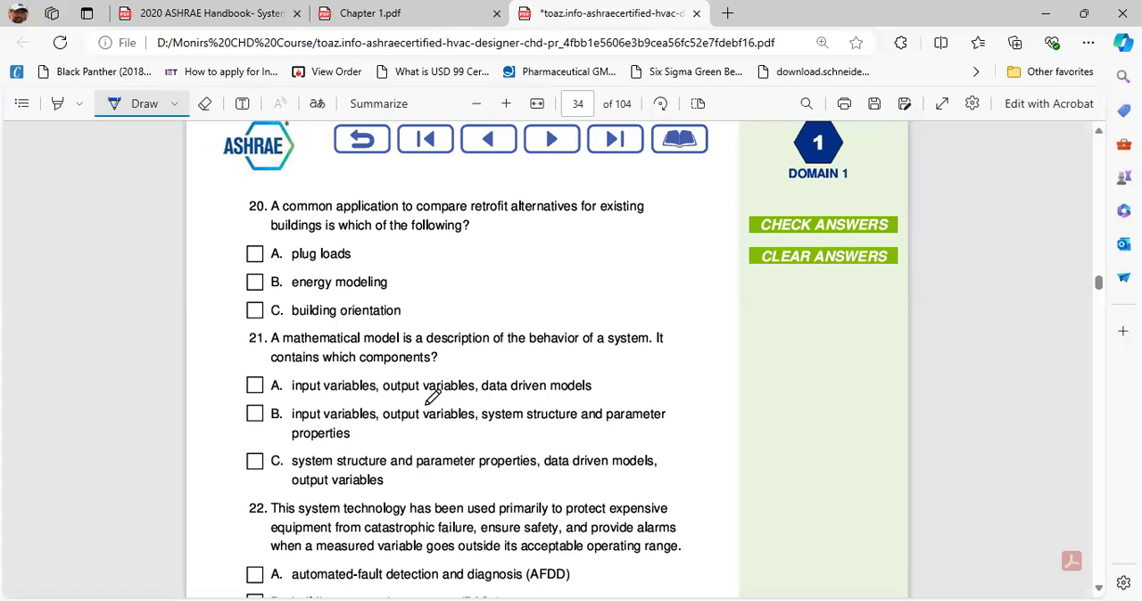
pyautogui.moveTo(477, 314)
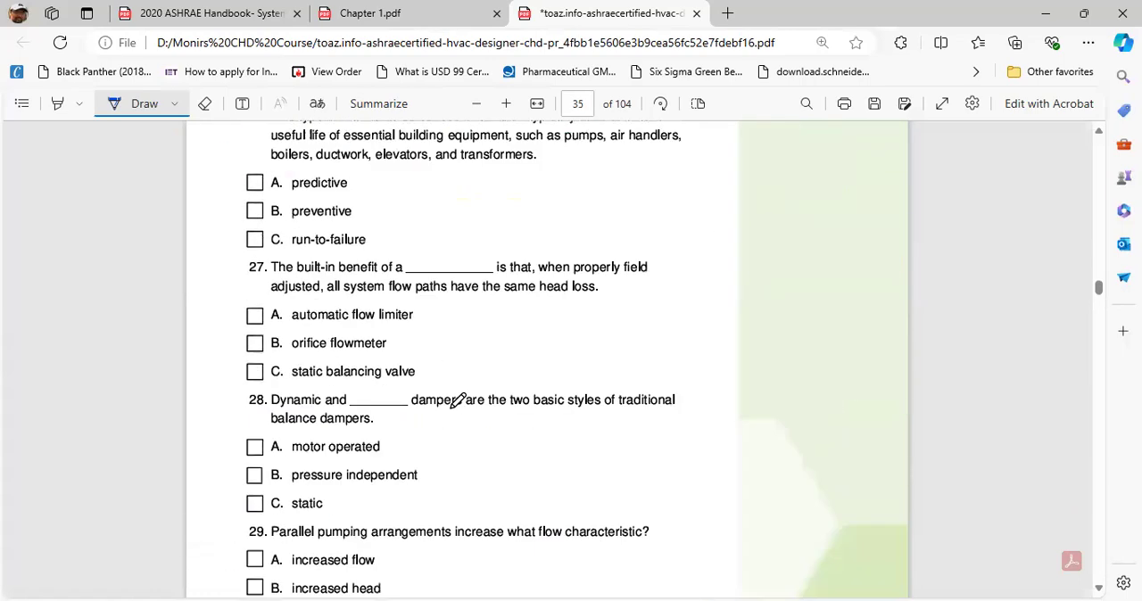
pyautogui.scroll(-3)
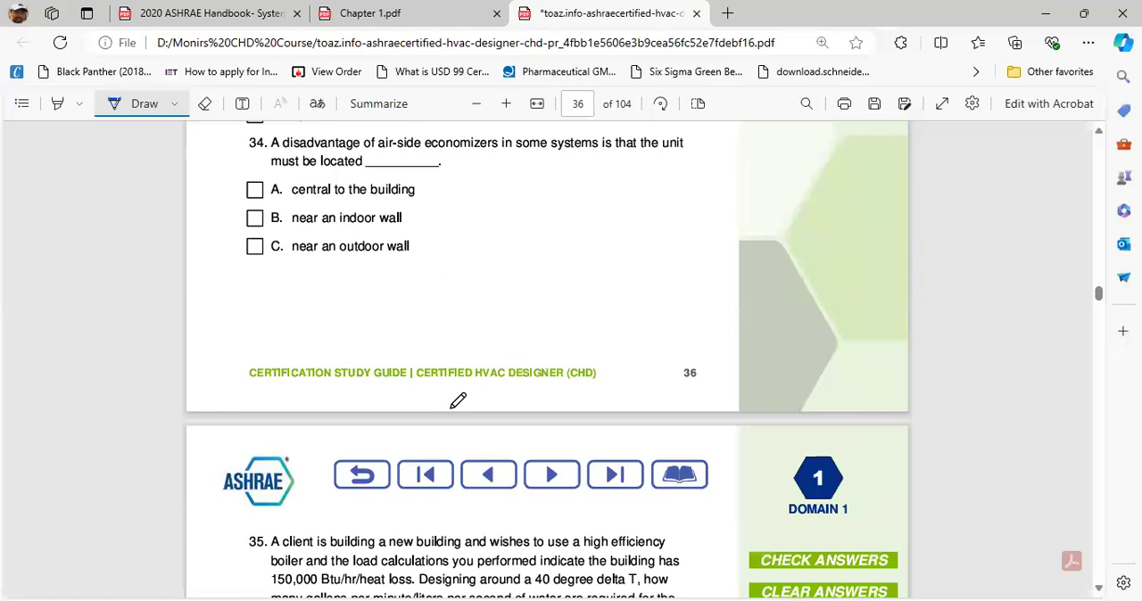
pyautogui.scroll(-3)
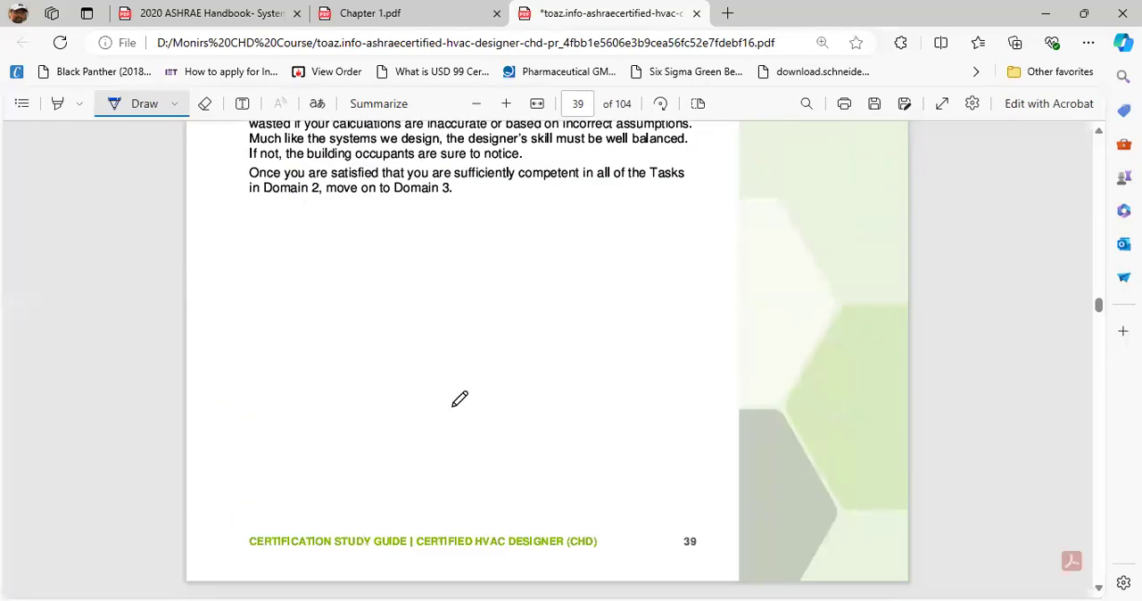
# - Scroll past Domains 3 and 4 to page 77, the Domain 1 System Design answer key
pyautogui.scroll(-3)
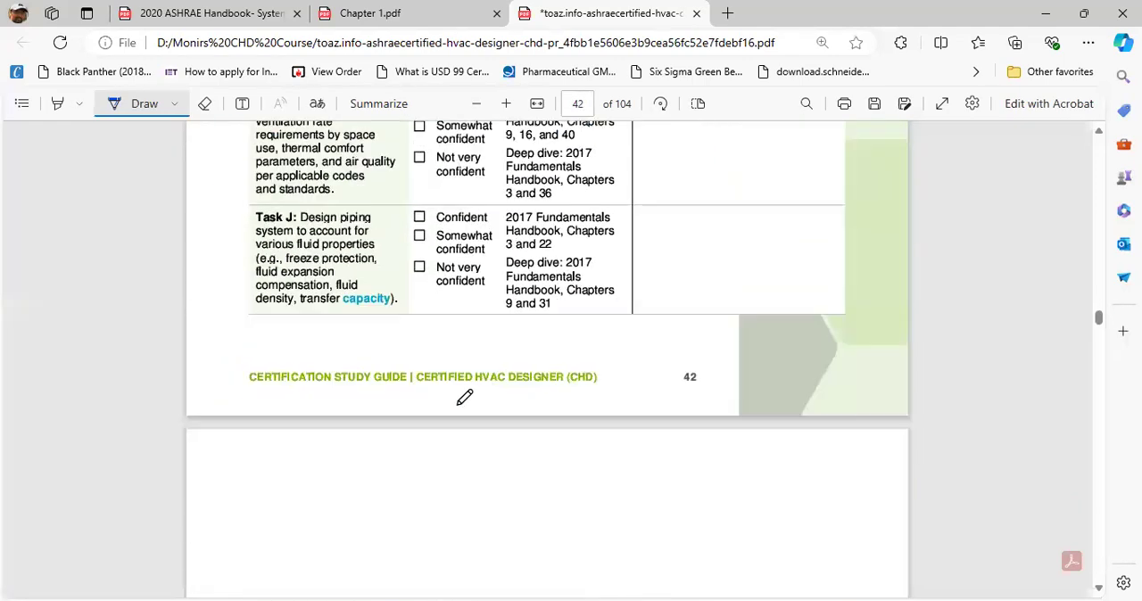
pyautogui.scroll(-3)
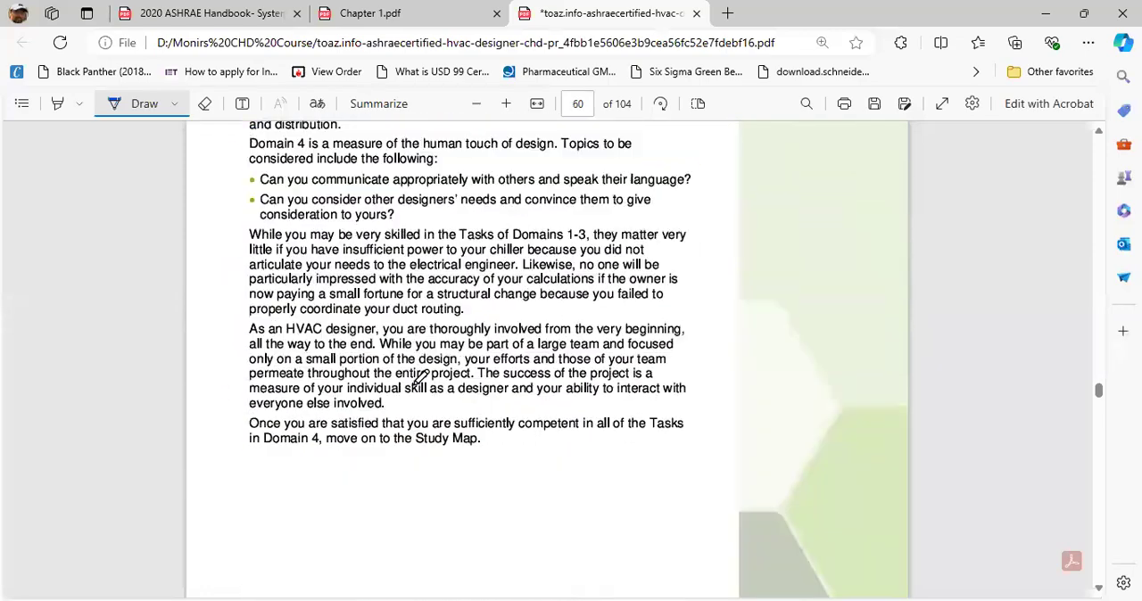
pyautogui.scroll(-3)
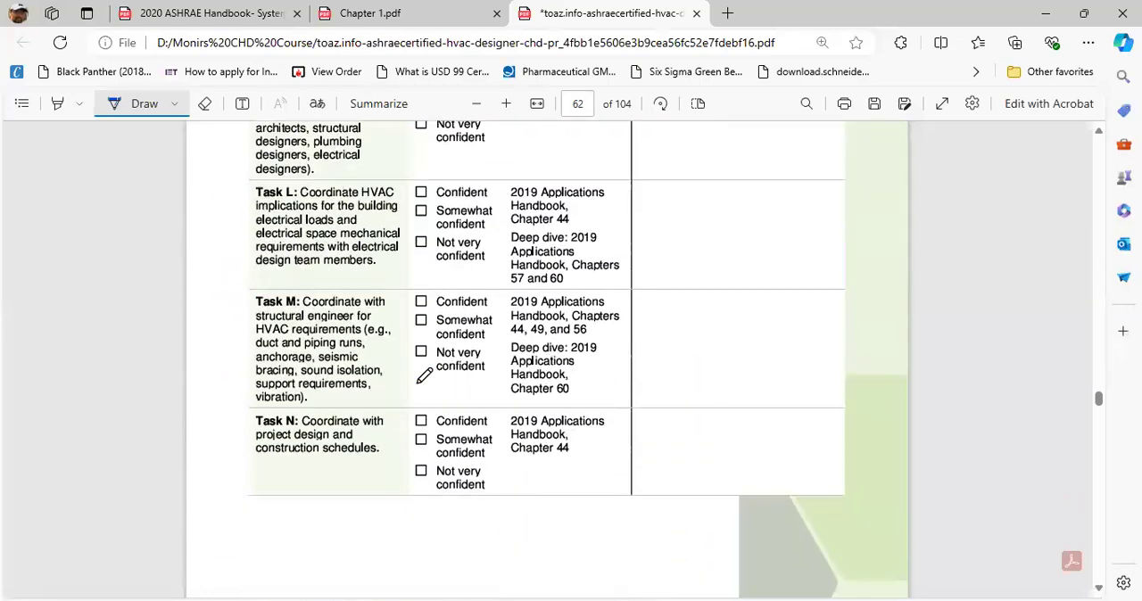
pyautogui.scroll(-3)
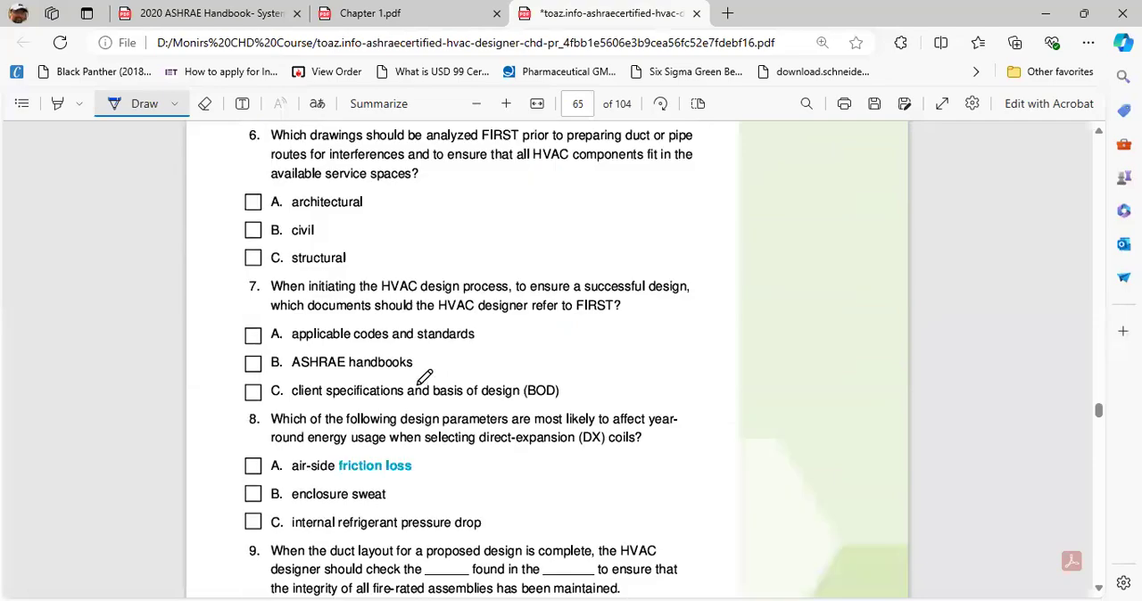
pyautogui.scroll(-3)
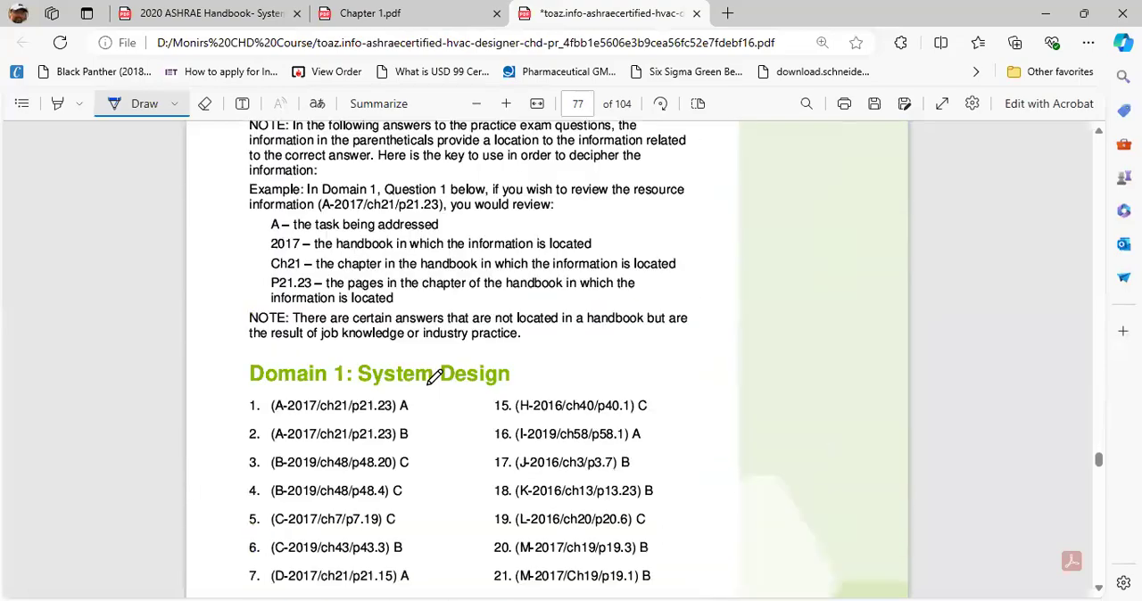
# - Scroll past the remaining answers to page 80, the Appendix of Common HVAC Design Formulas
pyautogui.scroll(-3)
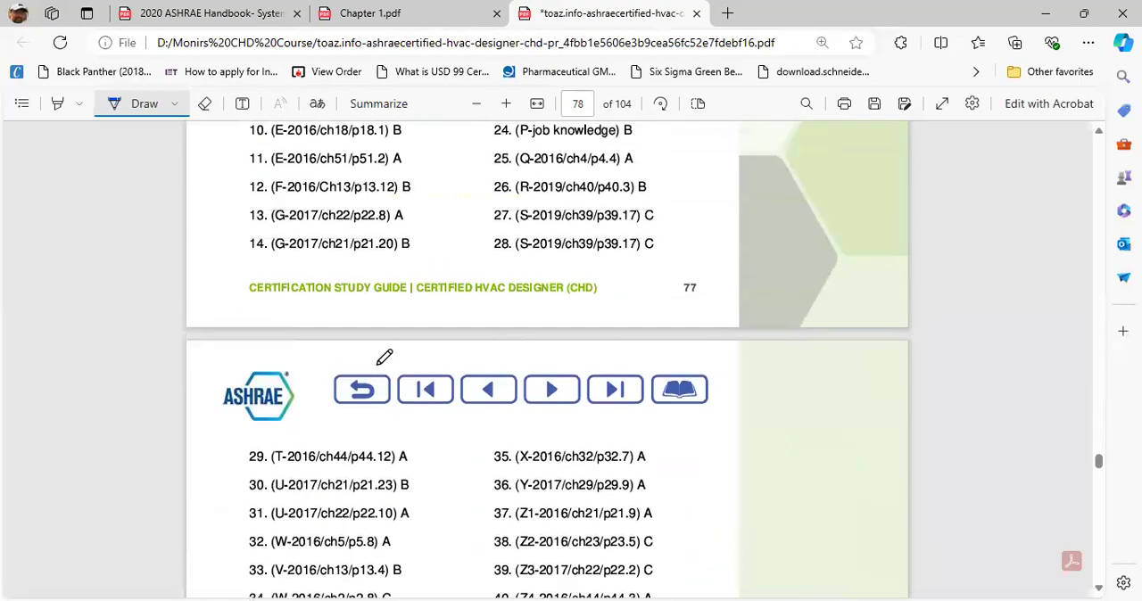
pyautogui.scroll(-3)
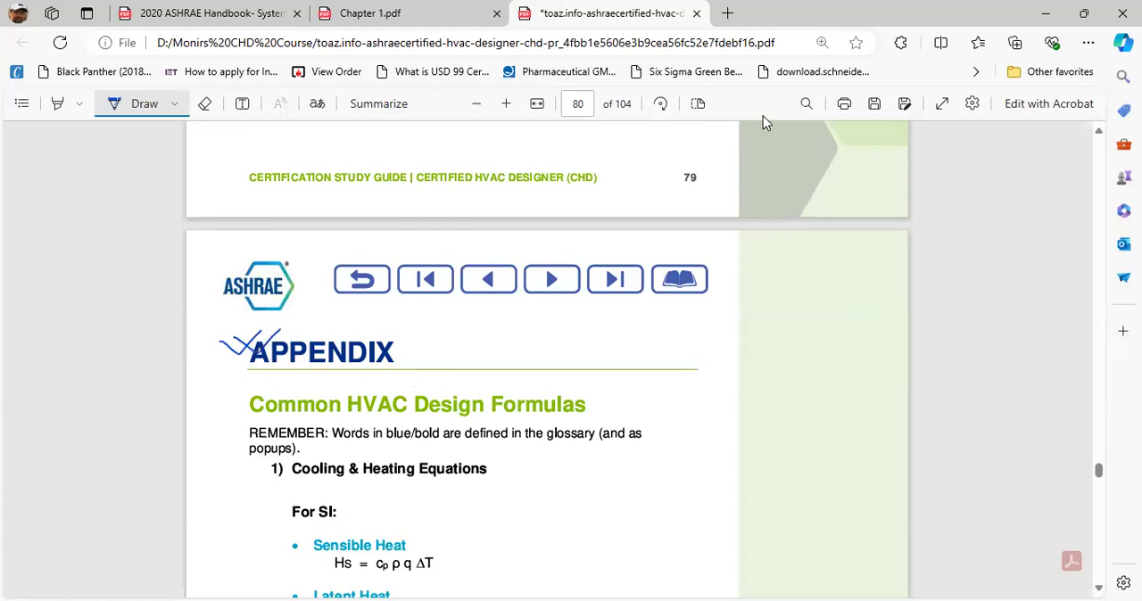
pyautogui.moveTo(815, 228)
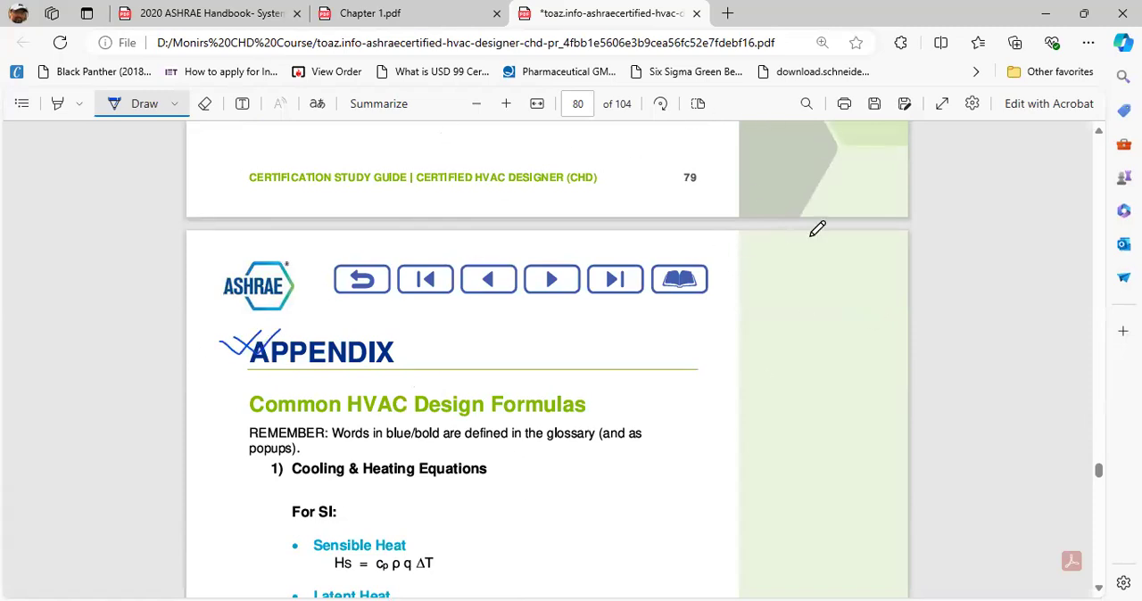
pyautogui.moveTo(282, 202)
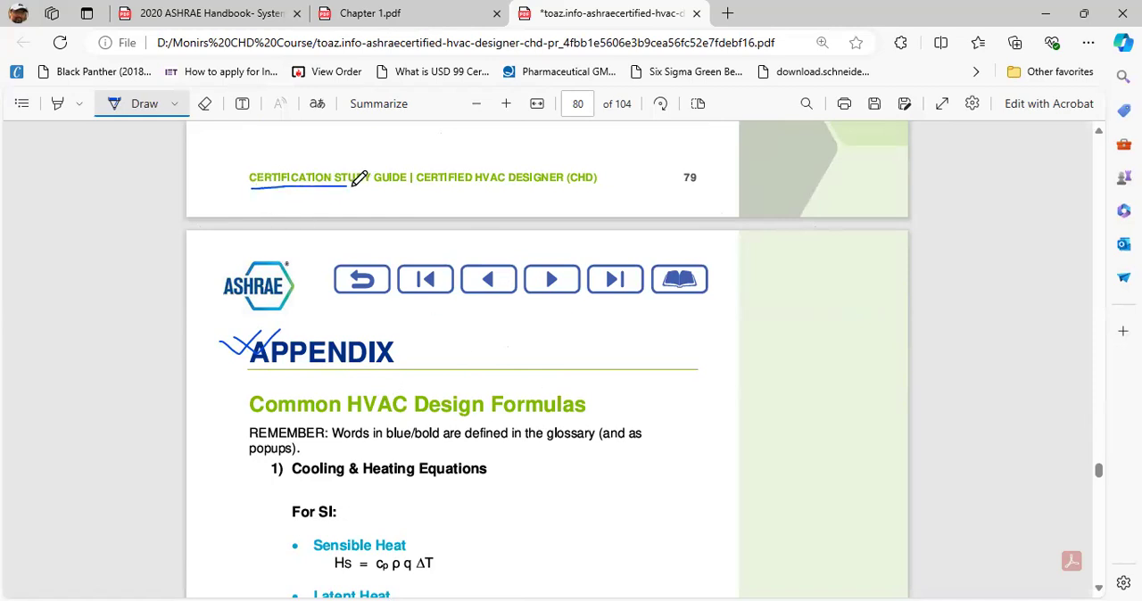
# - Tick the SI Sensible Heat and Latent Heat formulas and scroll through appendix pages 80–88
pyautogui.scroll(-3)
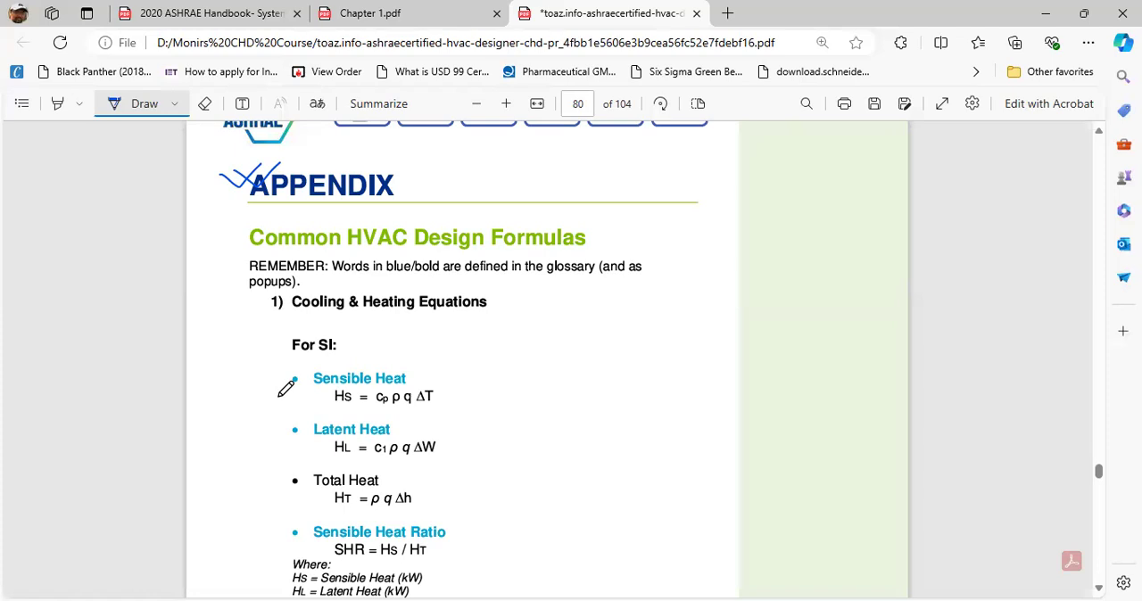
pyautogui.scroll(-3)
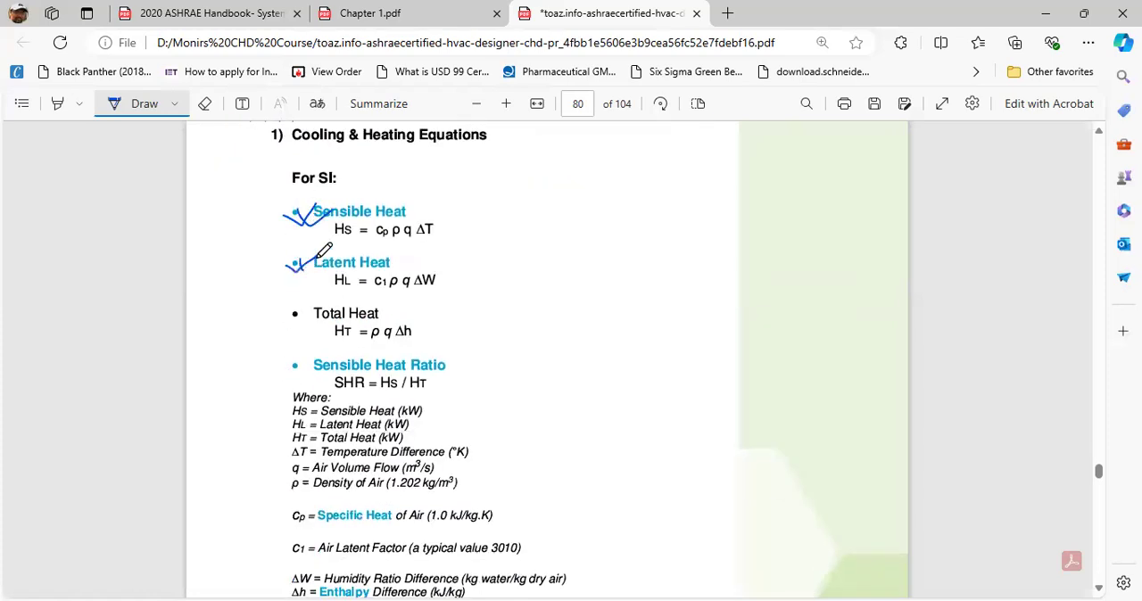
pyautogui.scroll(-3)
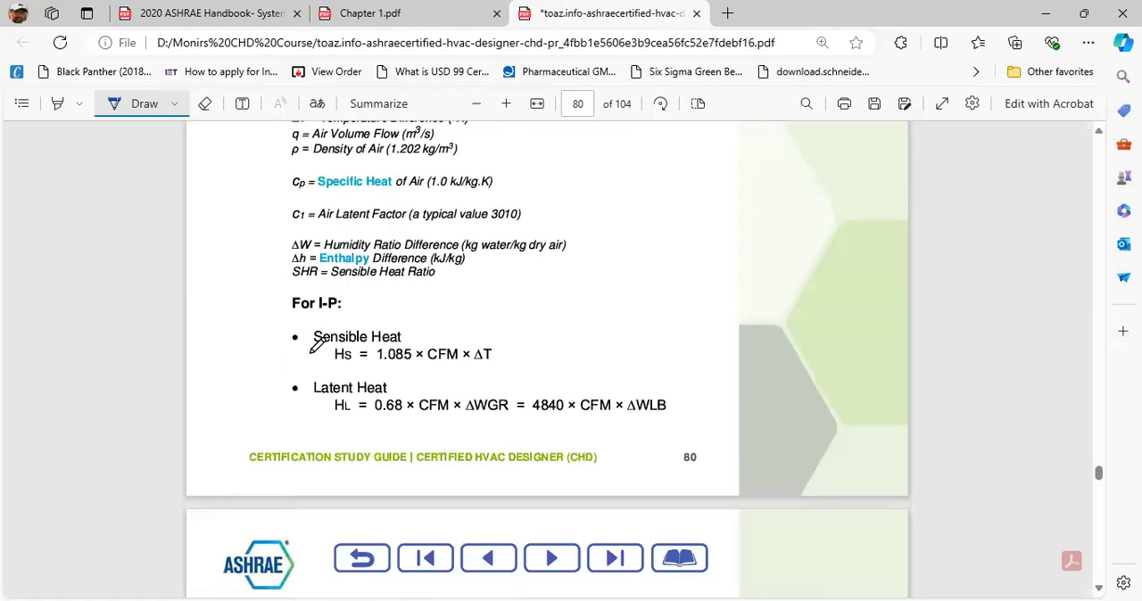
pyautogui.scroll(-3)
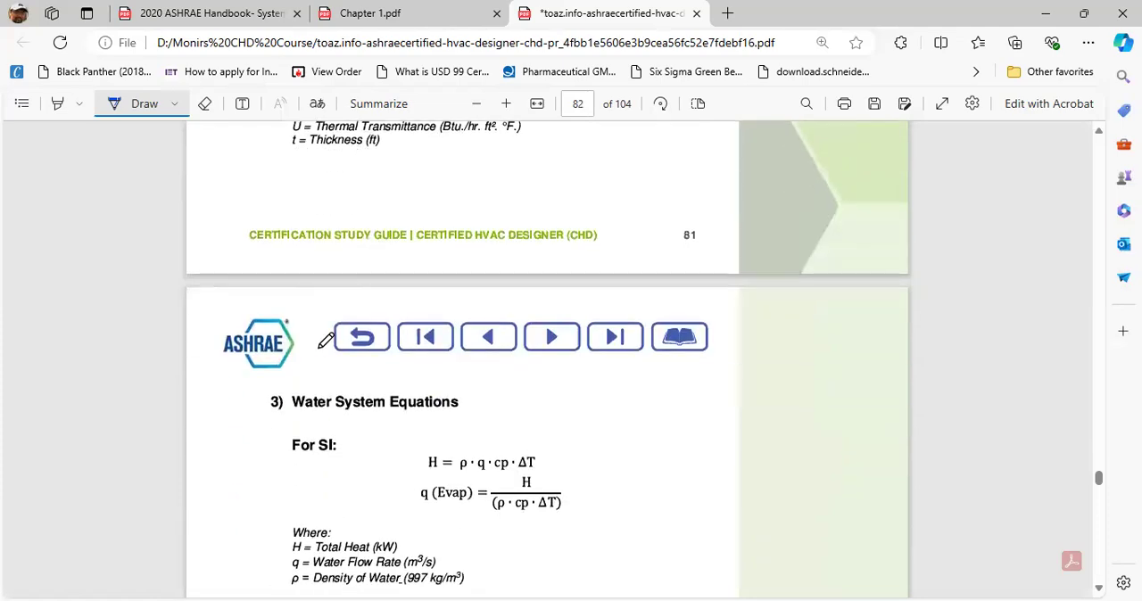
pyautogui.scroll(-3)
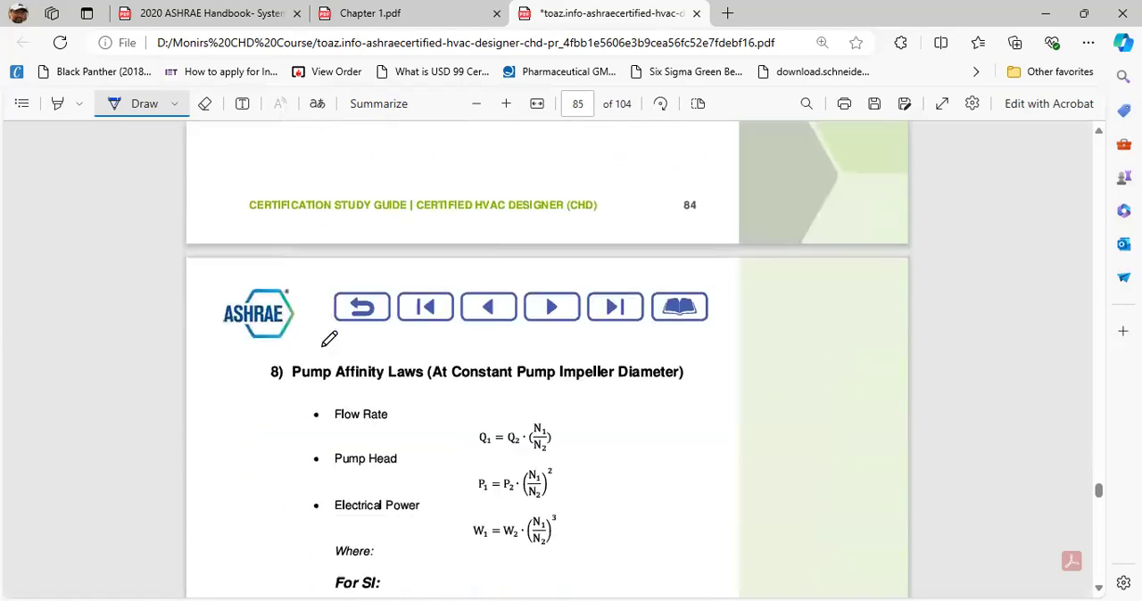
pyautogui.scroll(-3)
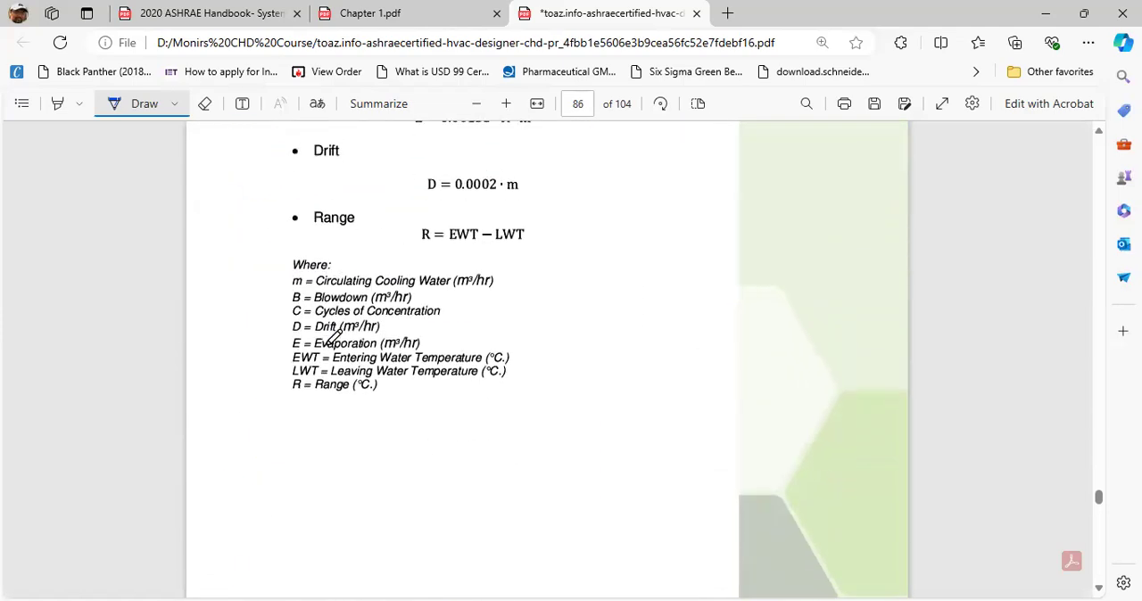
pyautogui.scroll(-3)
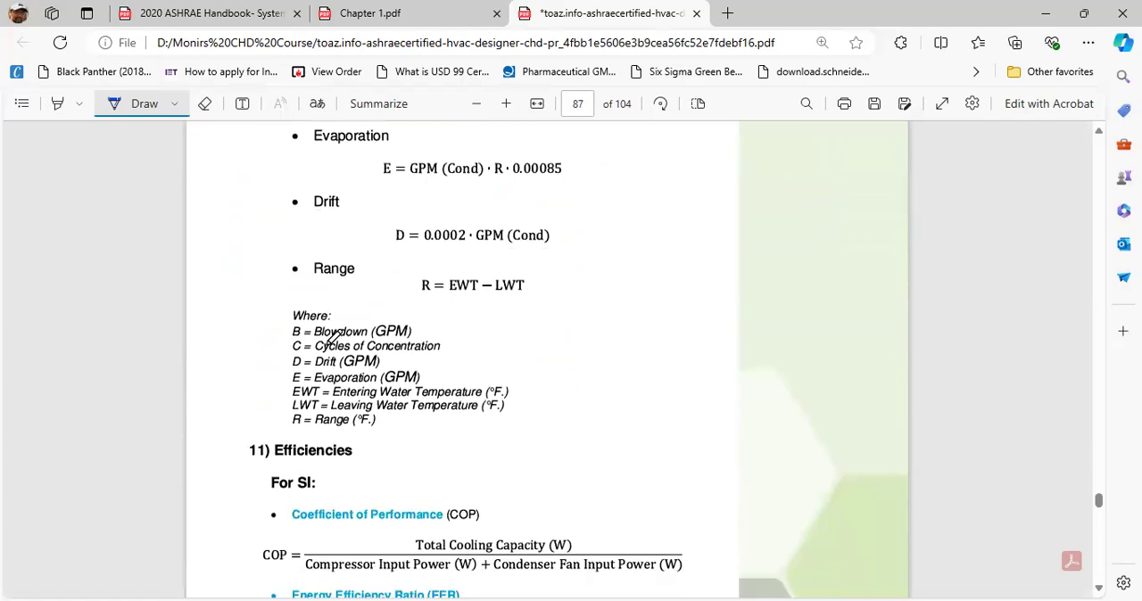
pyautogui.scroll(-3)
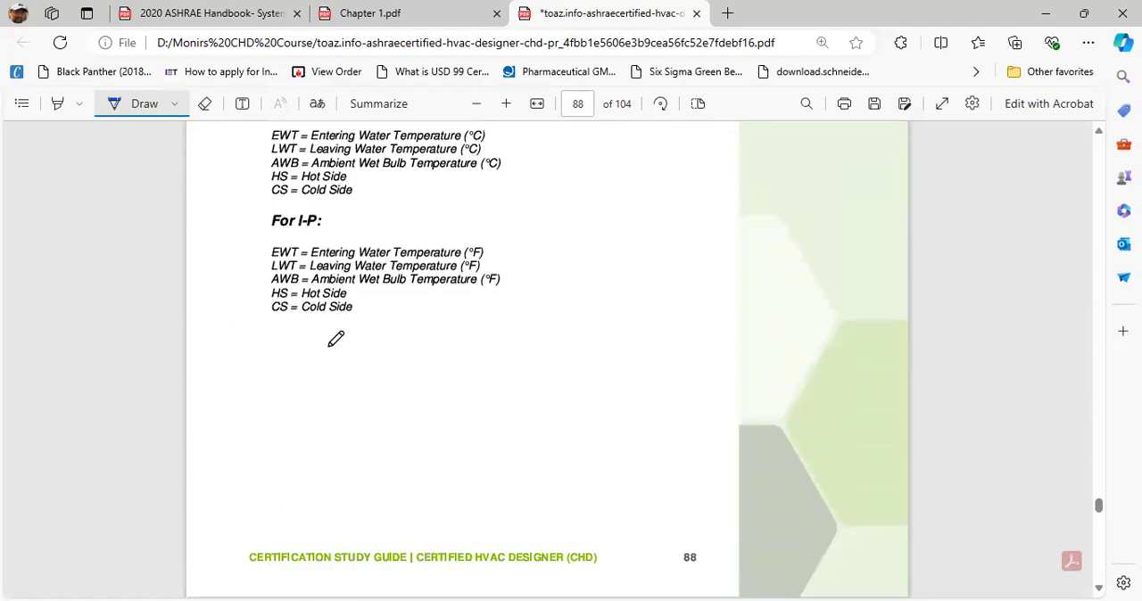
pyautogui.scroll(3)
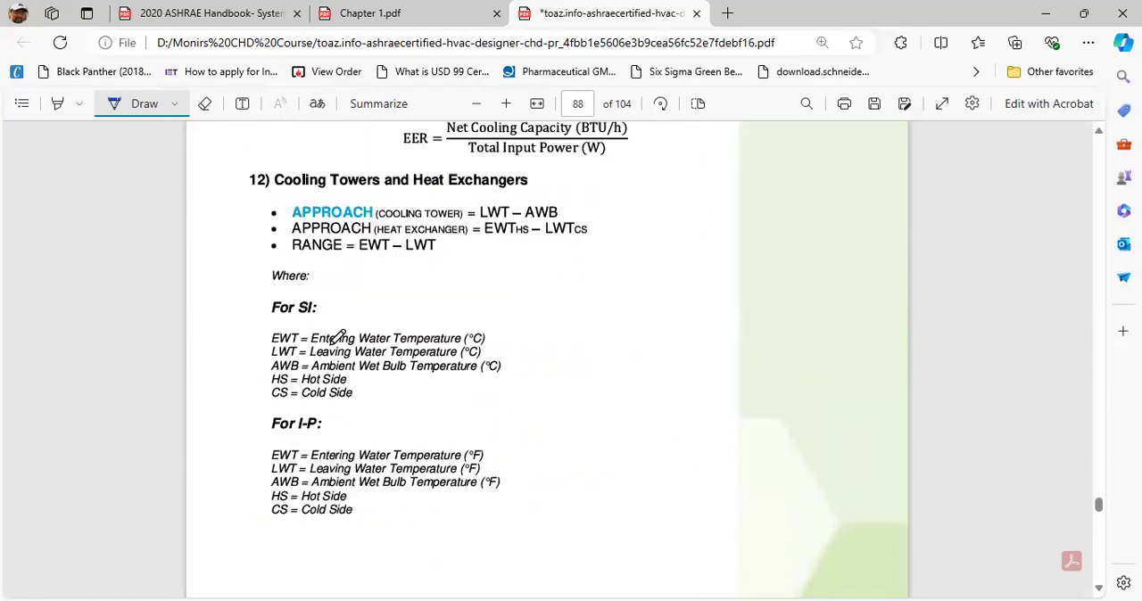
pyautogui.scroll(3)
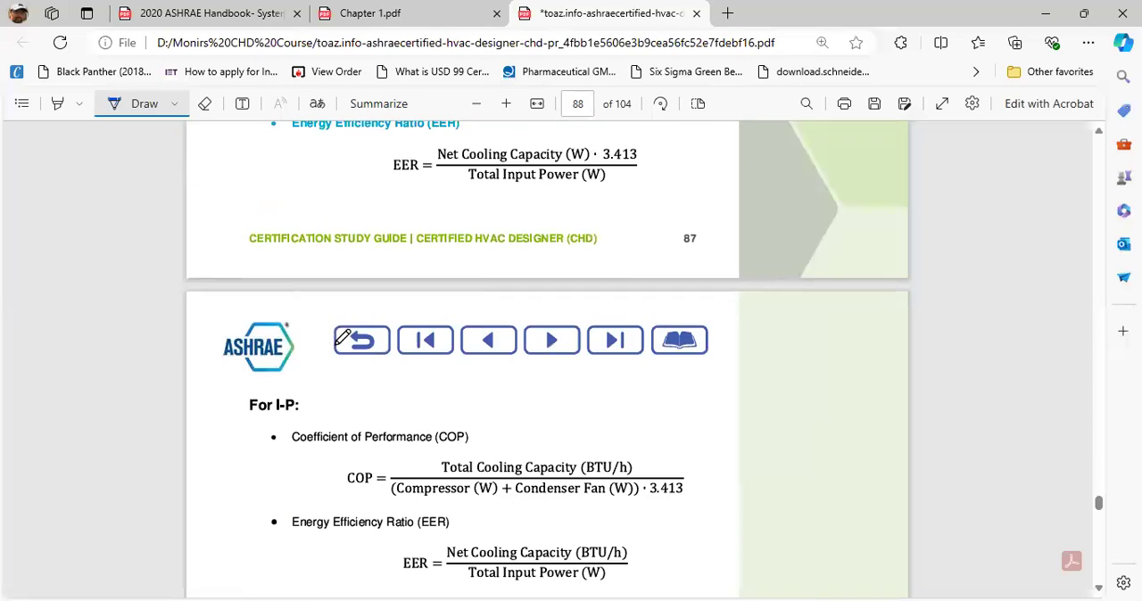
pyautogui.scroll(-3)
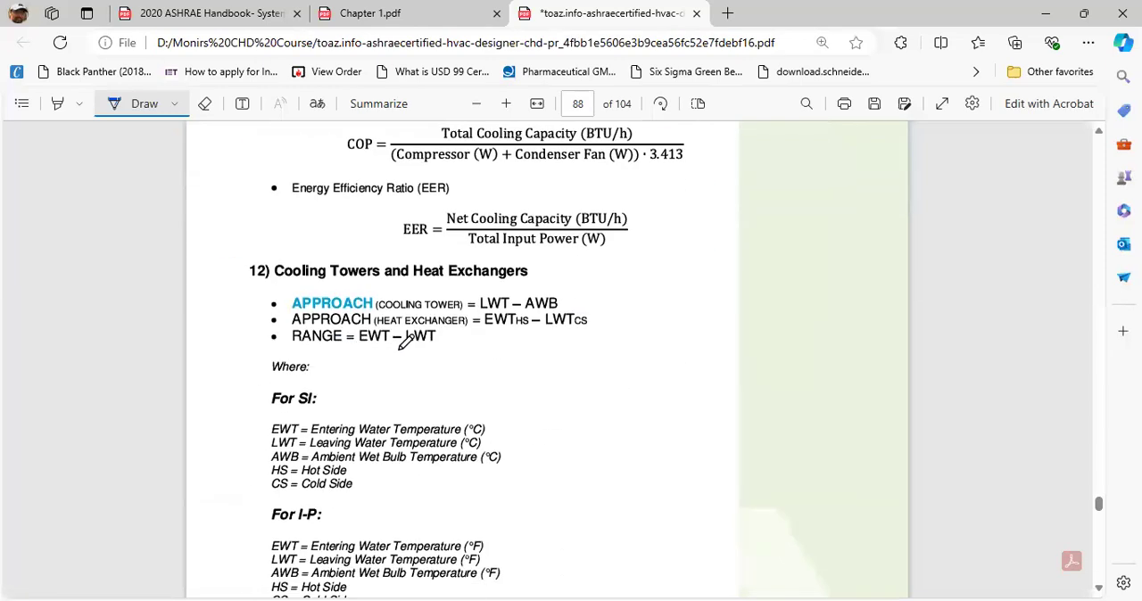
pyautogui.moveTo(598, 348)
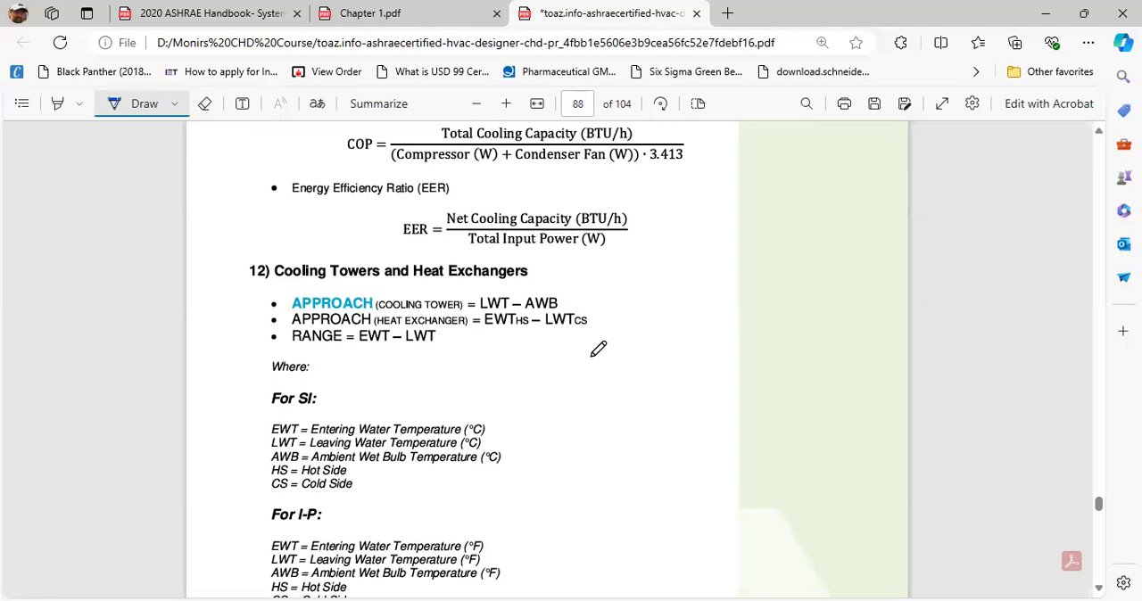
pyautogui.moveTo(396, 225)
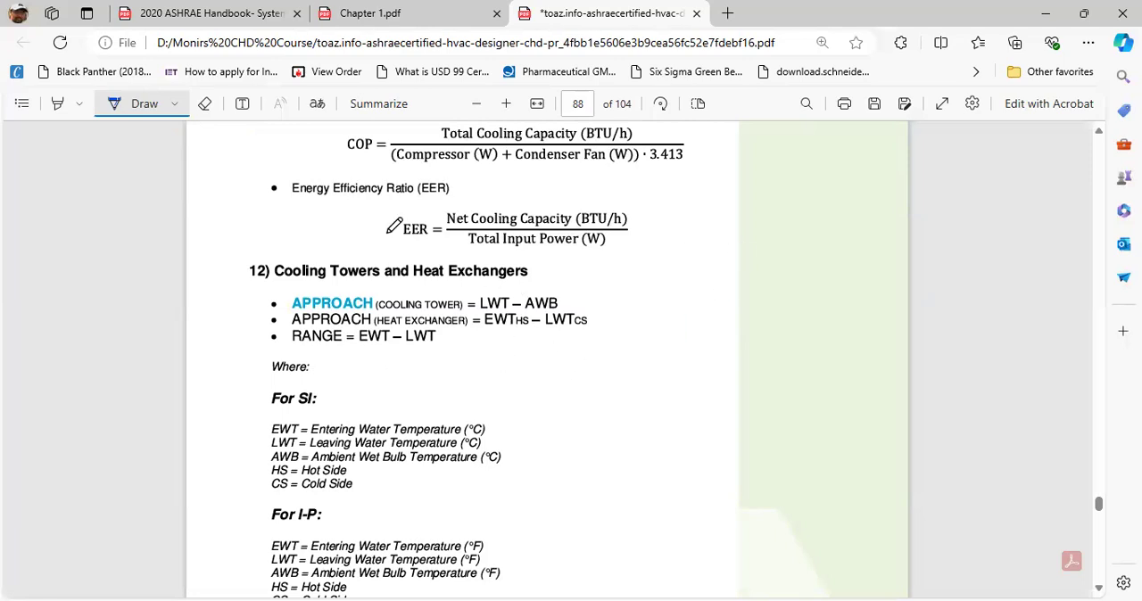
pyautogui.moveTo(411, 357)
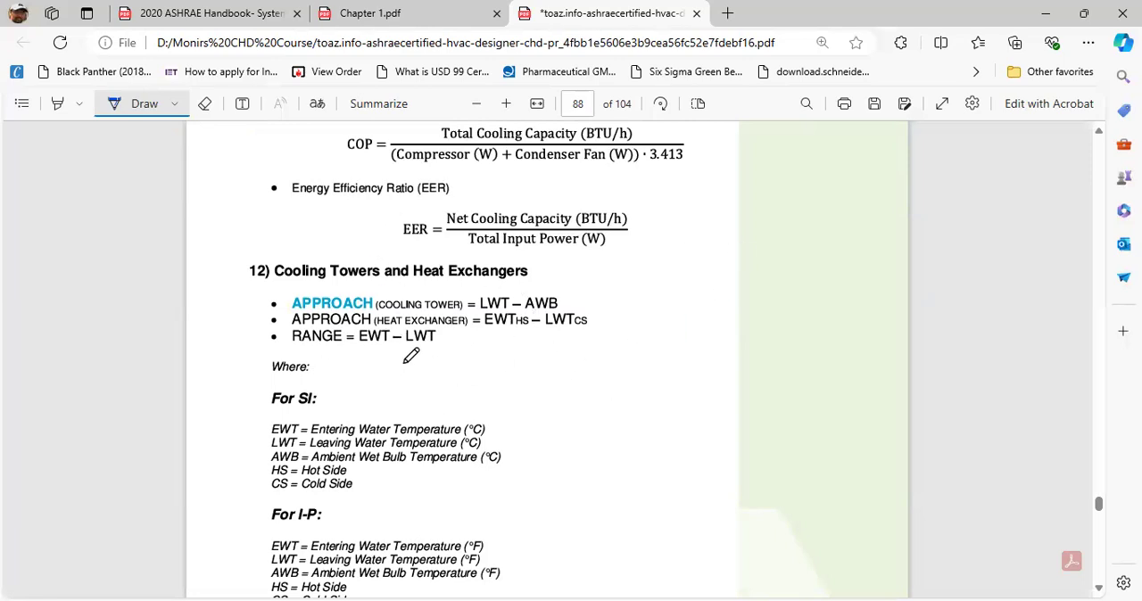
# - Scroll back over the formula pages, ending at page 89 where the ASHRAE Glossary begins
pyautogui.scroll(3)
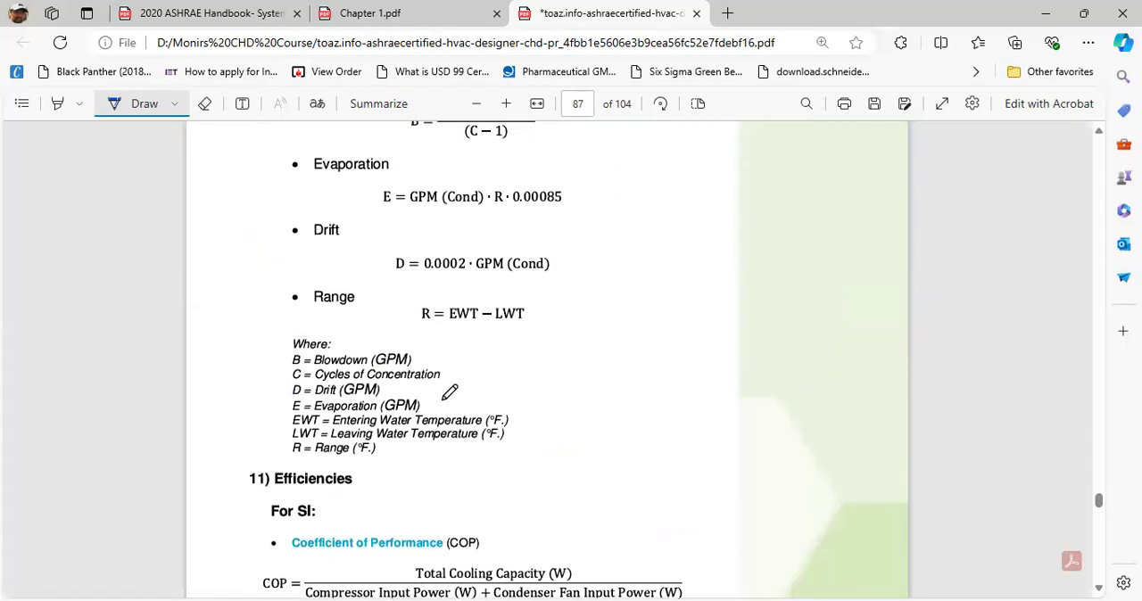
pyautogui.scroll(3)
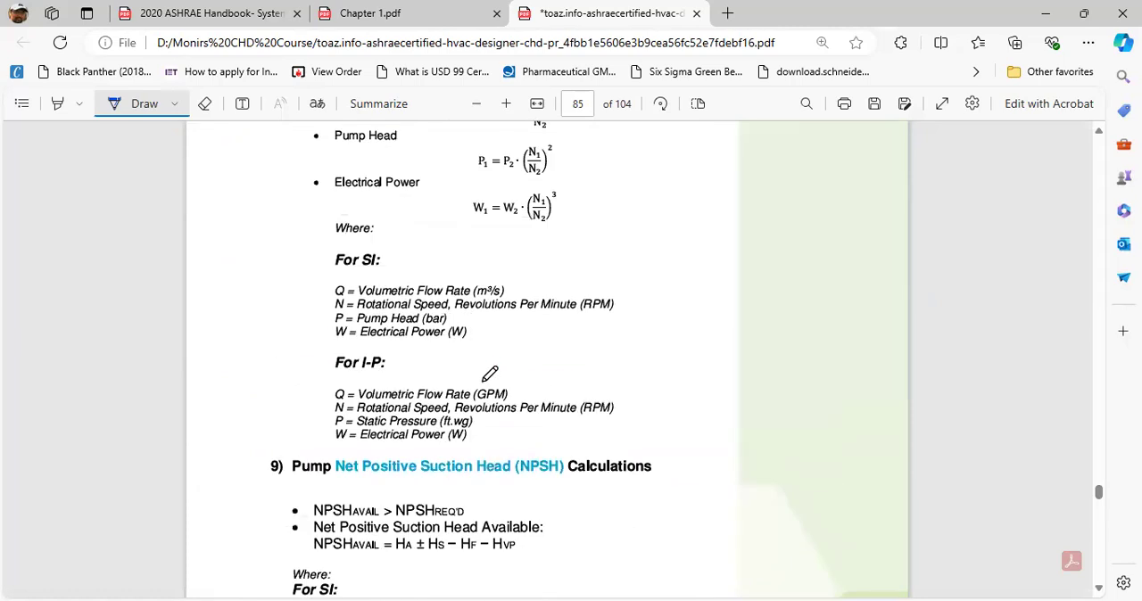
pyautogui.scroll(3)
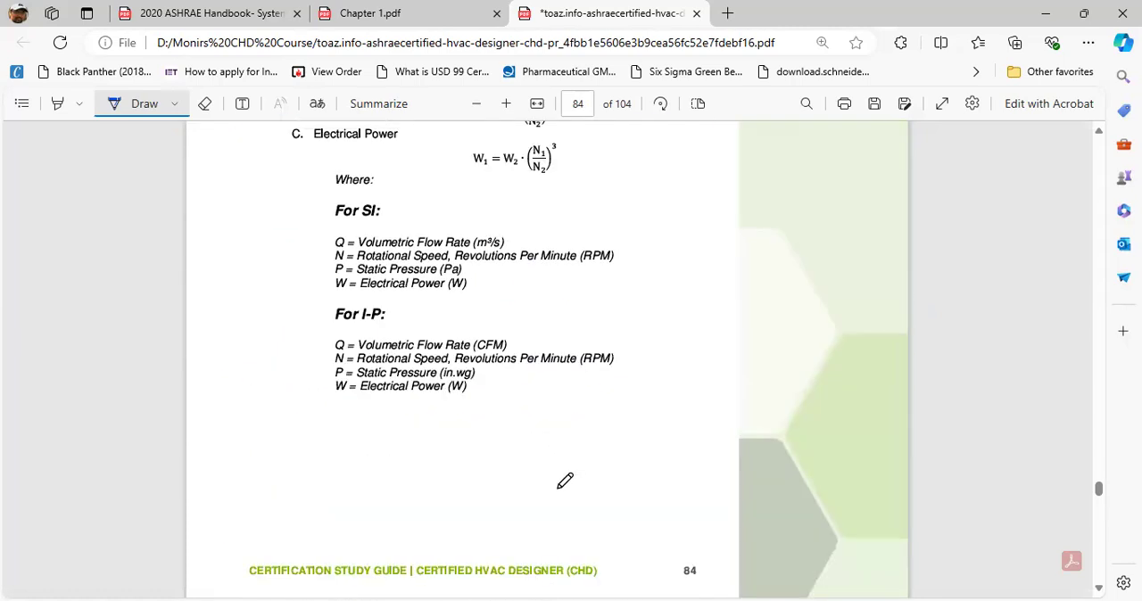
pyautogui.scroll(3)
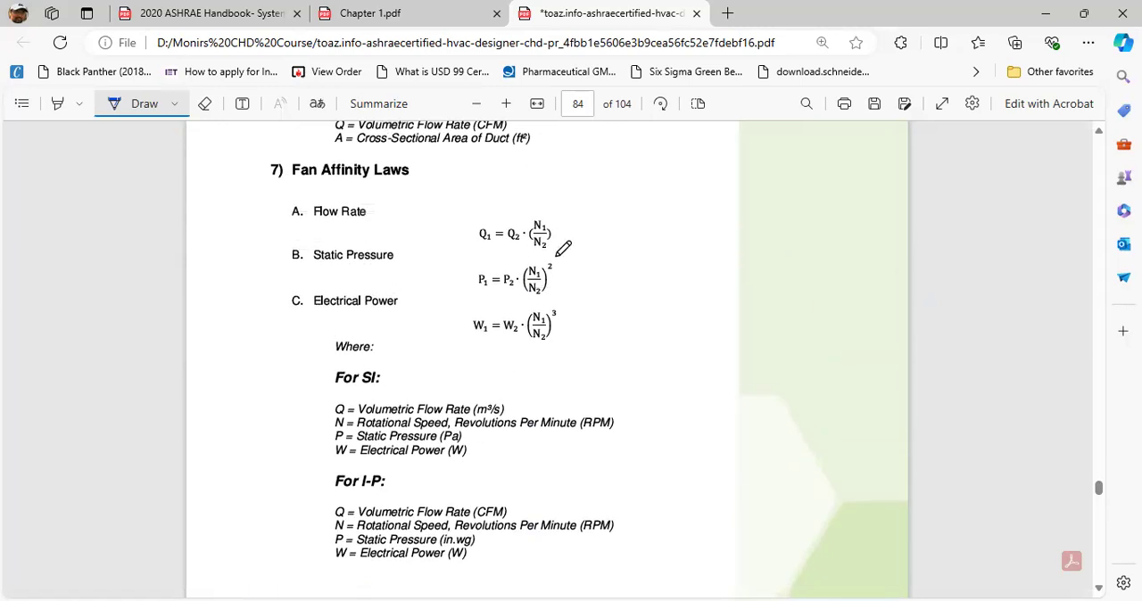
pyautogui.moveTo(593, 314)
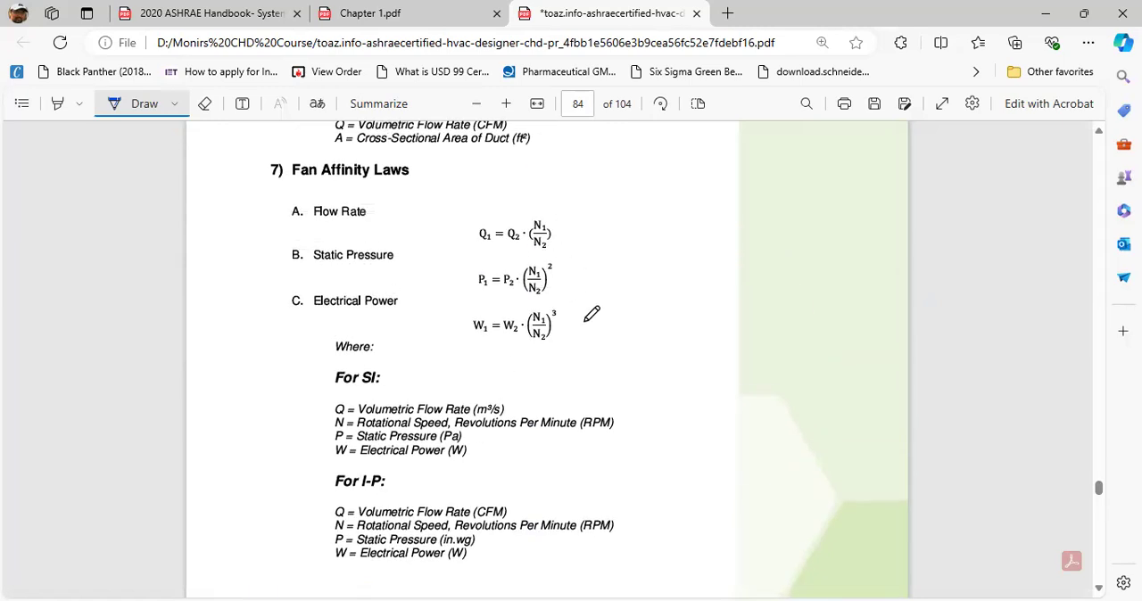
pyautogui.scroll(3)
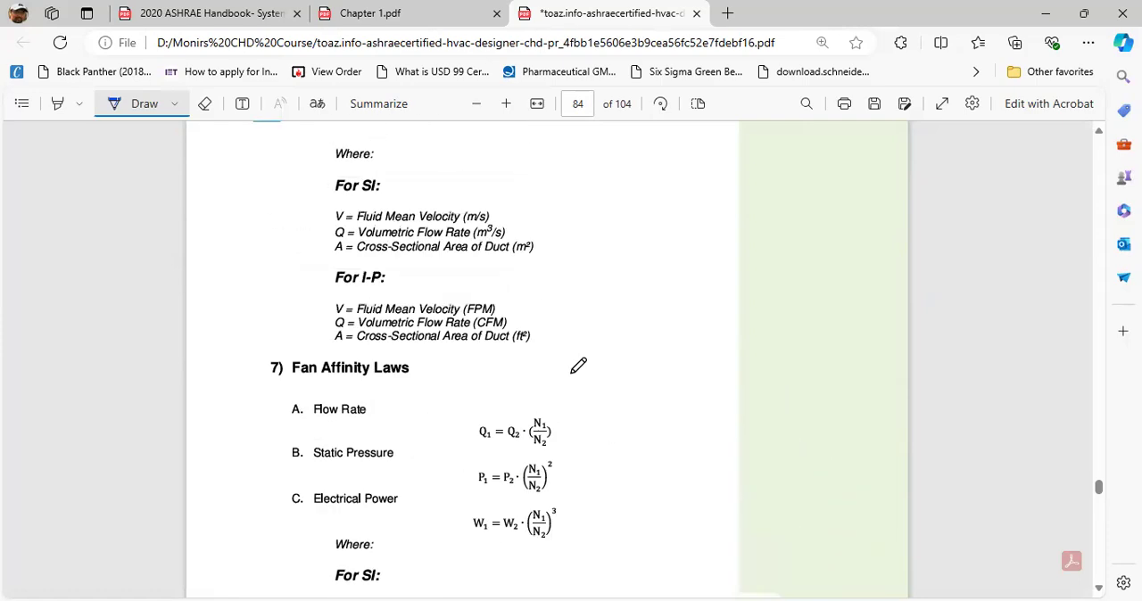
pyautogui.scroll(3)
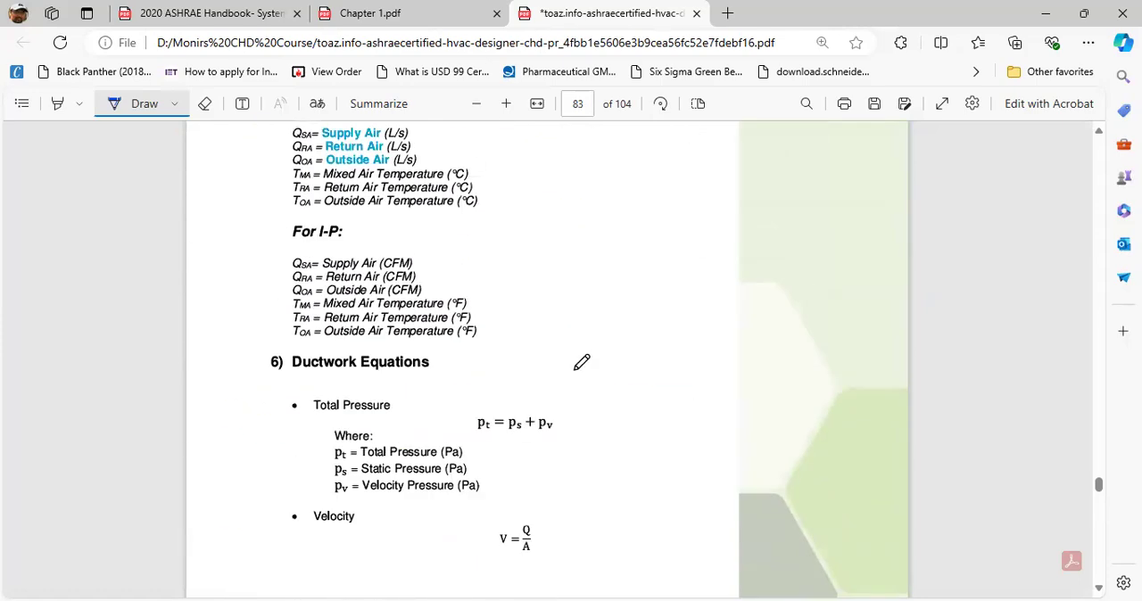
pyautogui.scroll(-3)
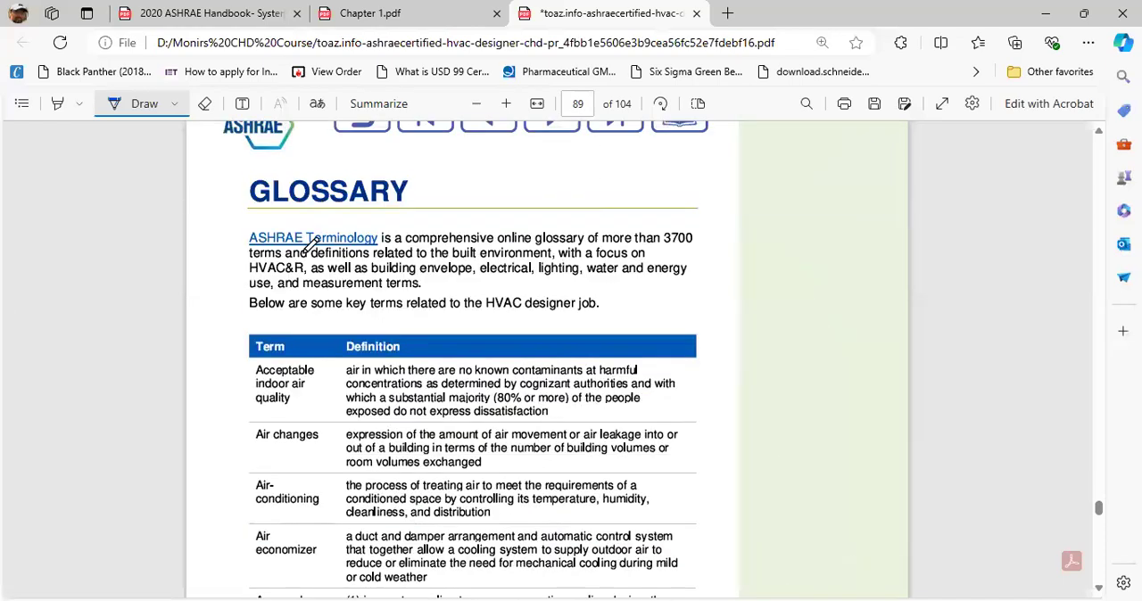
pyautogui.moveTo(455, 330)
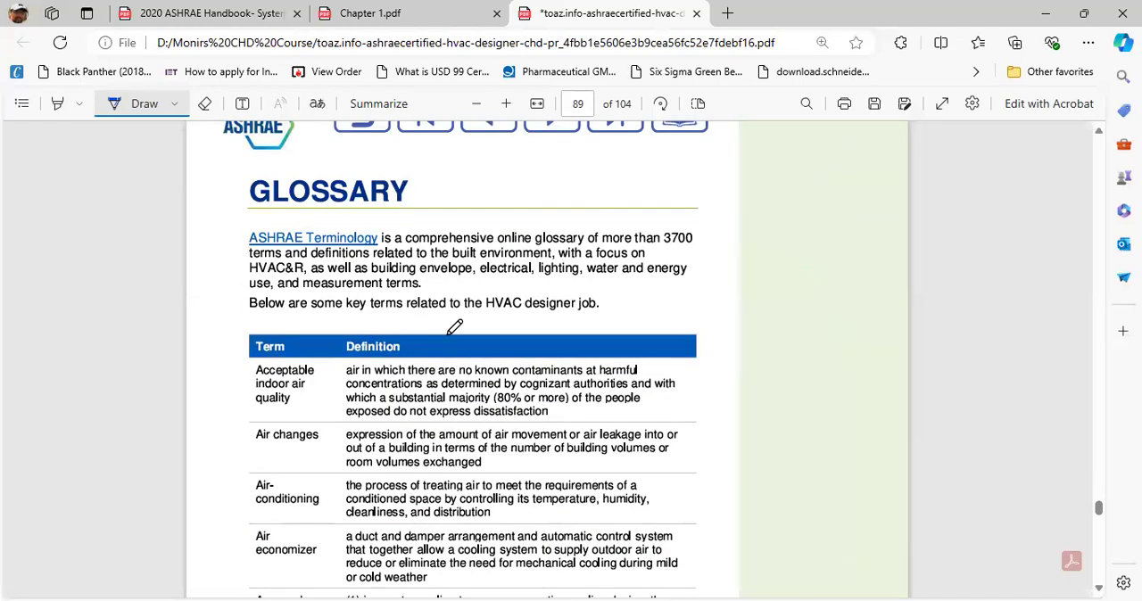
# - Ink ticks beside Breathing zone, Bypass factor and Chill factor on glossary pages 90–91
pyautogui.scroll(-3)
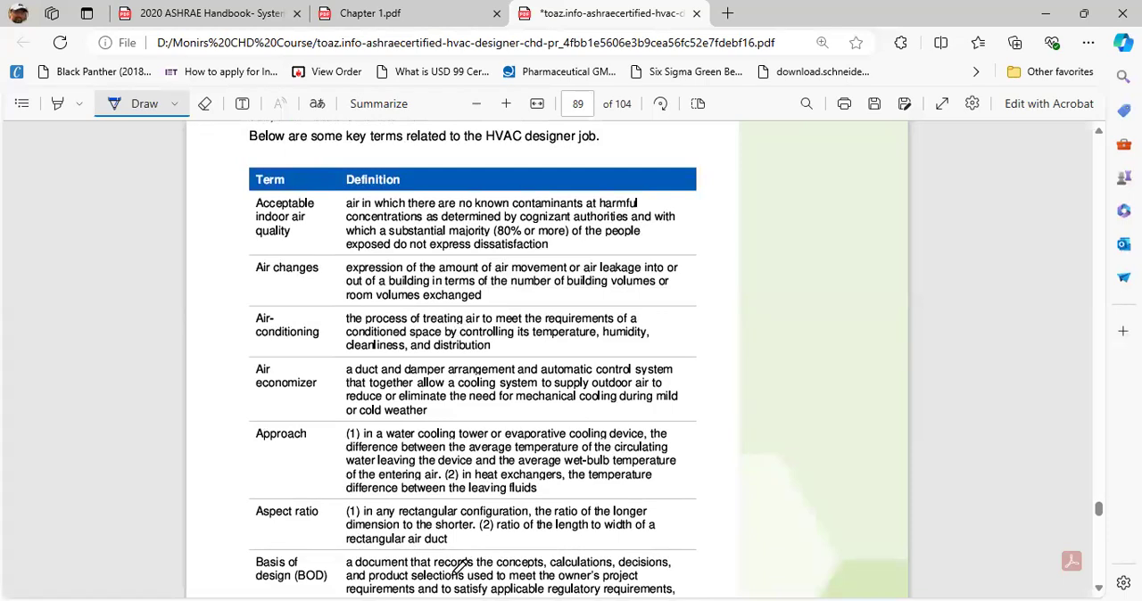
pyautogui.scroll(-3)
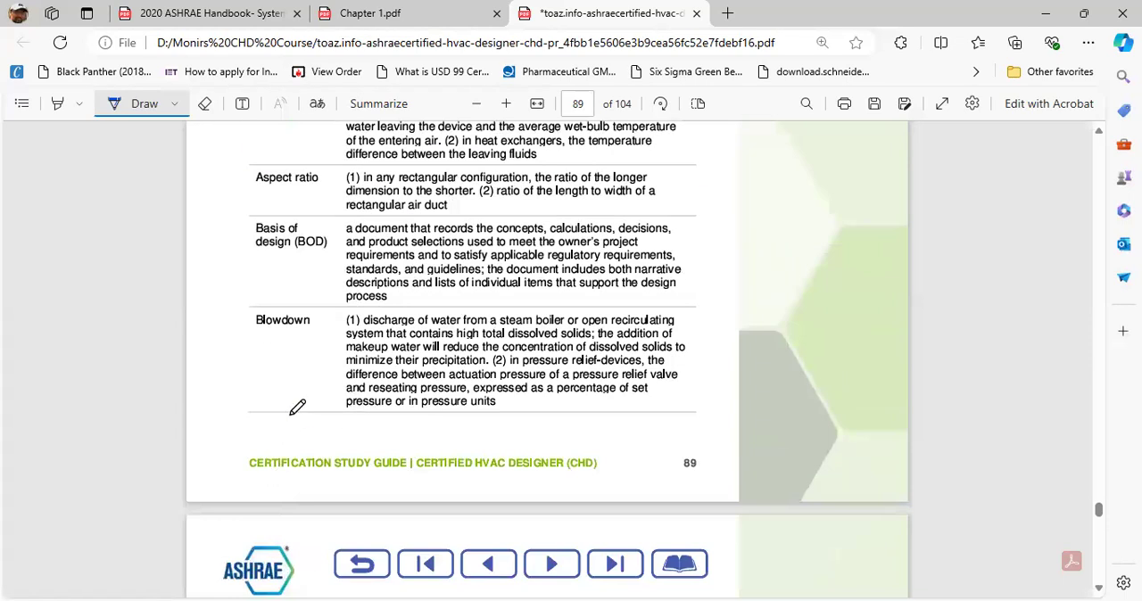
pyautogui.moveTo(257, 314)
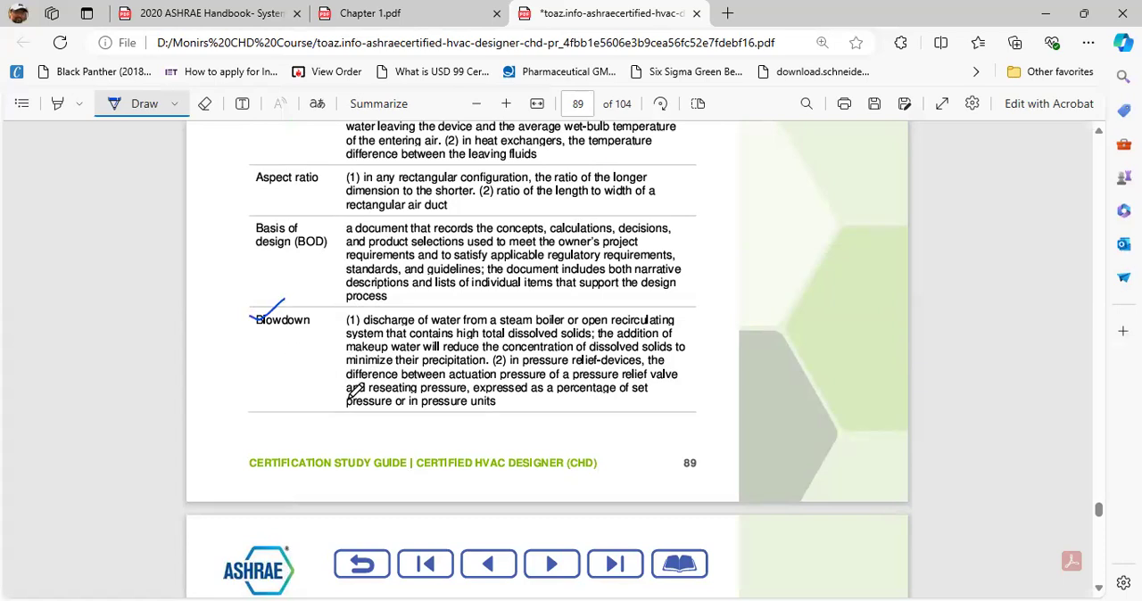
pyautogui.scroll(-3)
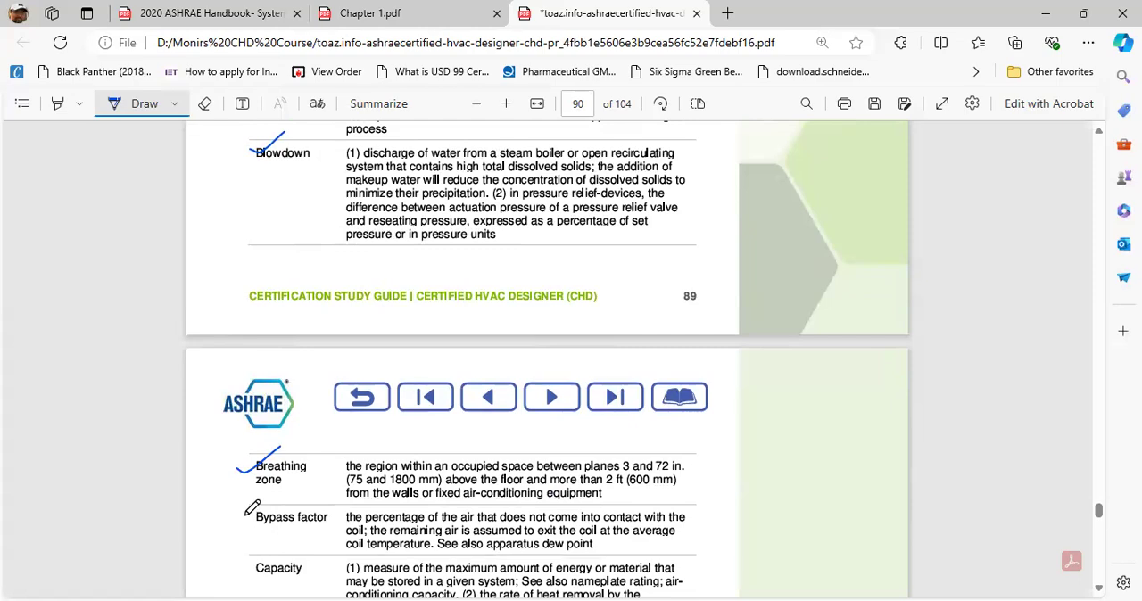
pyautogui.scroll(-3)
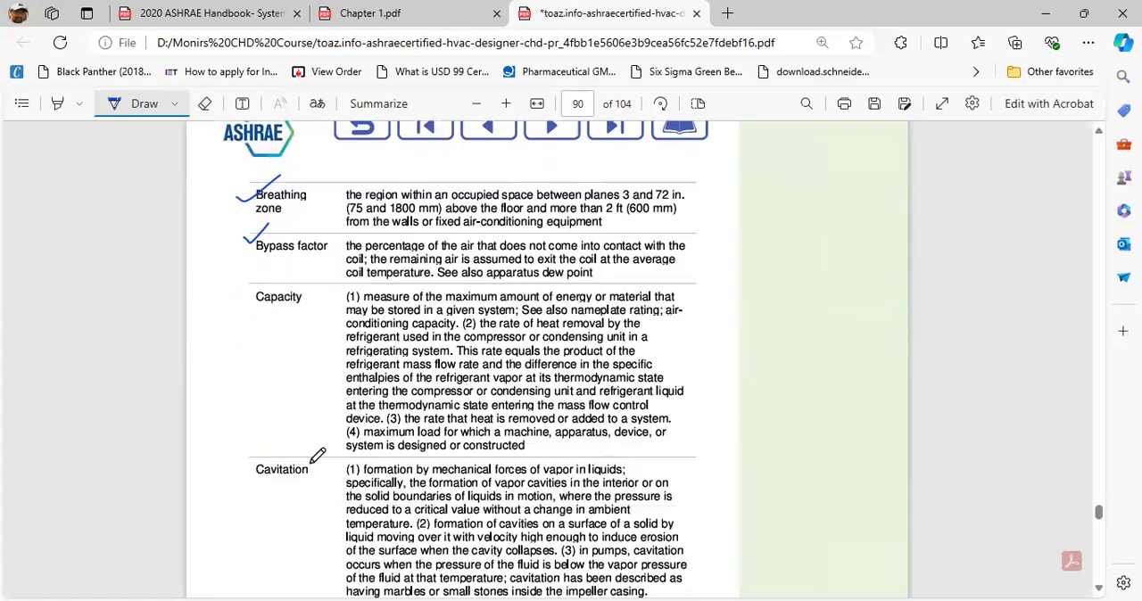
pyautogui.scroll(-3)
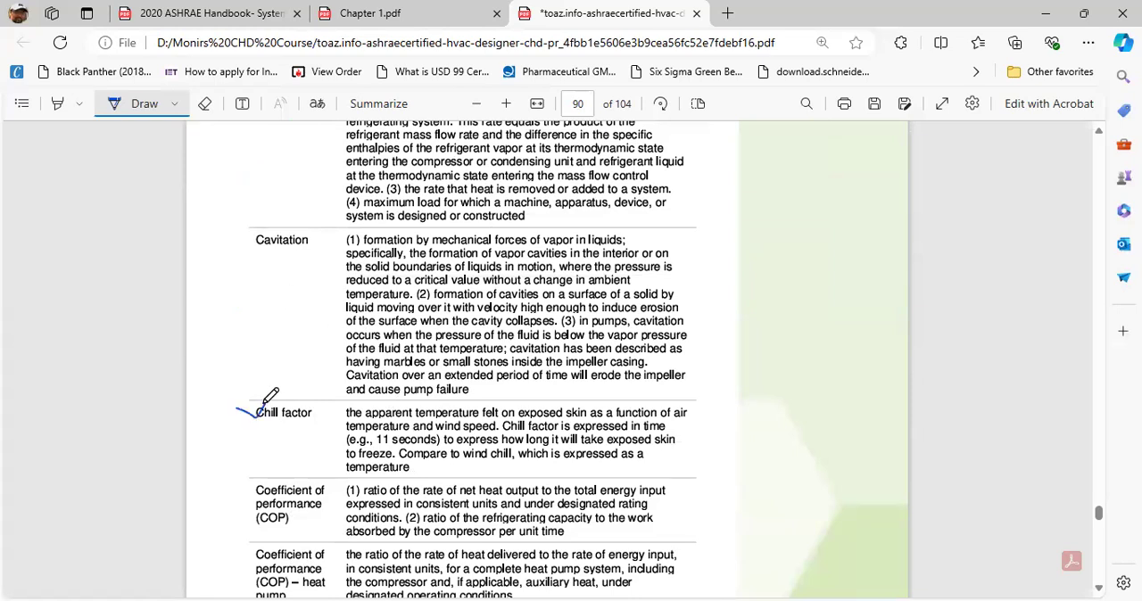
pyautogui.scroll(-3)
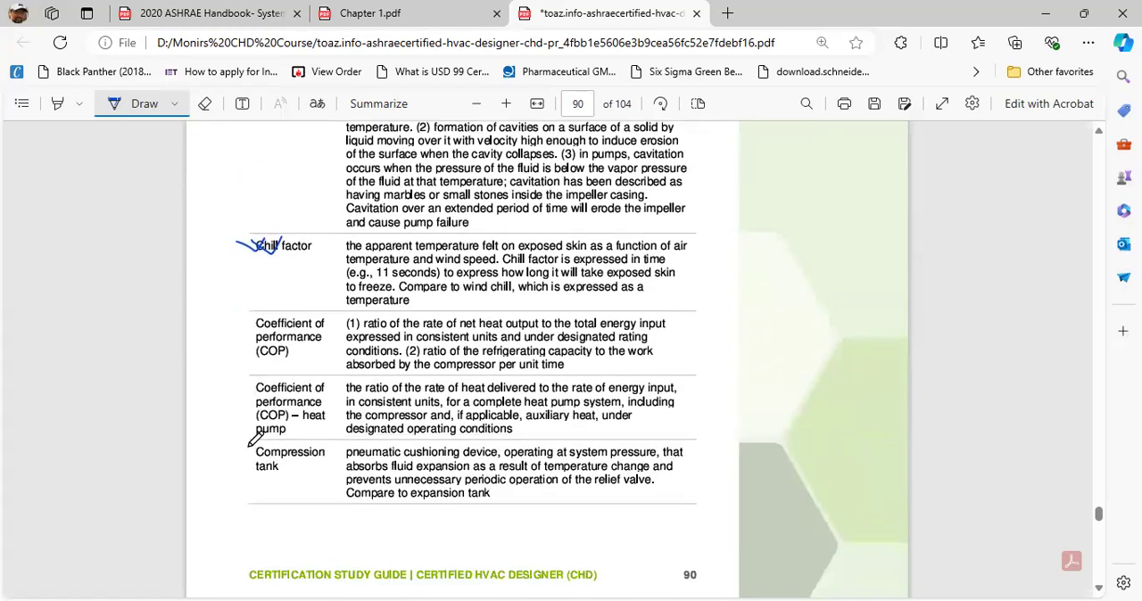
pyautogui.scroll(-3)
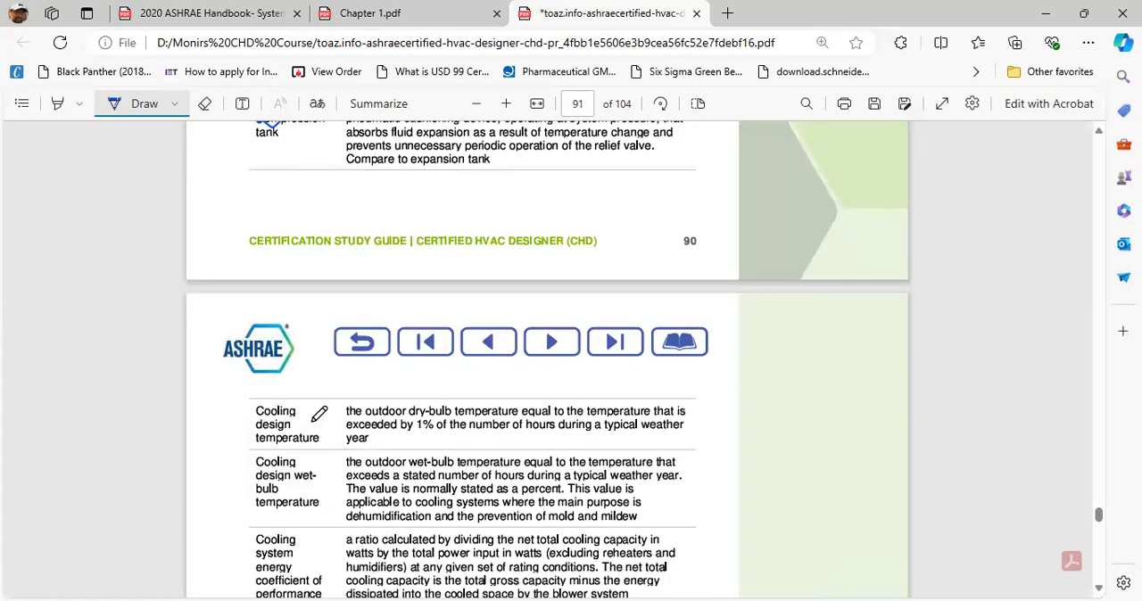
pyautogui.scroll(-3)
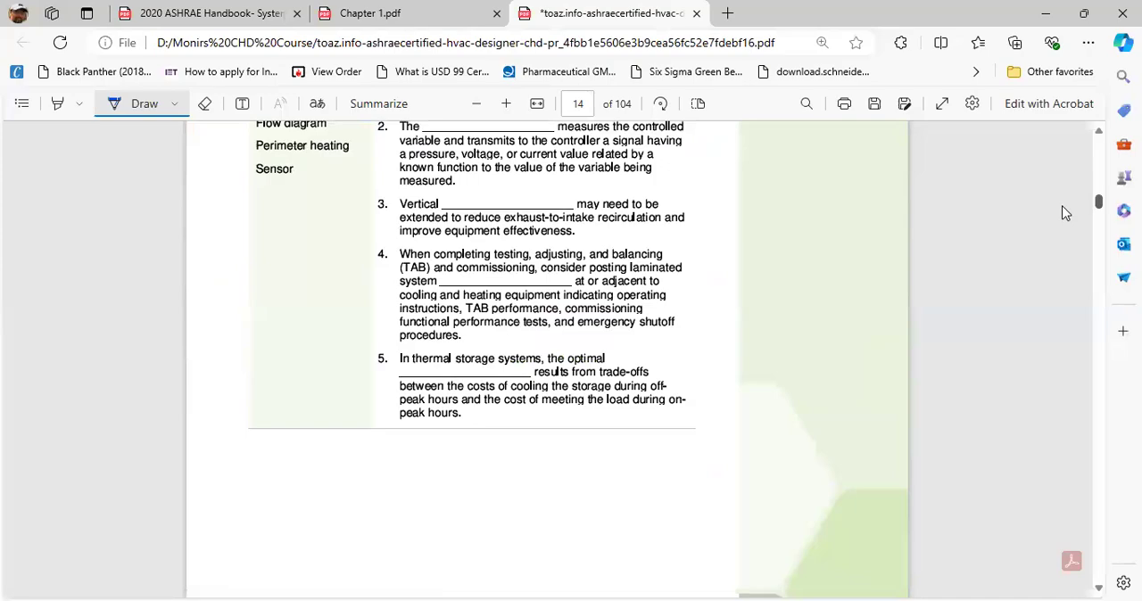
# - Scroll to page 30 and ink a checkmark beside the Domain 1 practice exam questions heading
pyautogui.scroll(-3)
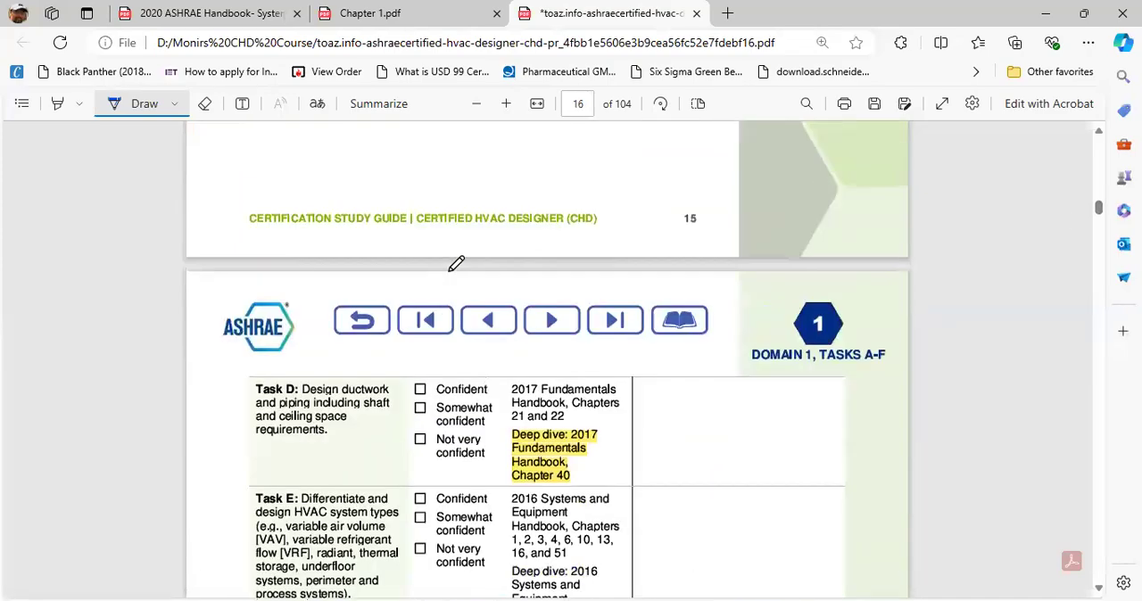
pyautogui.scroll(-3)
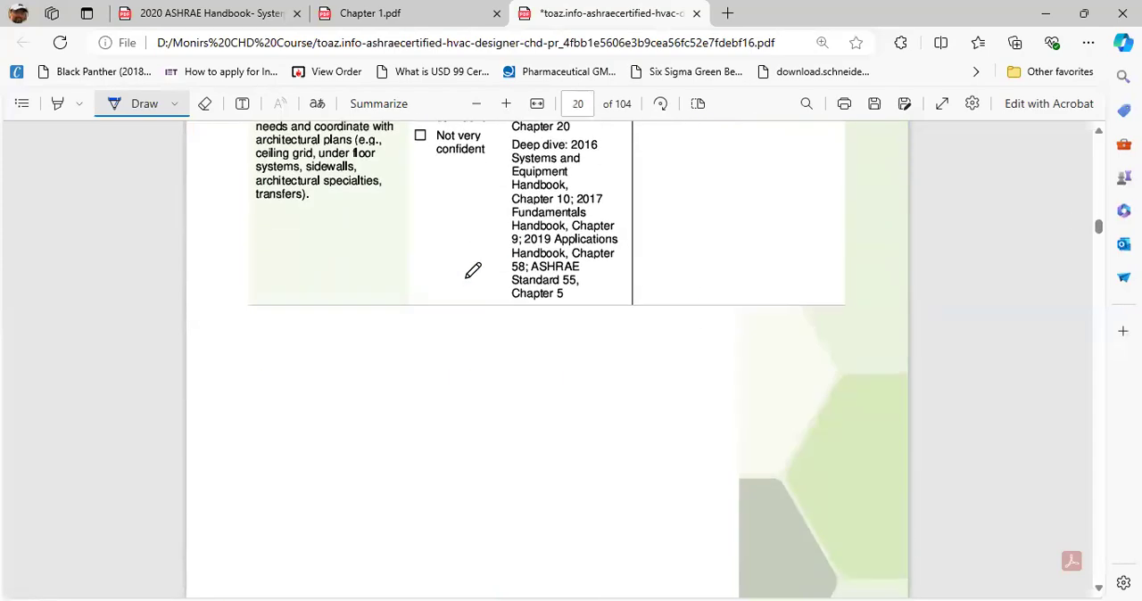
pyautogui.scroll(-3)
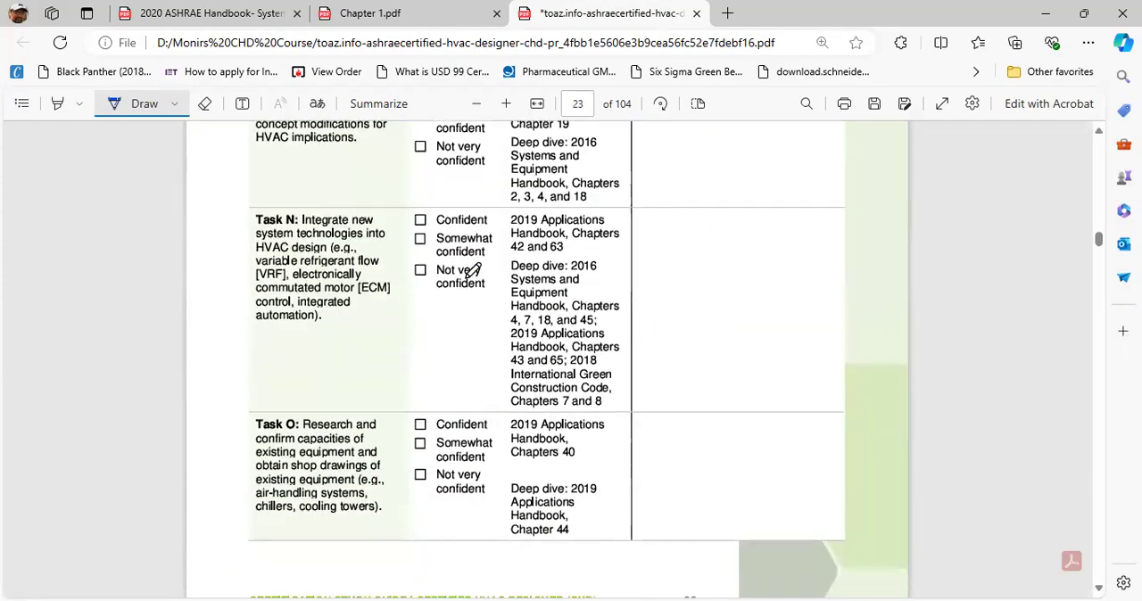
pyautogui.scroll(-3)
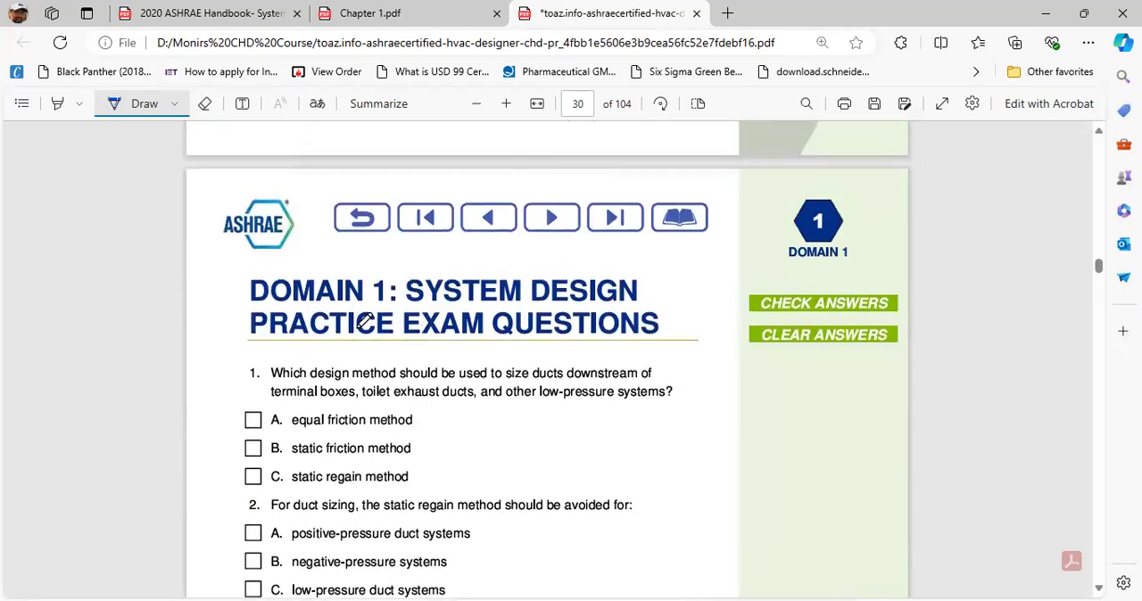
pyautogui.moveTo(225, 278)
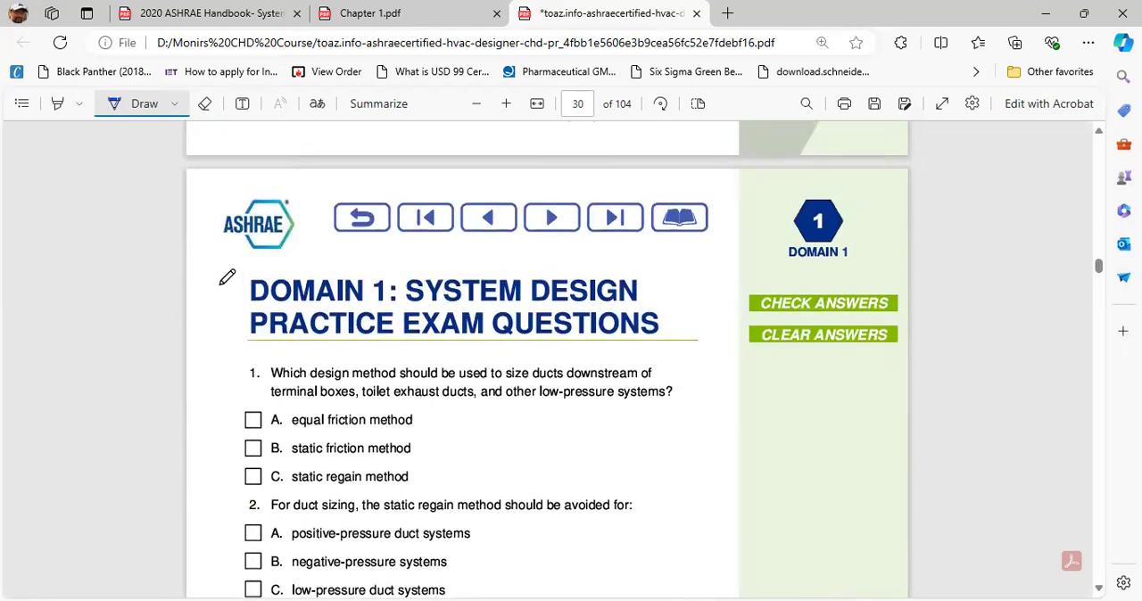
pyautogui.moveTo(218, 277); pyautogui.dragTo(249, 289)
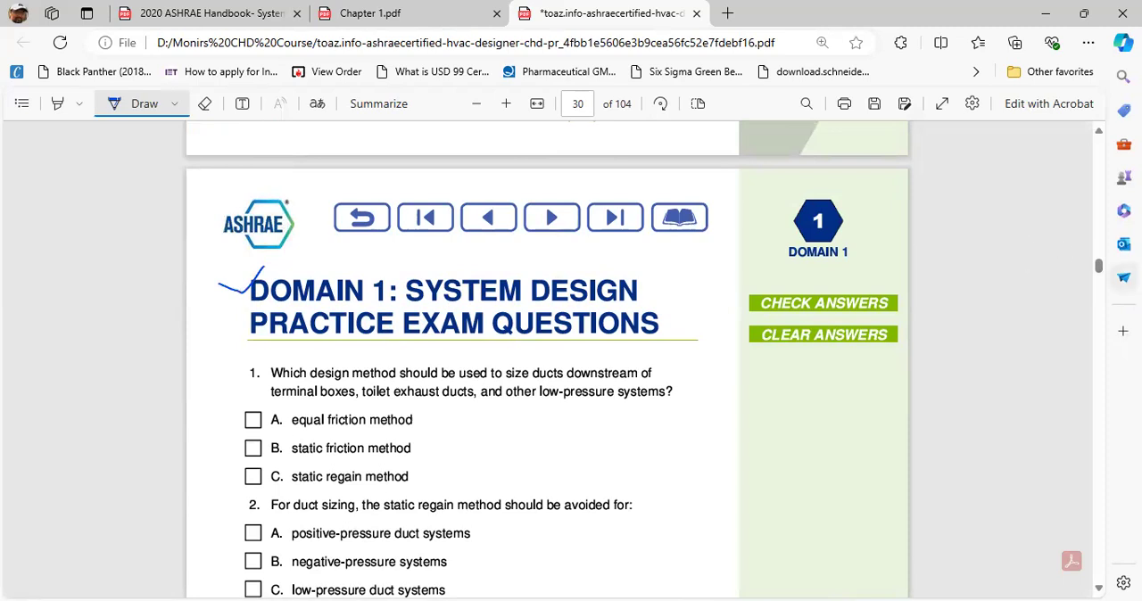
# - Scroll onward through the practice exam pages to page 76
pyautogui.scroll(-3)
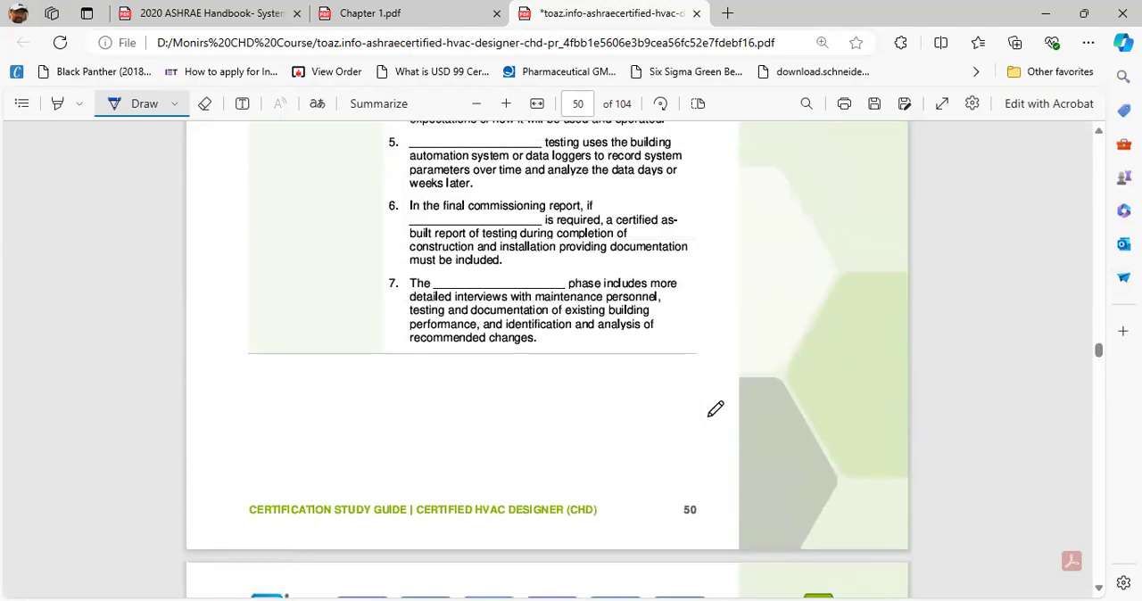
pyautogui.scroll(-3)
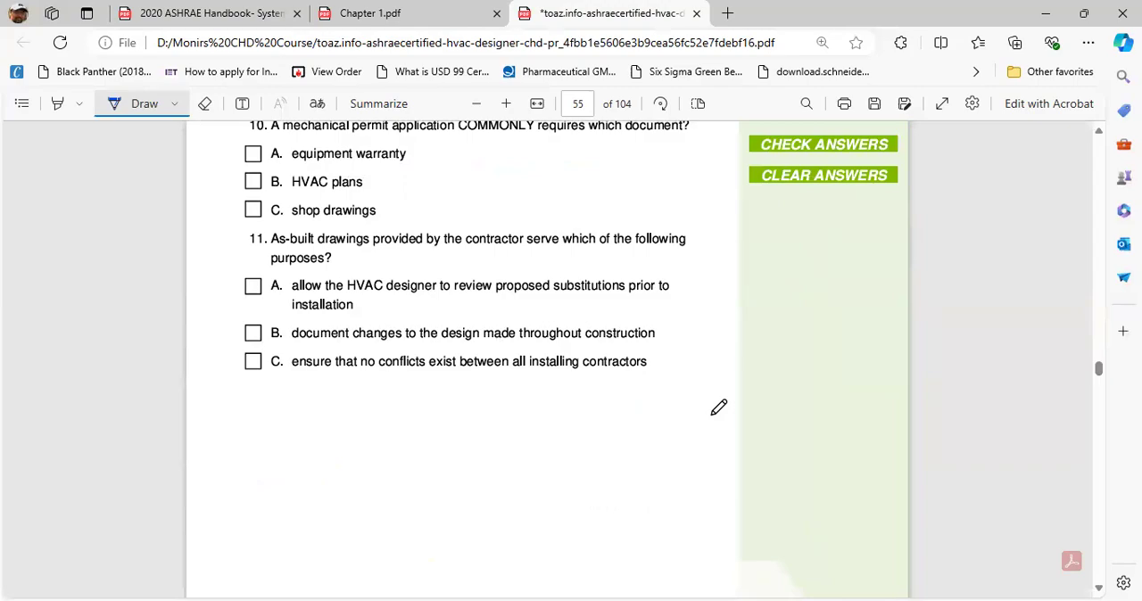
pyautogui.scroll(-3)
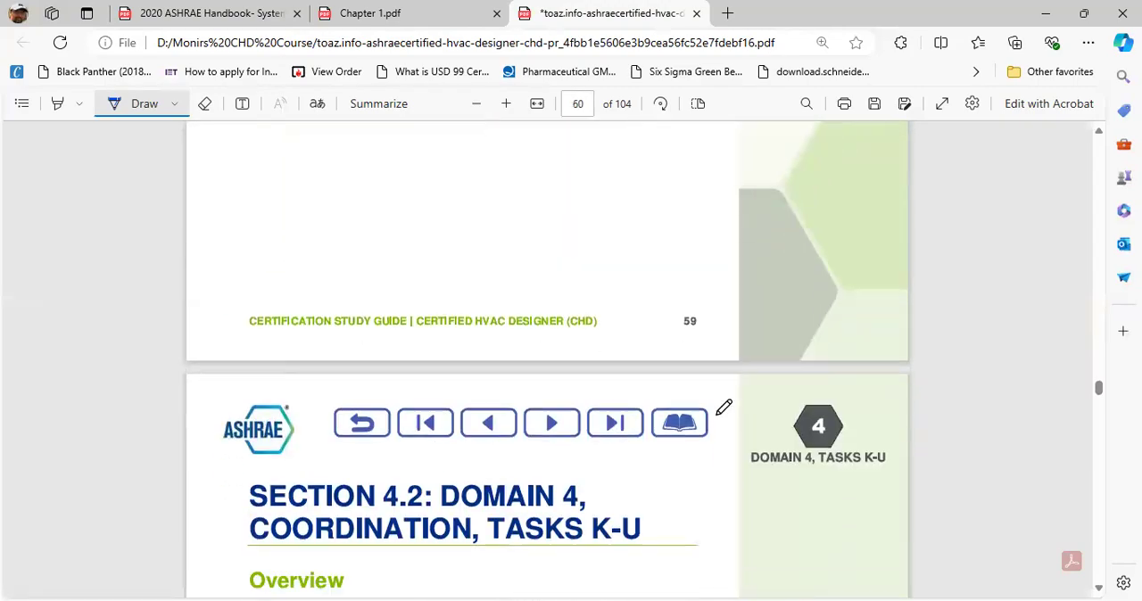
pyautogui.scroll(-3)
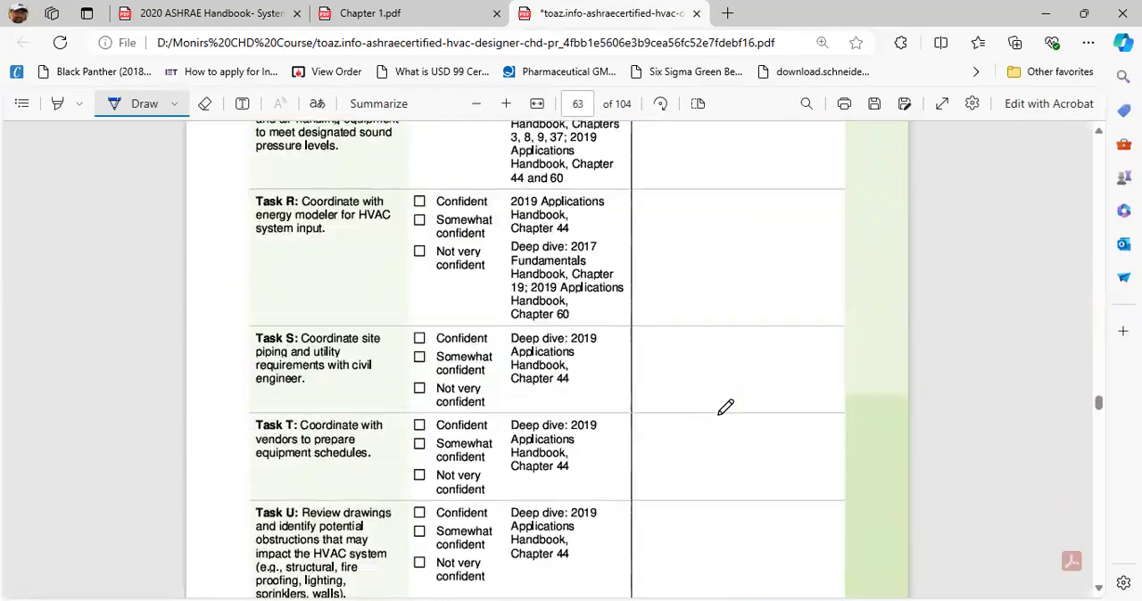
pyautogui.scroll(-3)
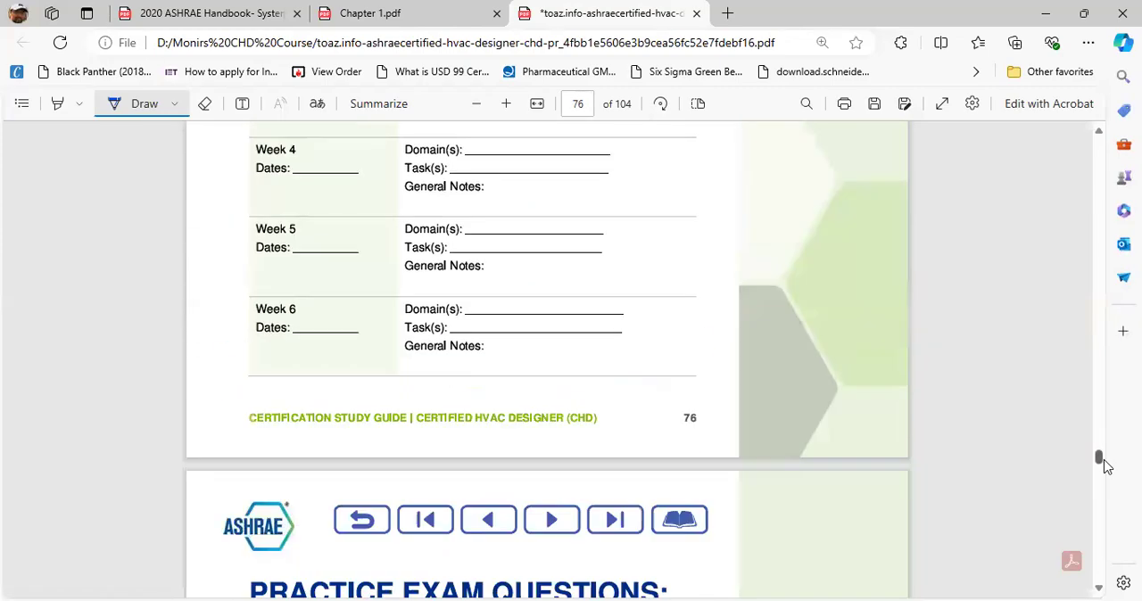
# - Underline the Certified HVAC Designer study guide footer title on page 88 in blue ink
pyautogui.scroll(3)
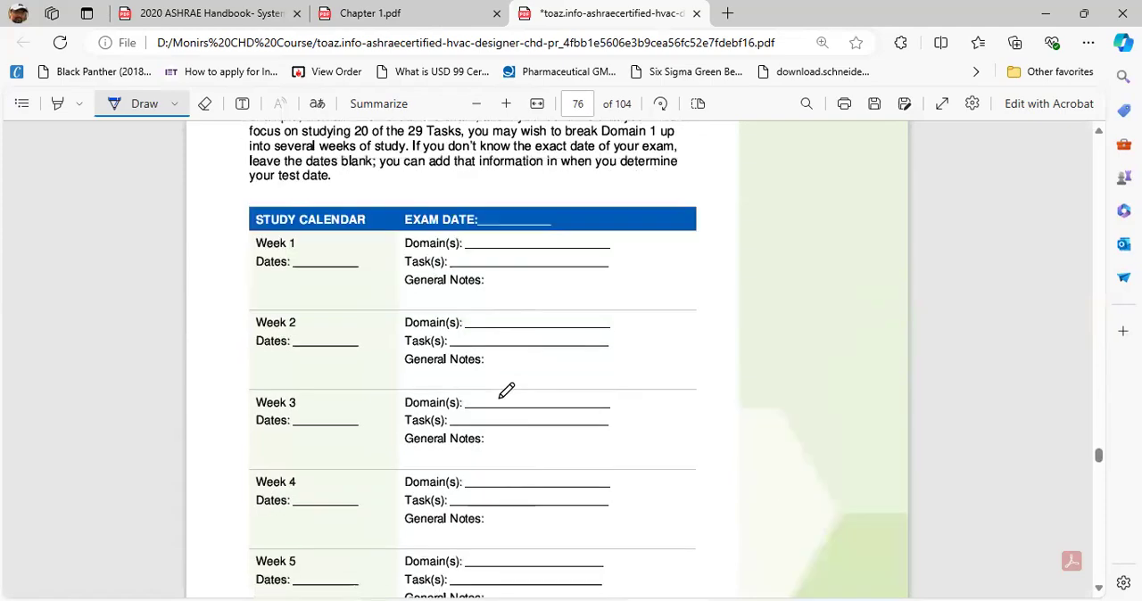
pyautogui.scroll(-3)
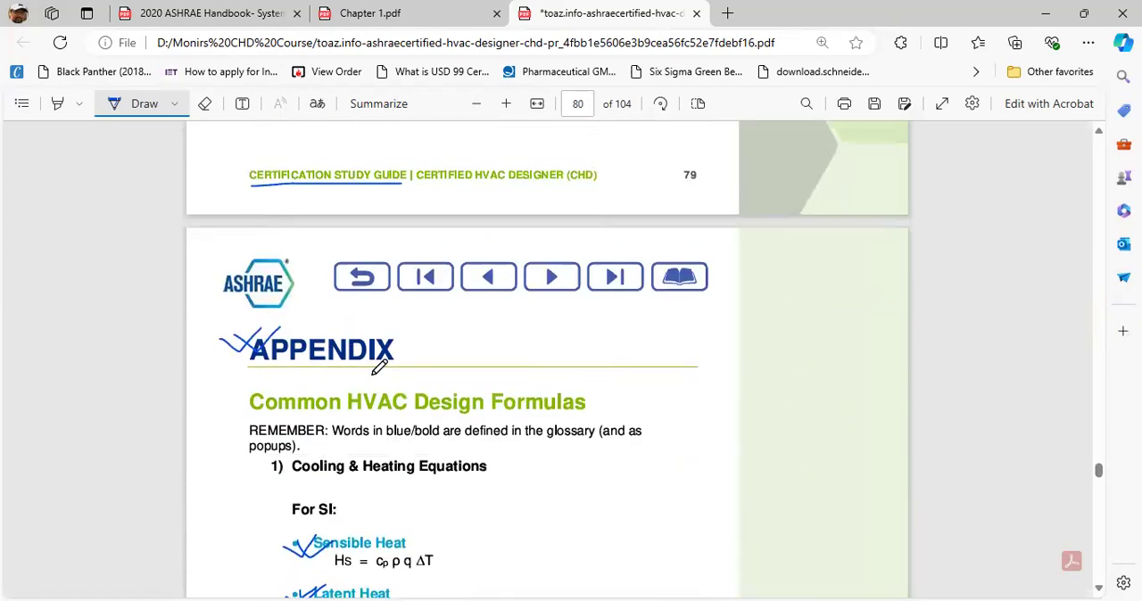
pyautogui.scroll(-3)
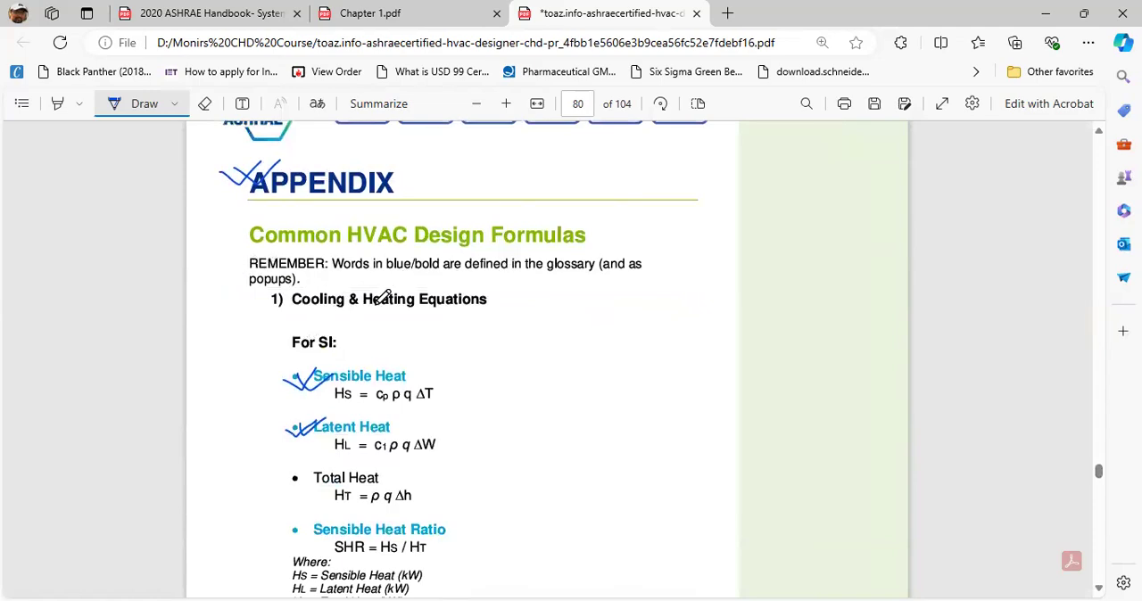
pyautogui.scroll(-3)
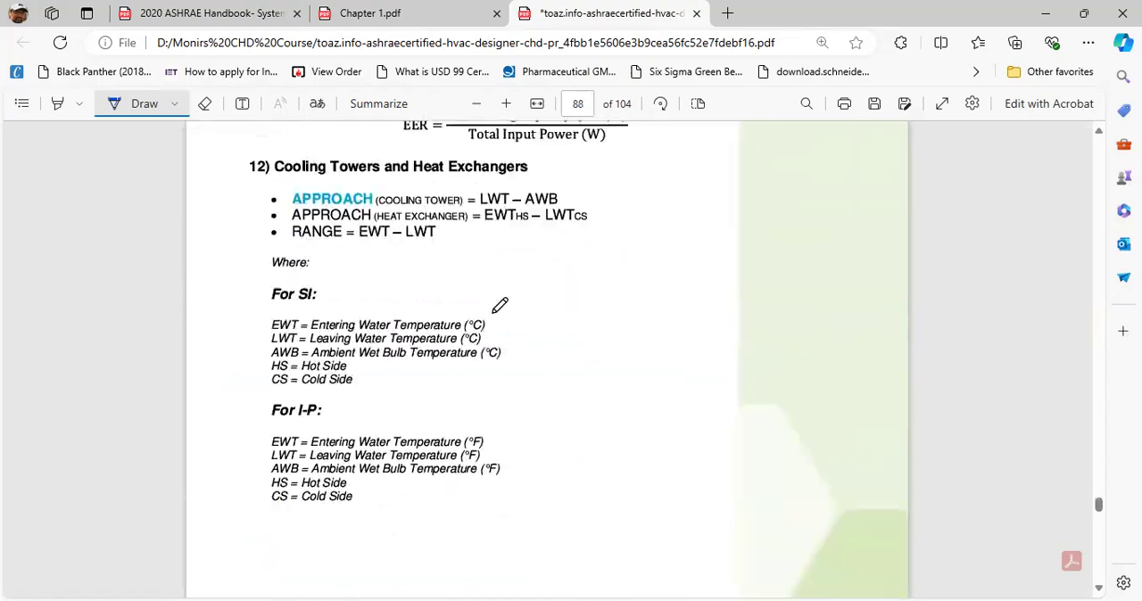
pyautogui.scroll(-3)
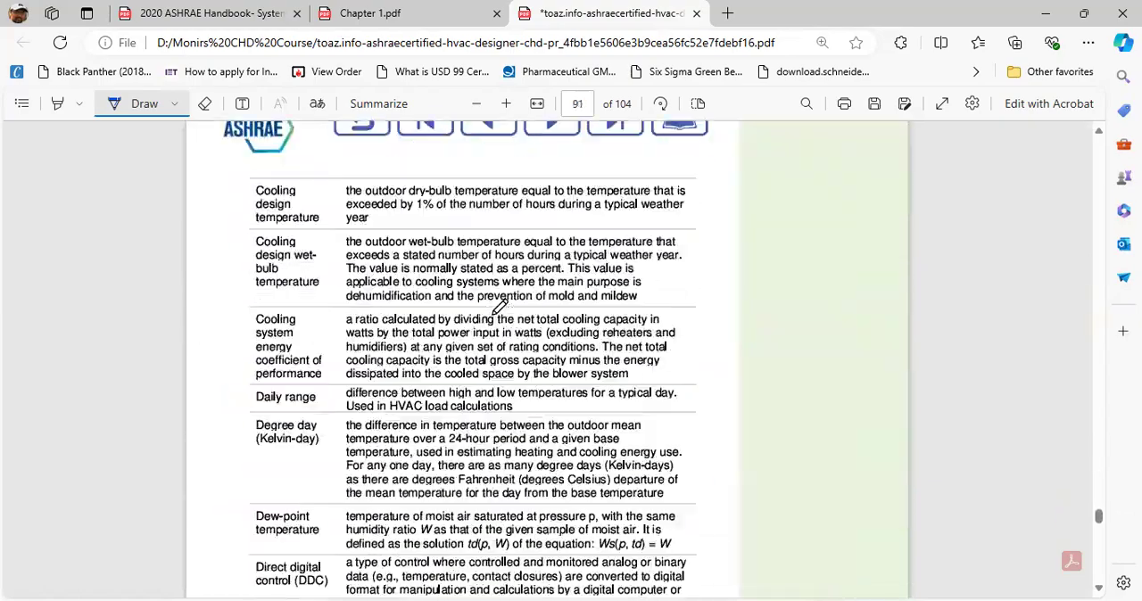
pyautogui.scroll(3)
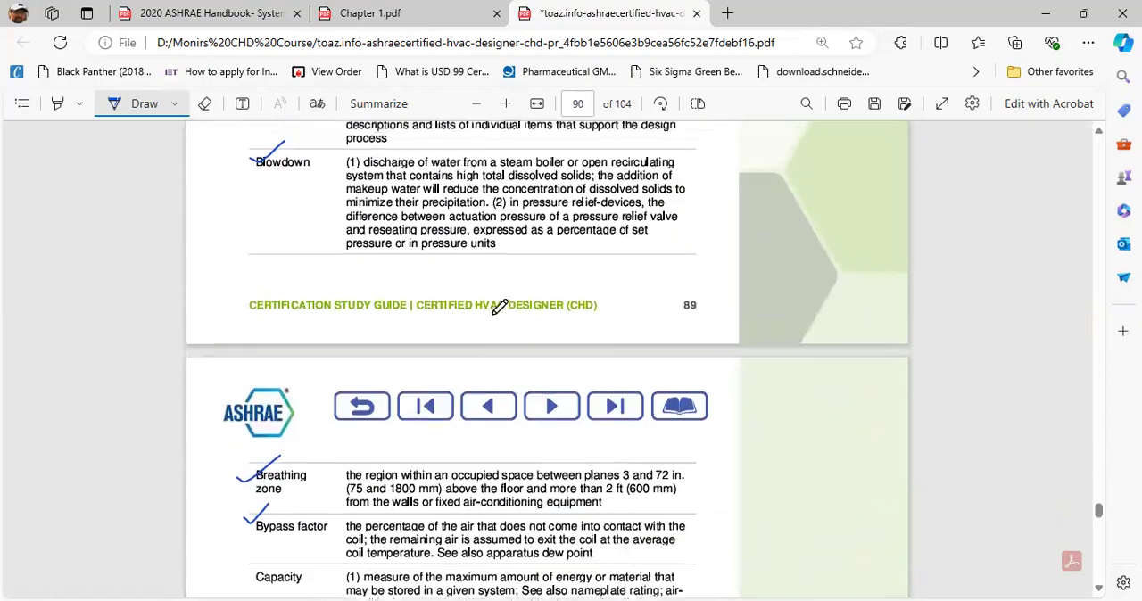
pyautogui.scroll(3)
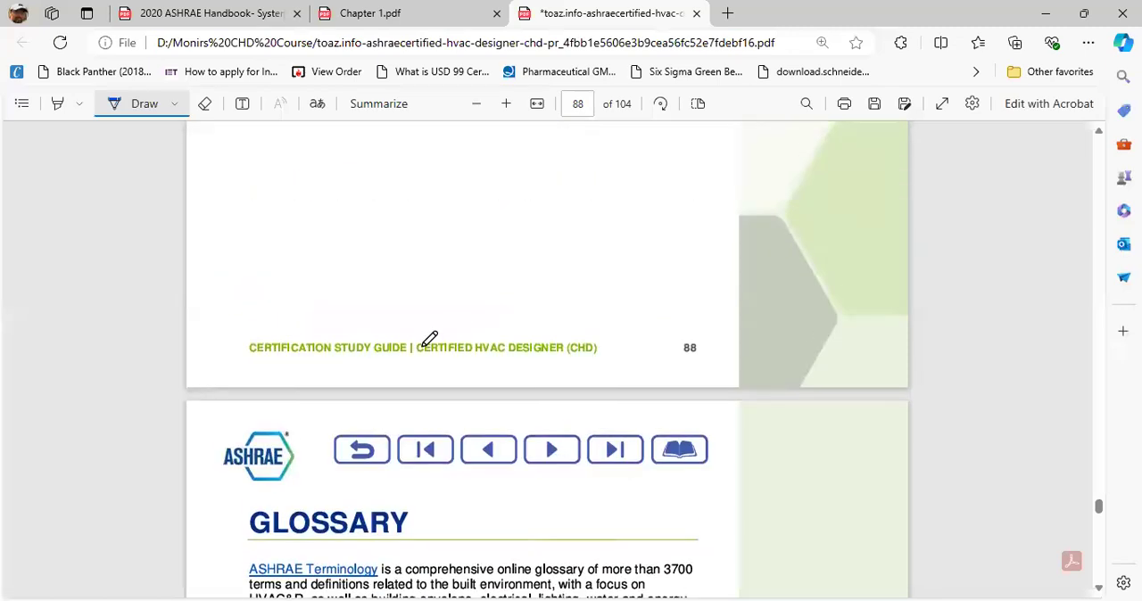
pyautogui.moveTo(414, 364); pyautogui.dragTo(498, 346)
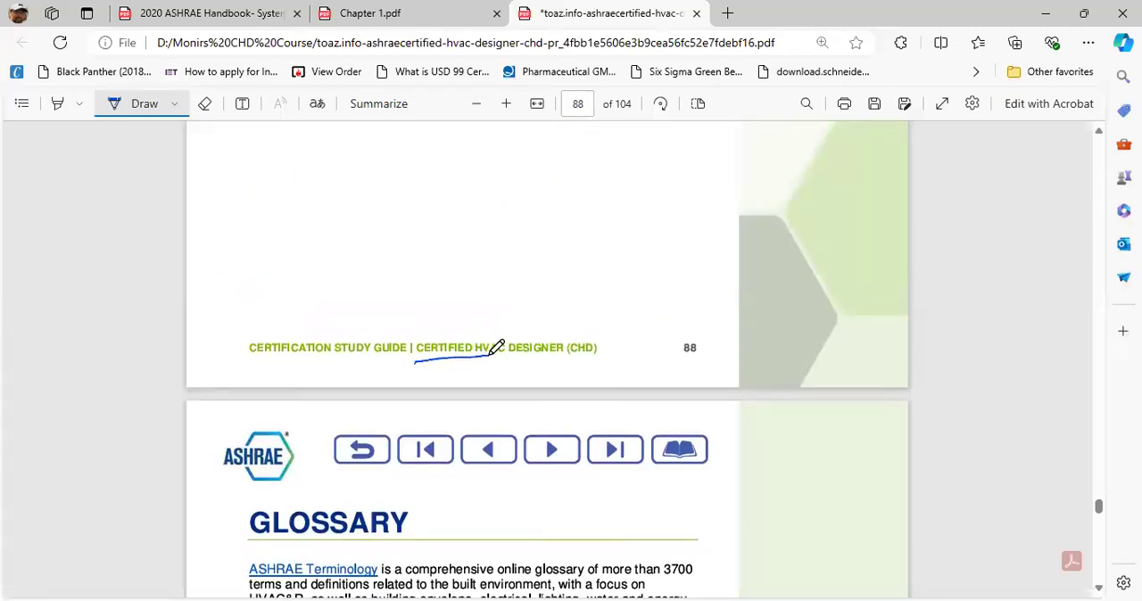